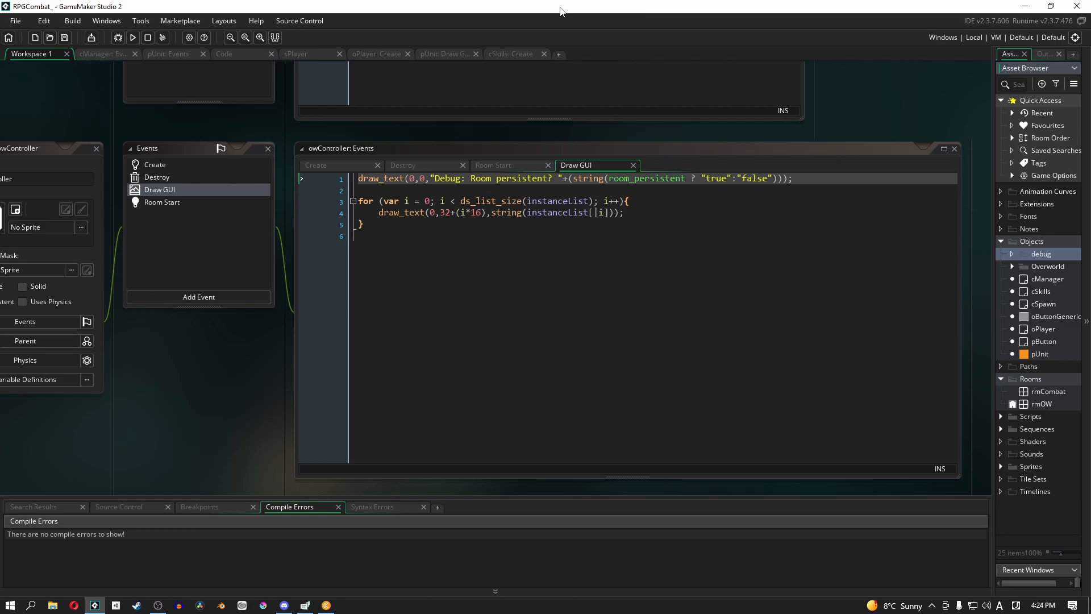
mouse_move(1026, 4)
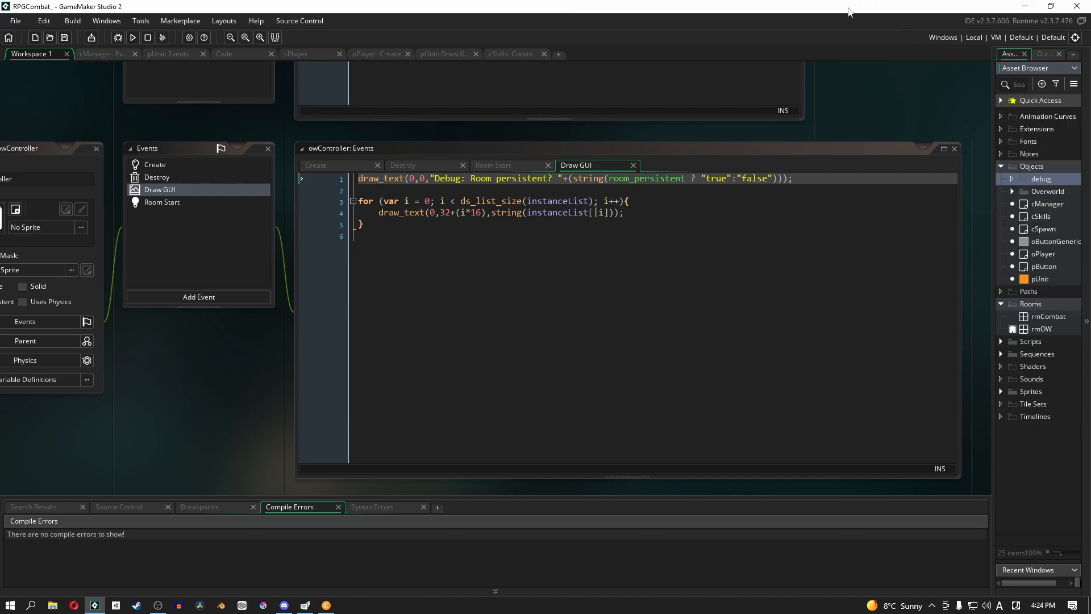
mouse_move(864, 66)
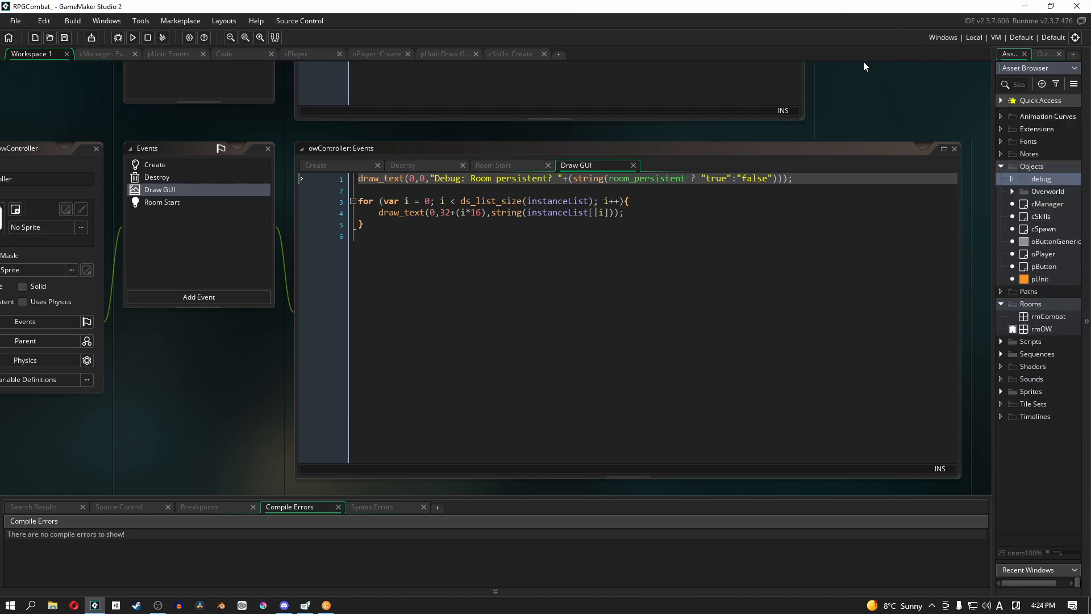
mouse_move(871, 69)
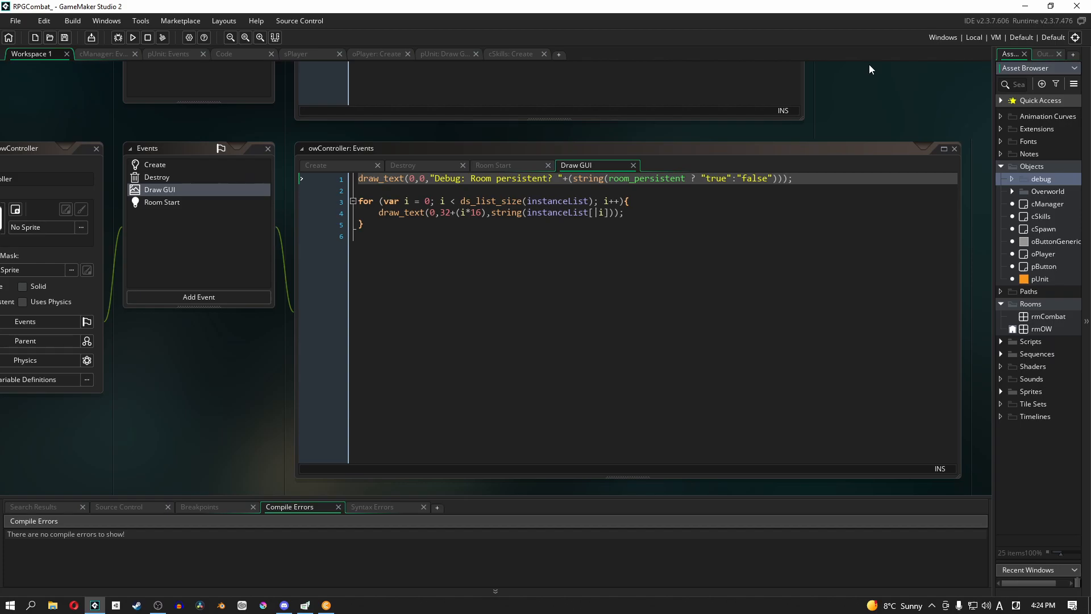
mouse_move(1074, 329)
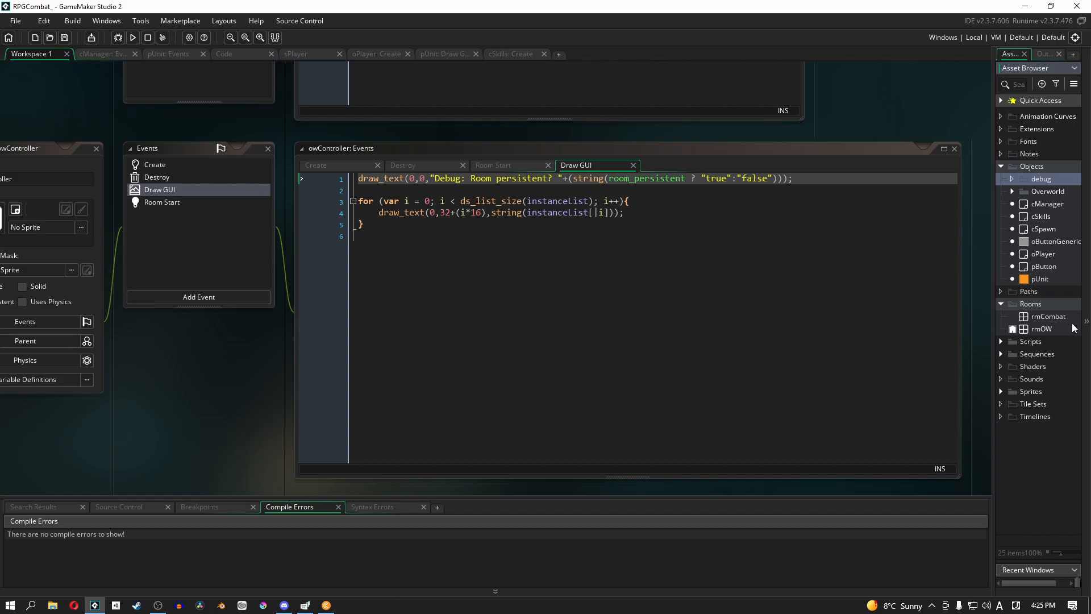
Create a new empty room (Room3) in the Rooms group of the Asset Browser.
right_click(1041, 329)
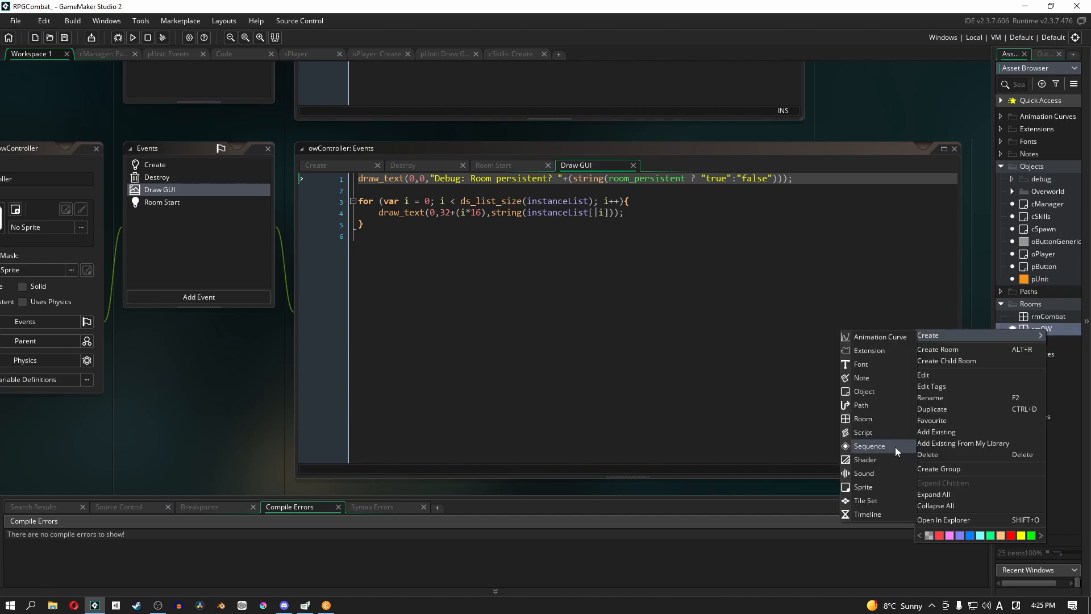
left_click(938, 349)
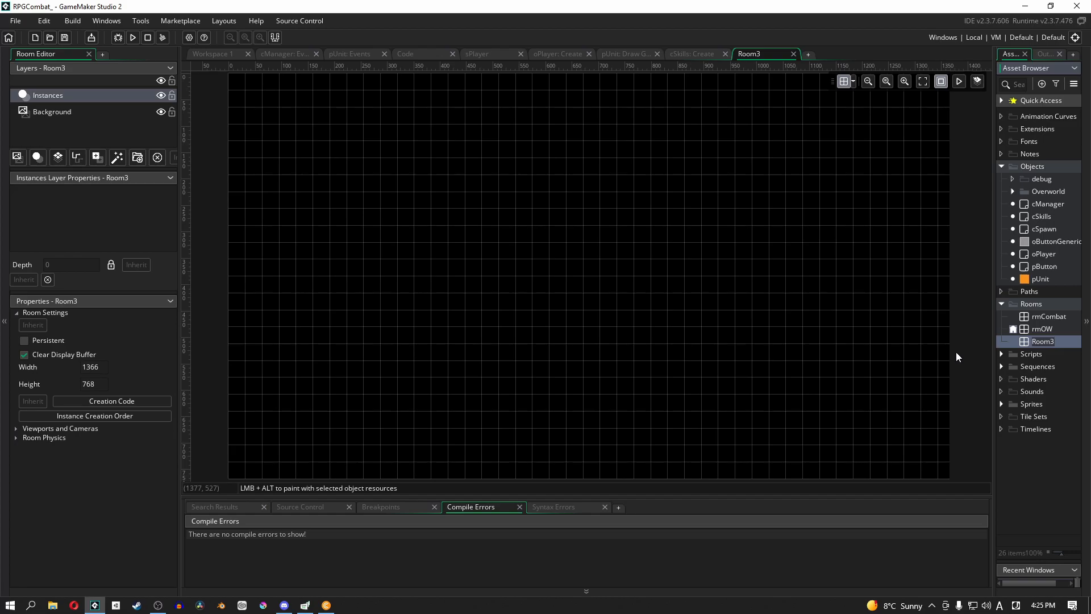
Rename the new room to rmGameOver.
double_click(1043, 341)
type("rmGameOver")
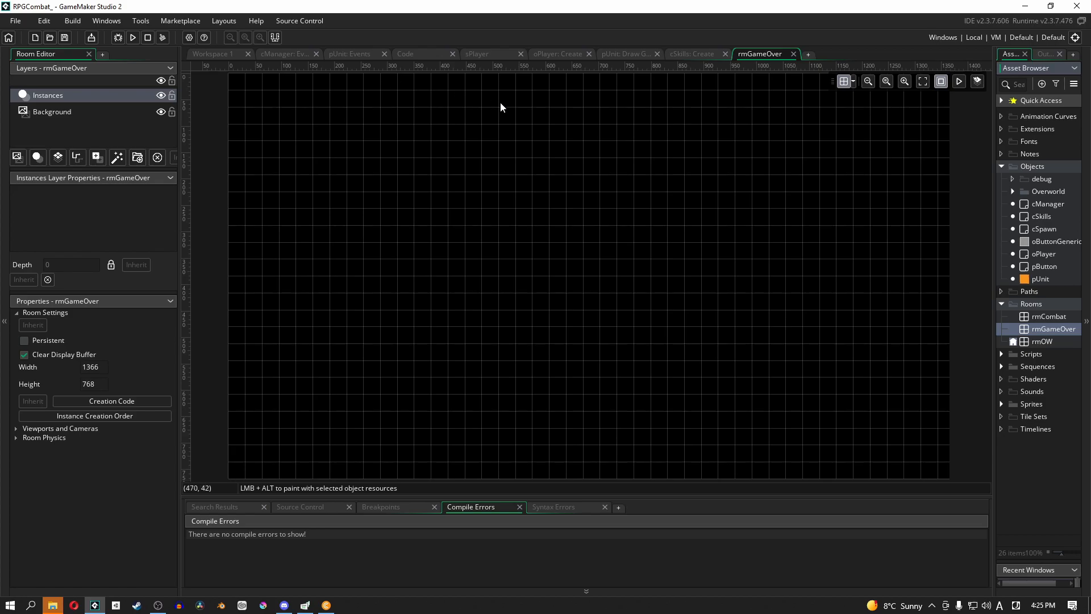
mouse_move(807, 239)
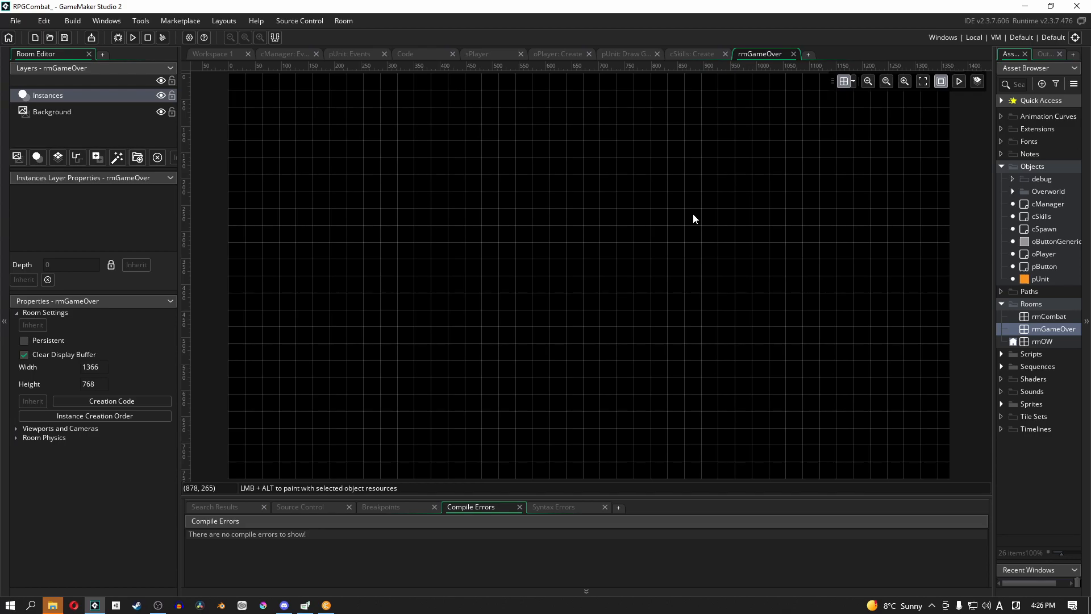
mouse_move(559, 297)
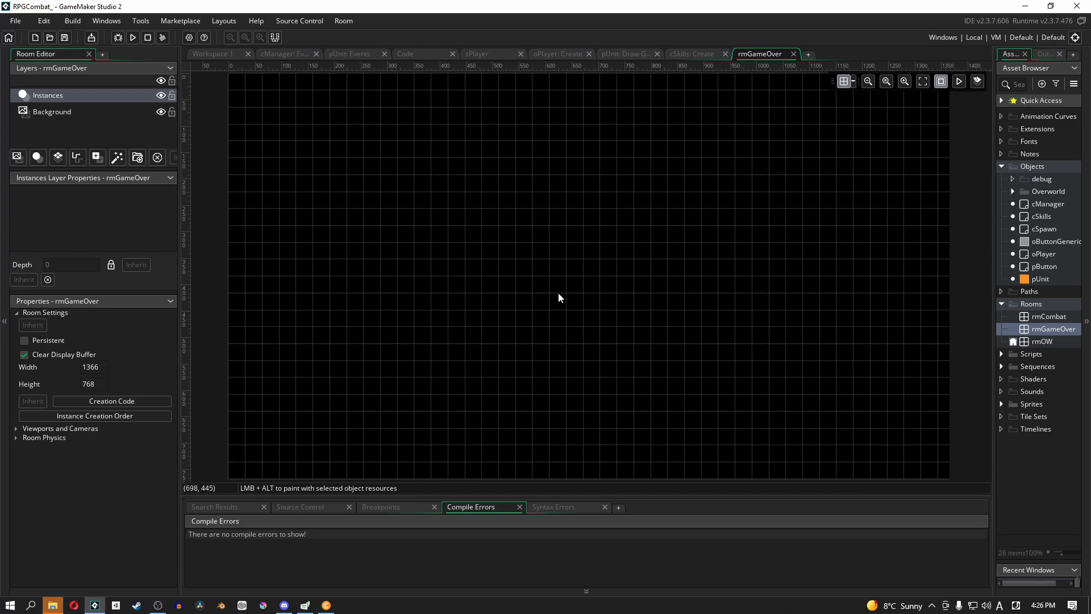
mouse_move(583, 282)
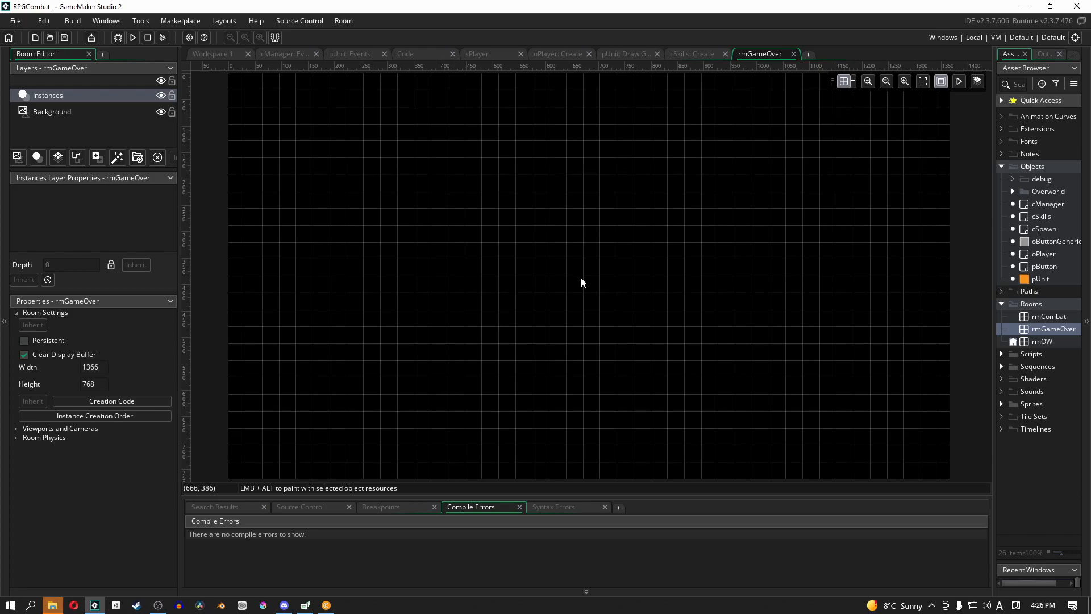
mouse_move(525, 320)
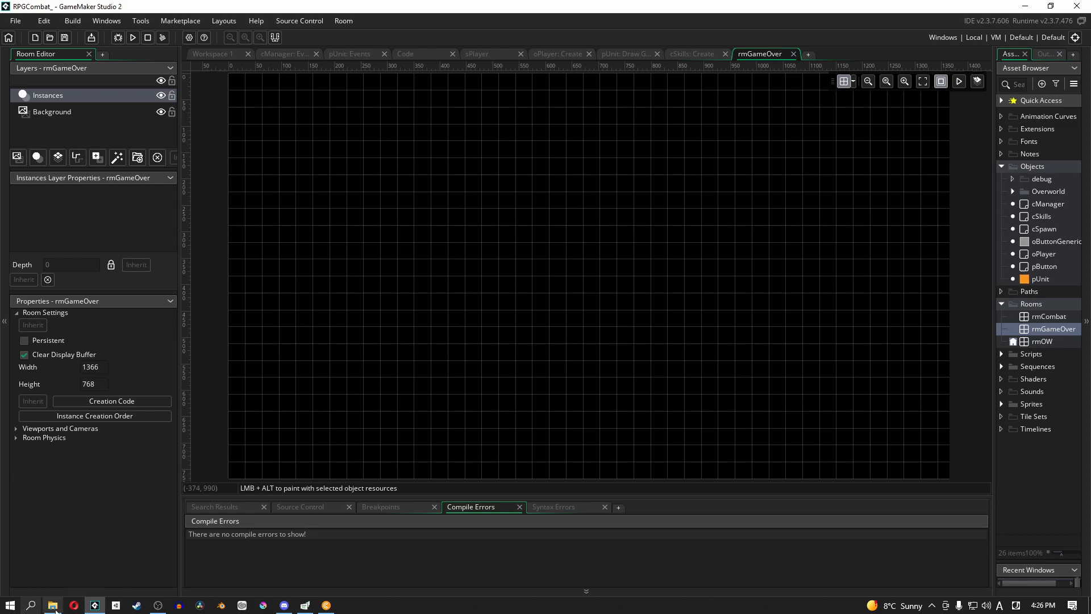
mouse_move(559, 171)
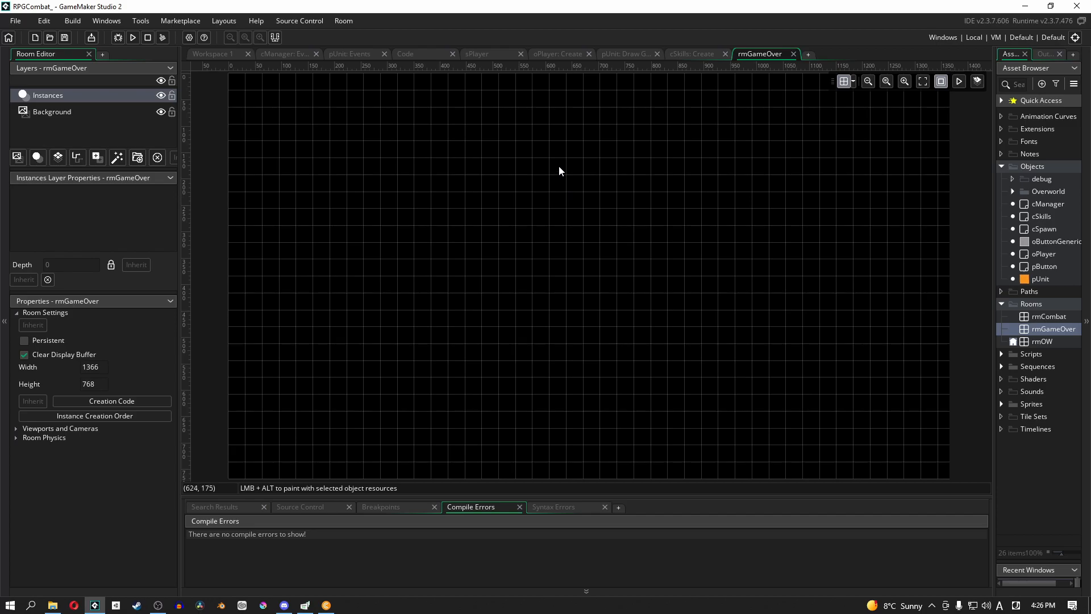
mouse_move(286, 85)
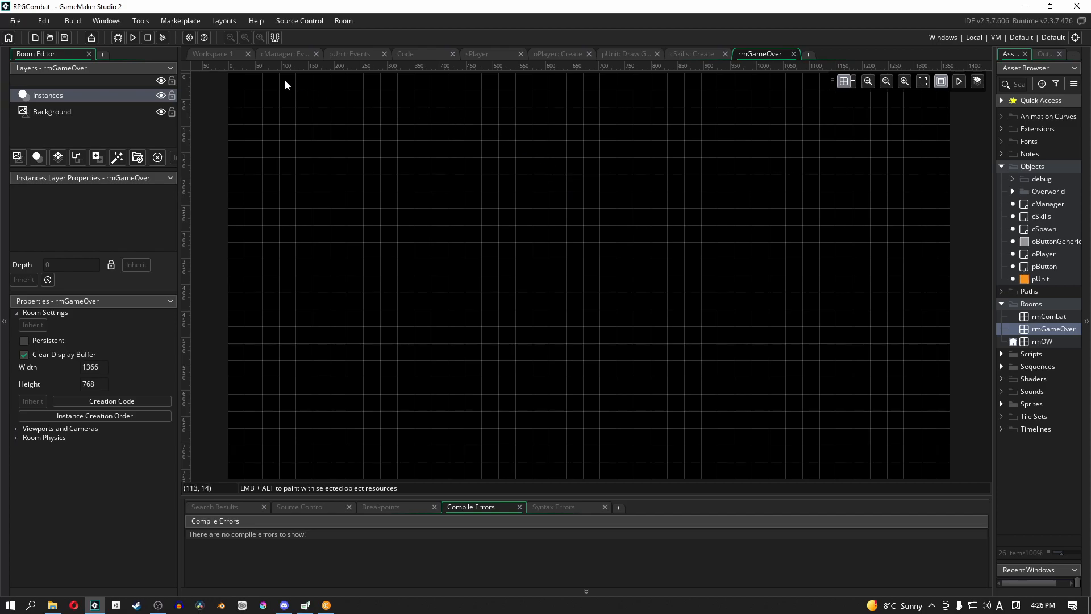
mouse_move(323, 91)
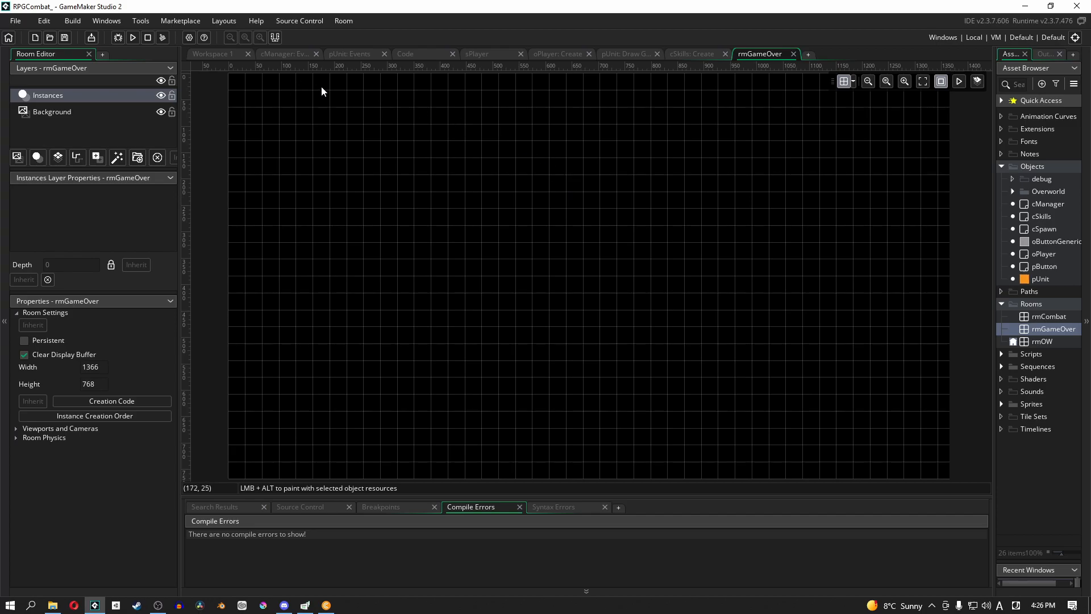
Back in Workspace 1, create a new object named debugButton inside the debug folder.
left_click(213, 53)
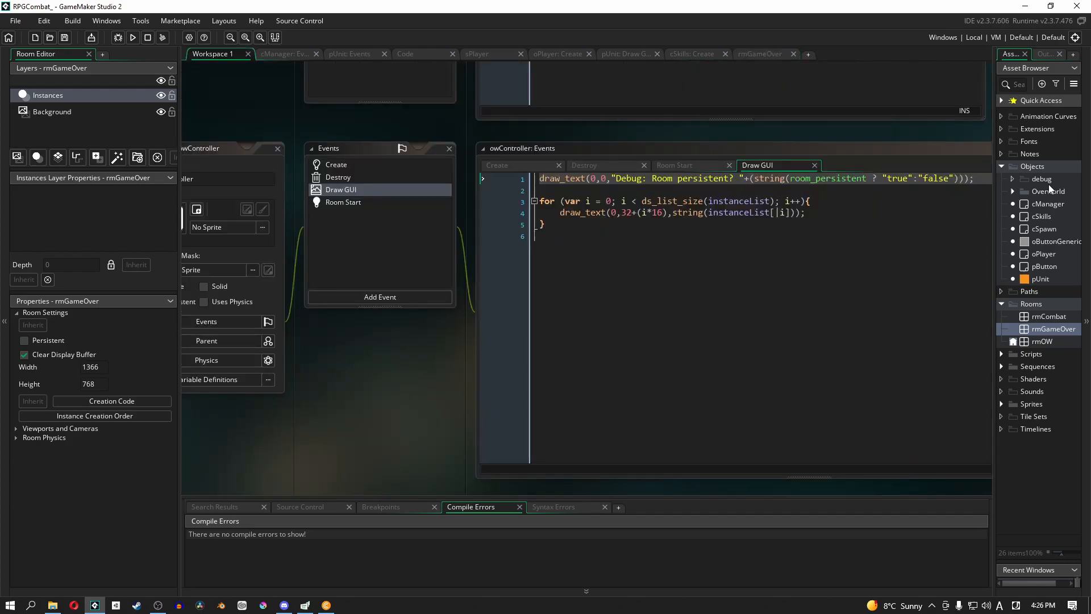
right_click(1041, 178)
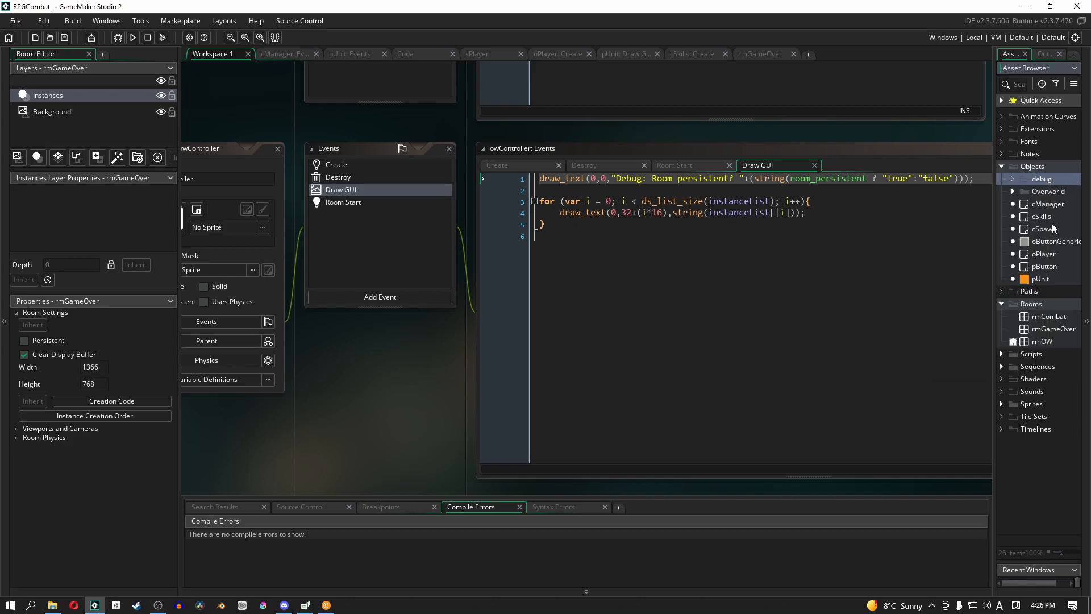
left_click(1055, 241)
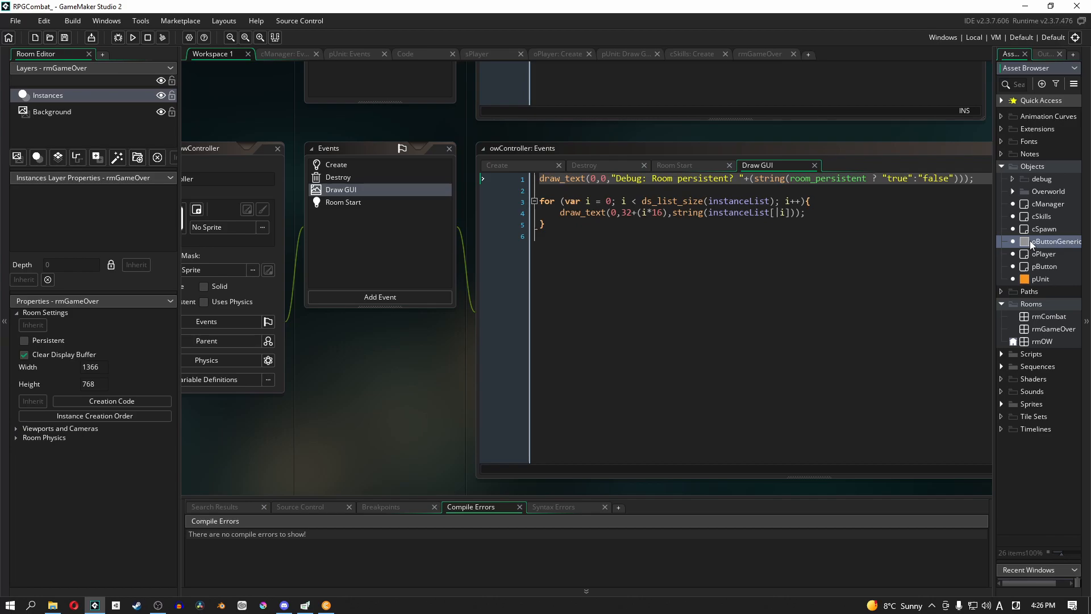
mouse_move(1036, 271)
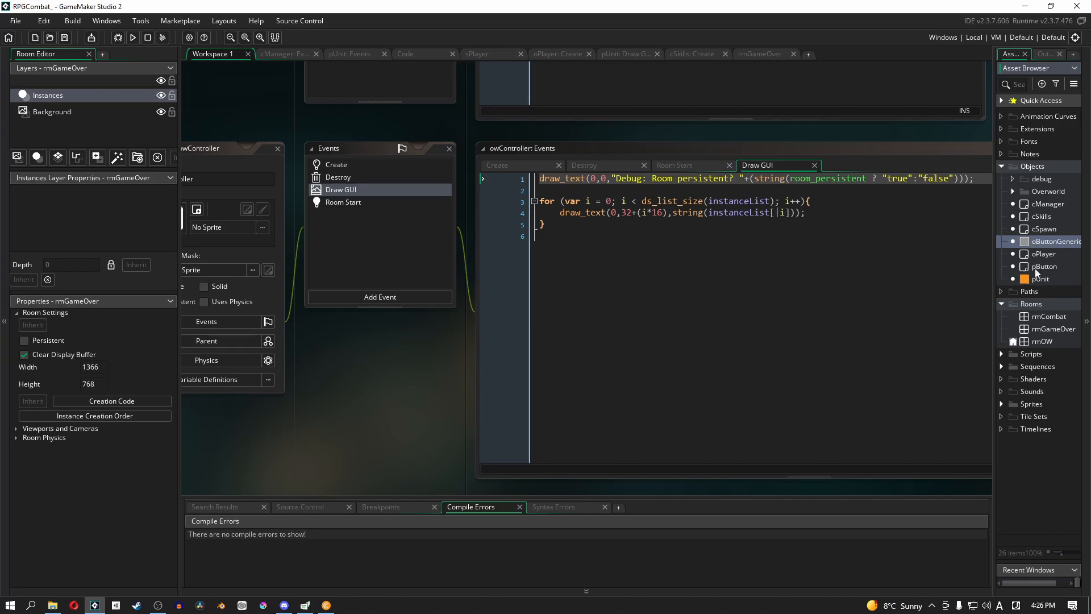
left_click(1043, 266)
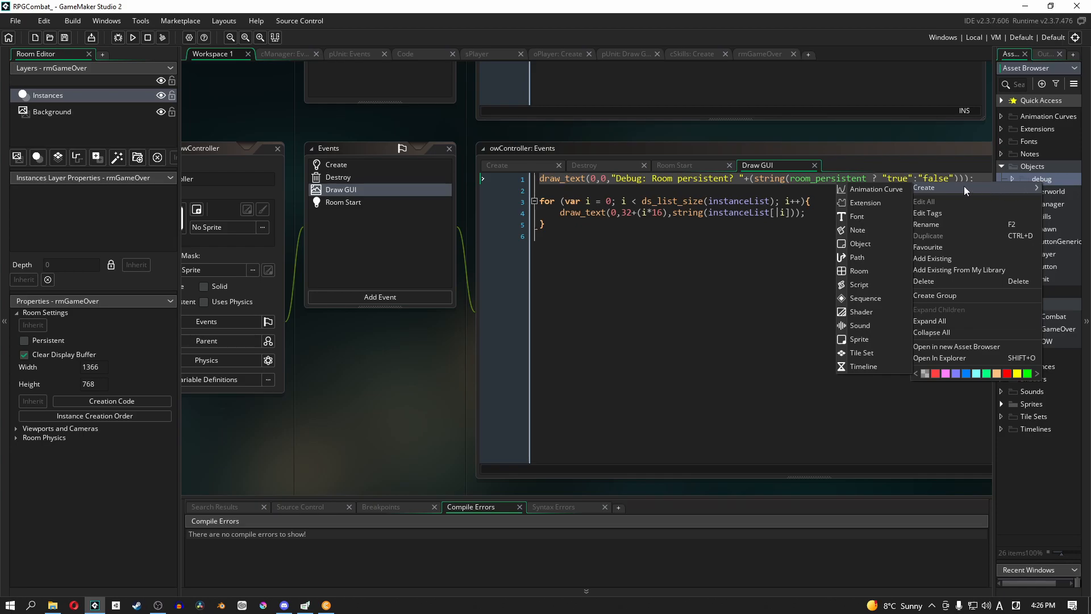
mouse_move(961, 281)
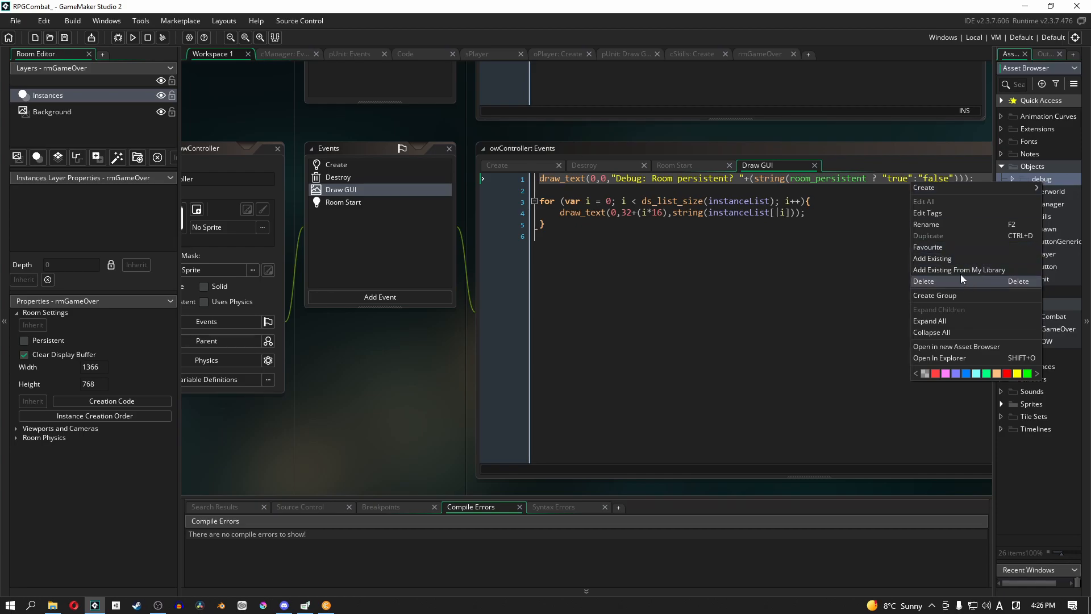
mouse_move(957, 190)
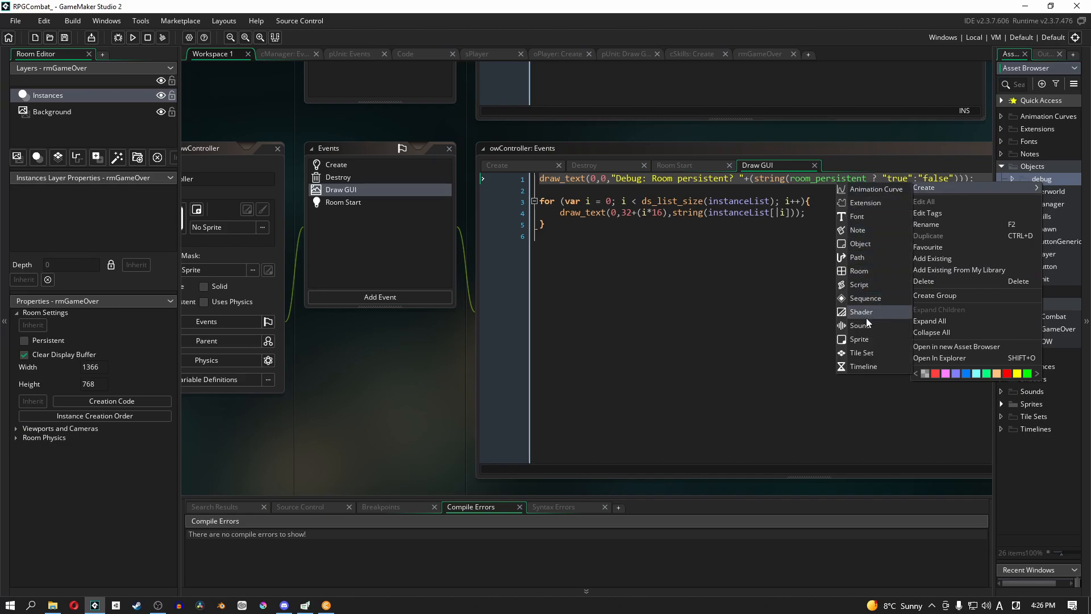
mouse_move(873, 339)
type("debugButton")
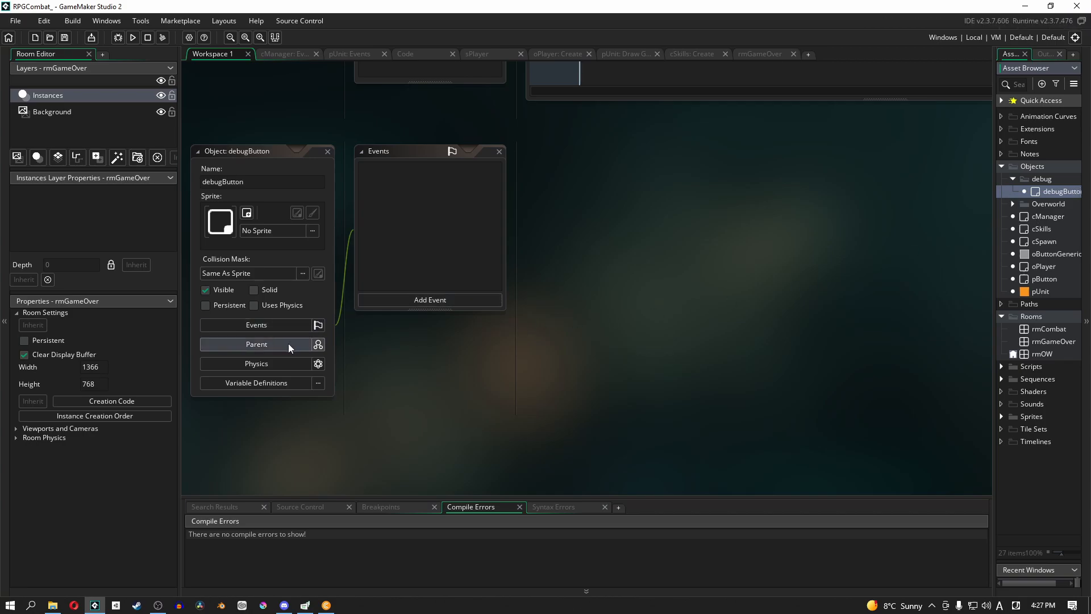
Parent debugButton to pButton and override its inherited Step event.
left_click(257, 343)
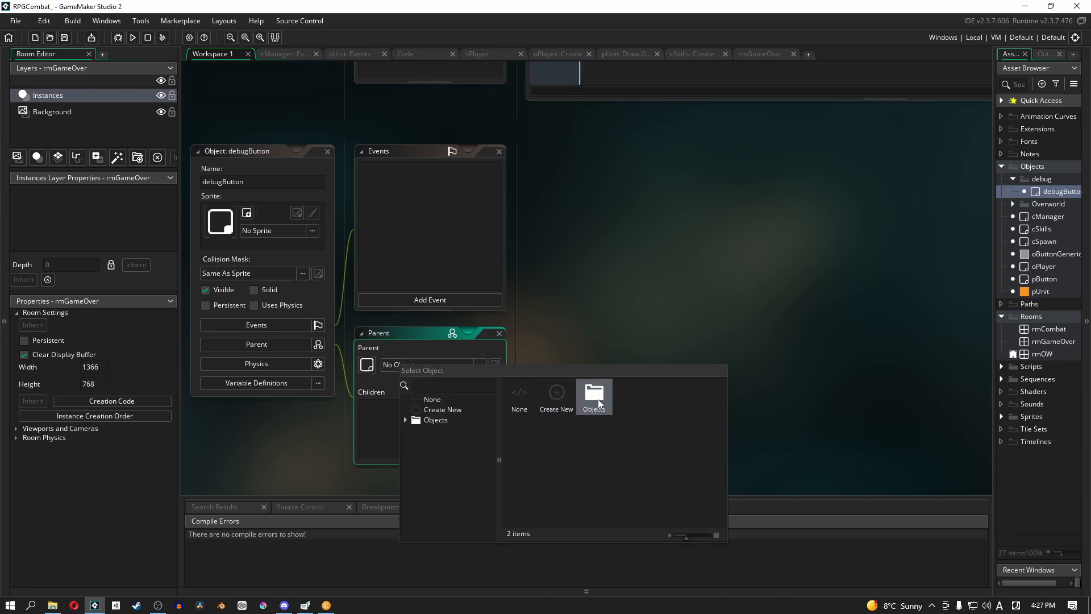
left_click(593, 393)
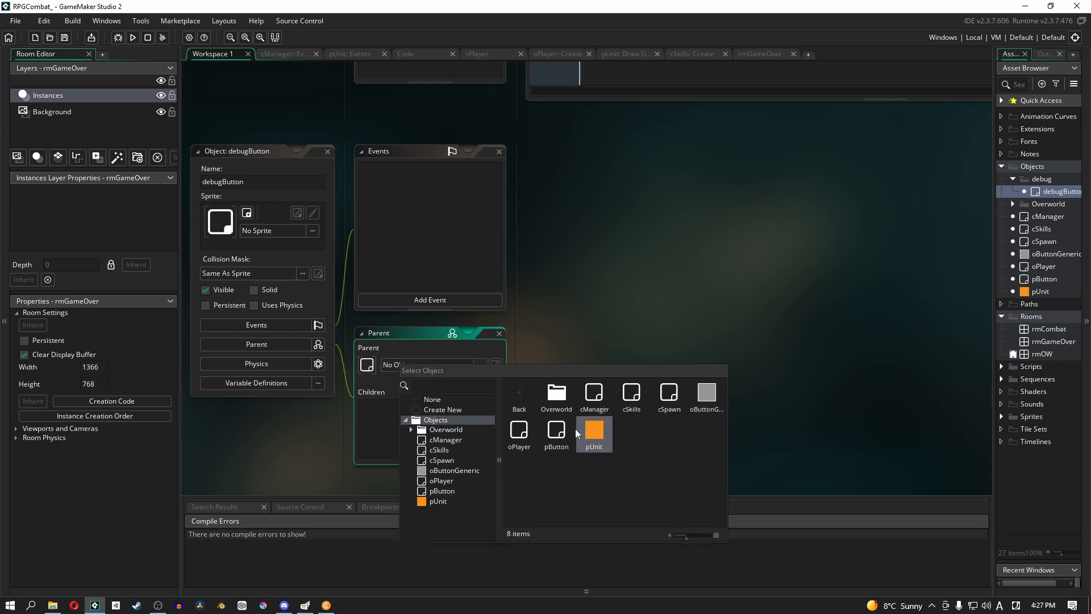
left_click(556, 428)
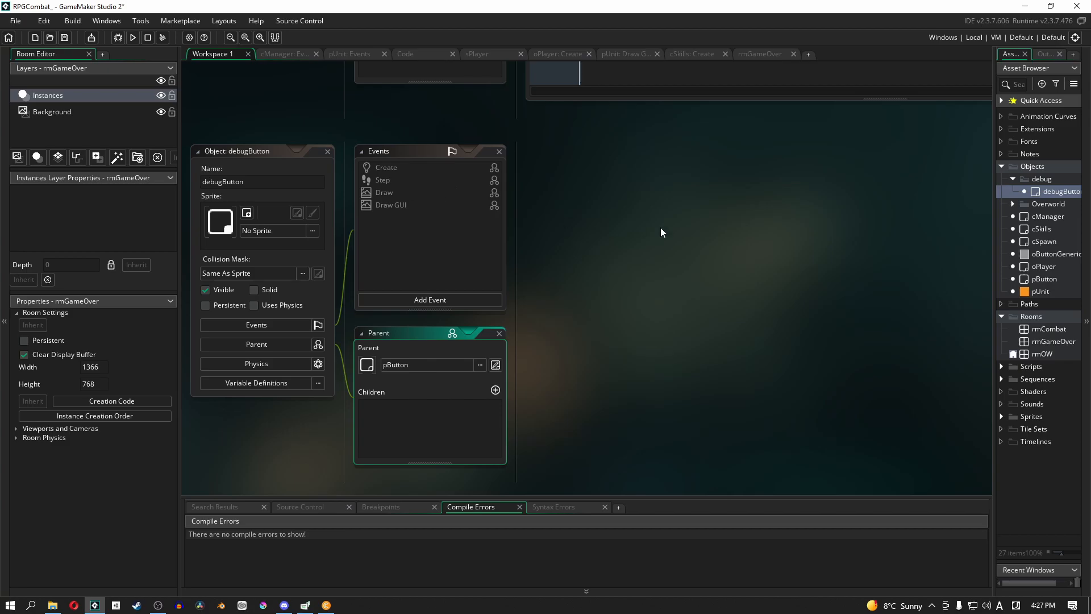
mouse_move(385, 192)
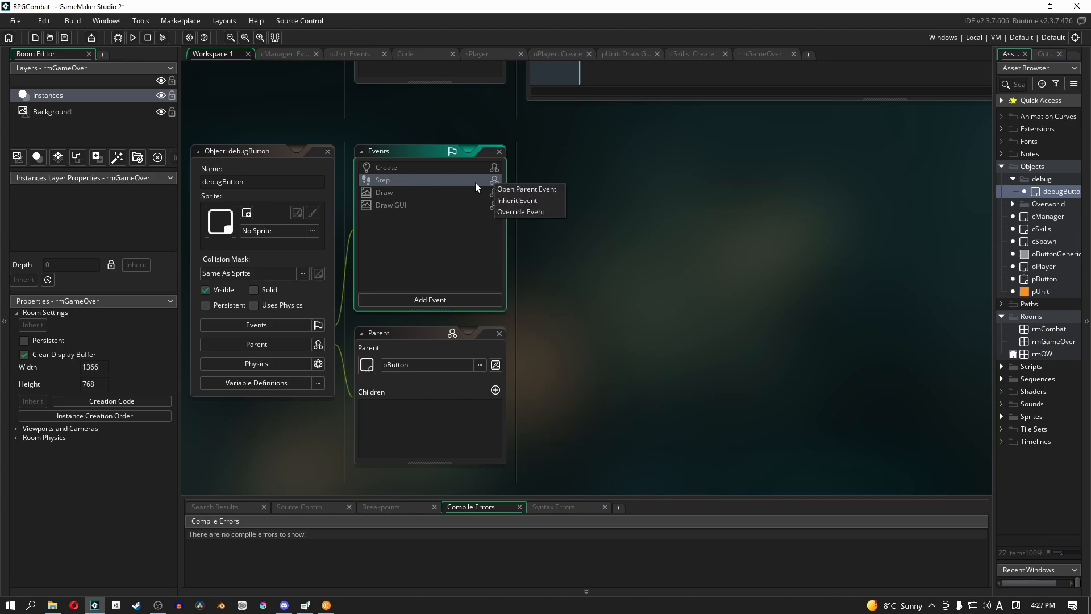
left_click(521, 211)
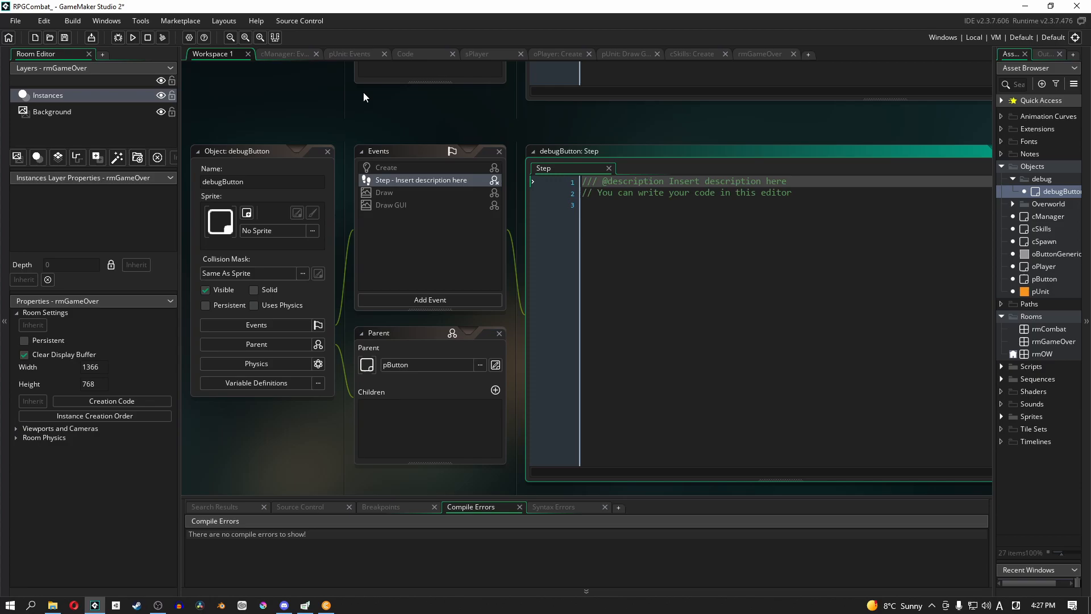
Copy the whole pButton Step event script, then select debugButton for reuse.
left_click(348, 53)
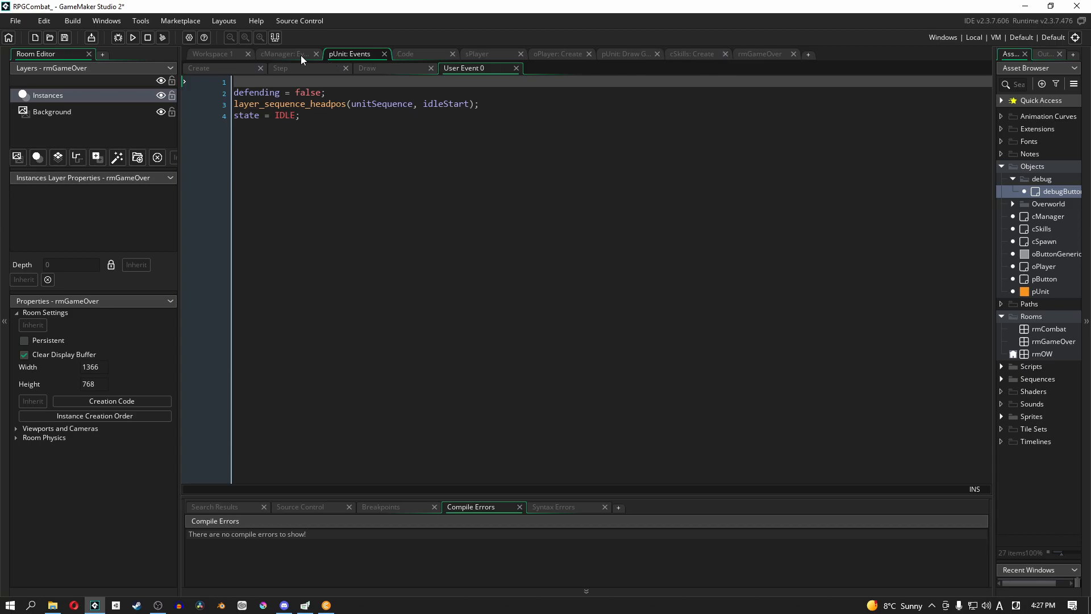
mouse_move(1035, 272)
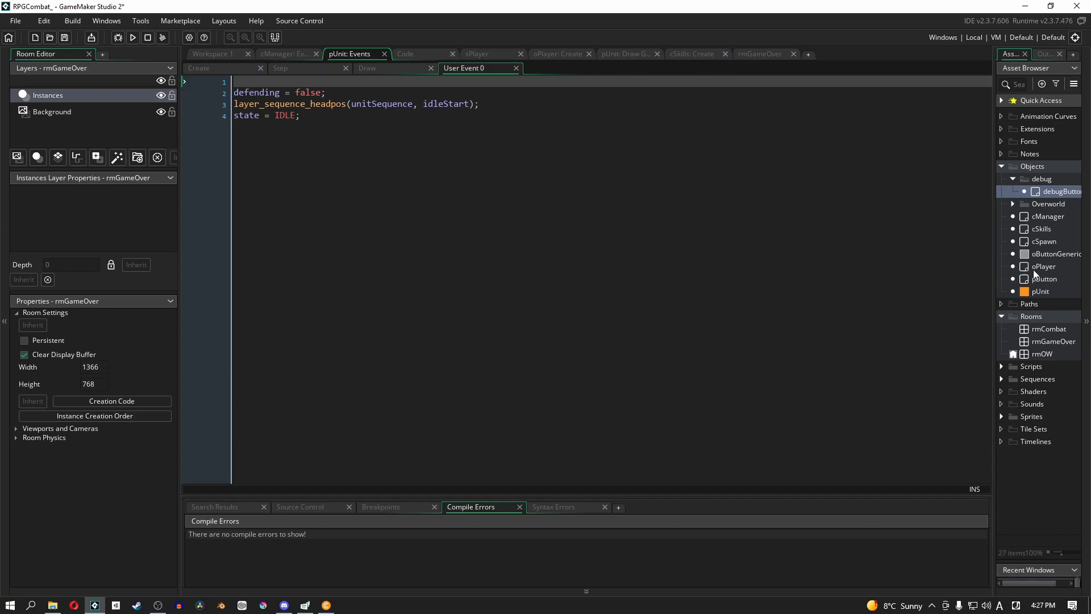
double_click(1044, 279)
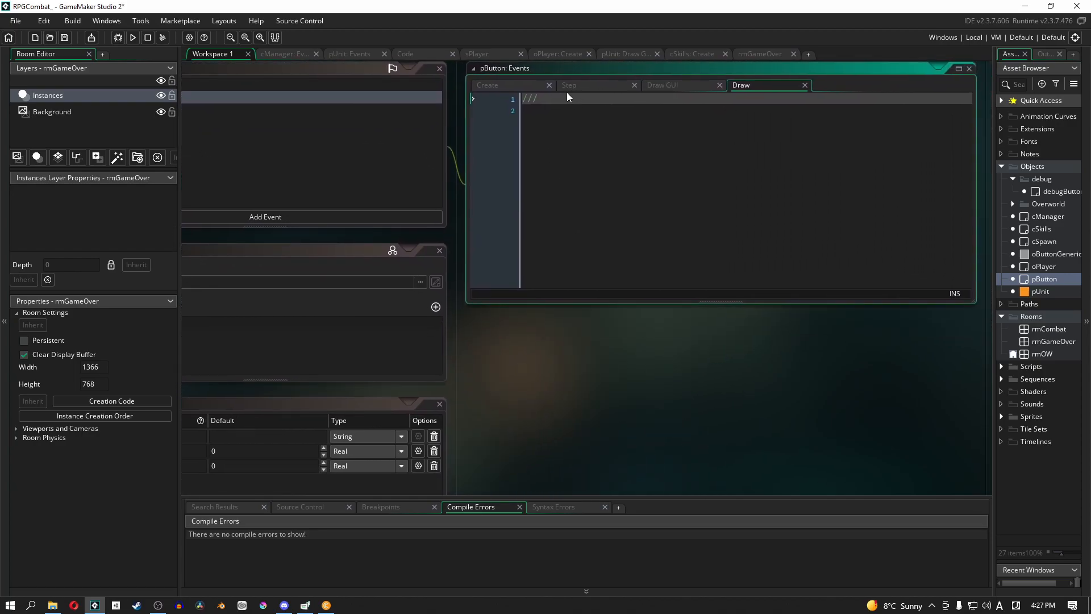
left_click(591, 85)
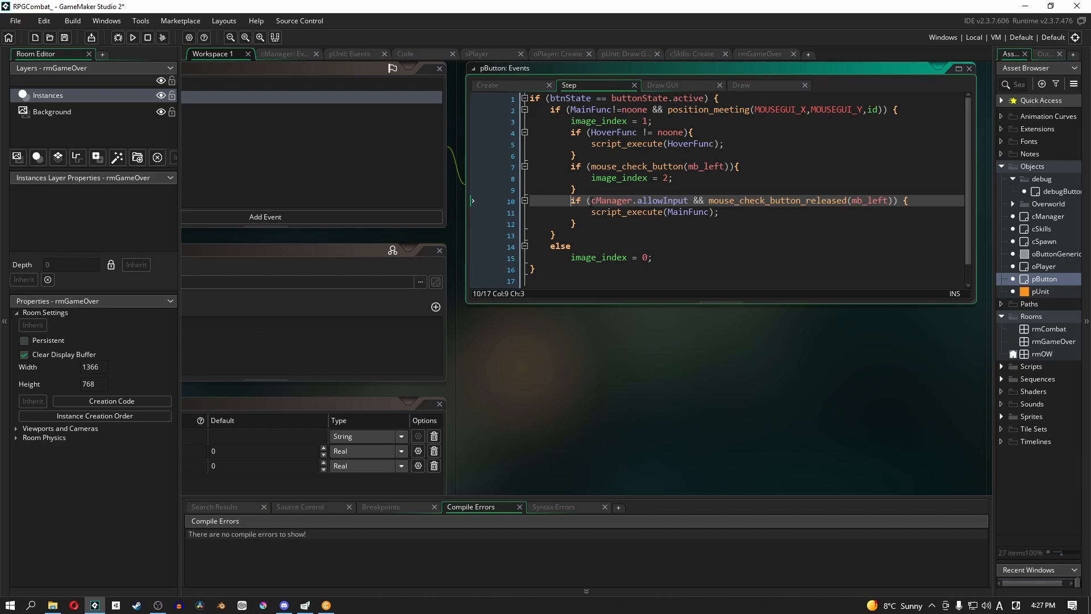
double_click(638, 200)
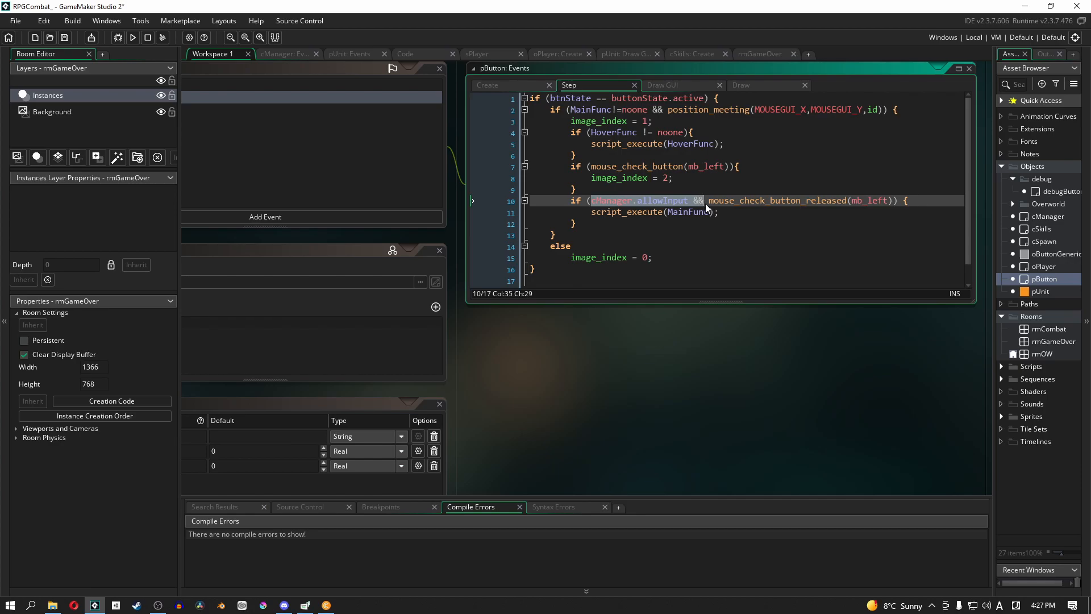
mouse_move(565, 274)
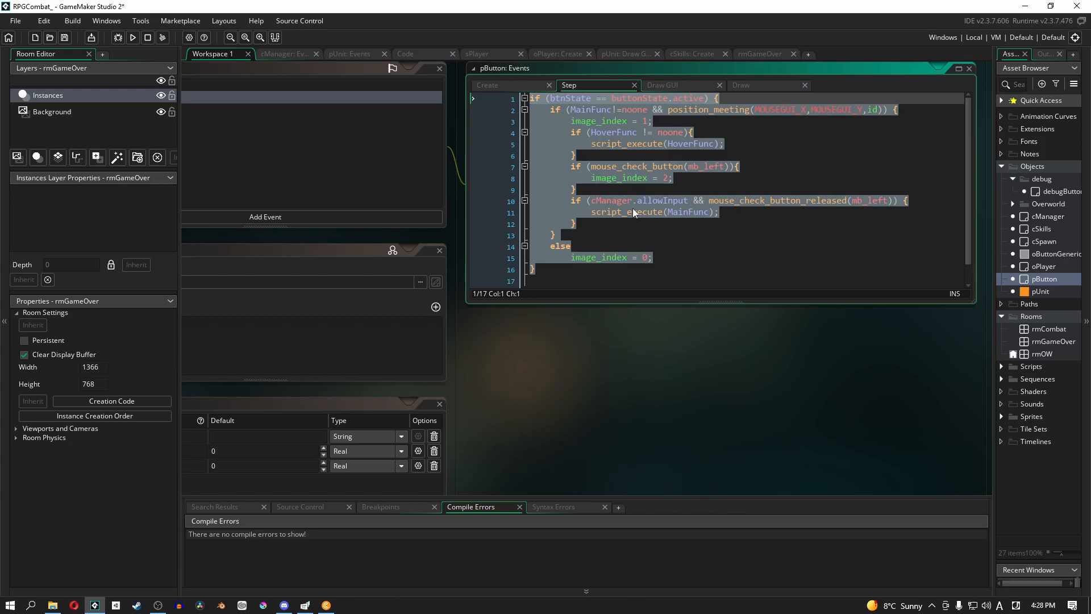
left_click(1060, 190)
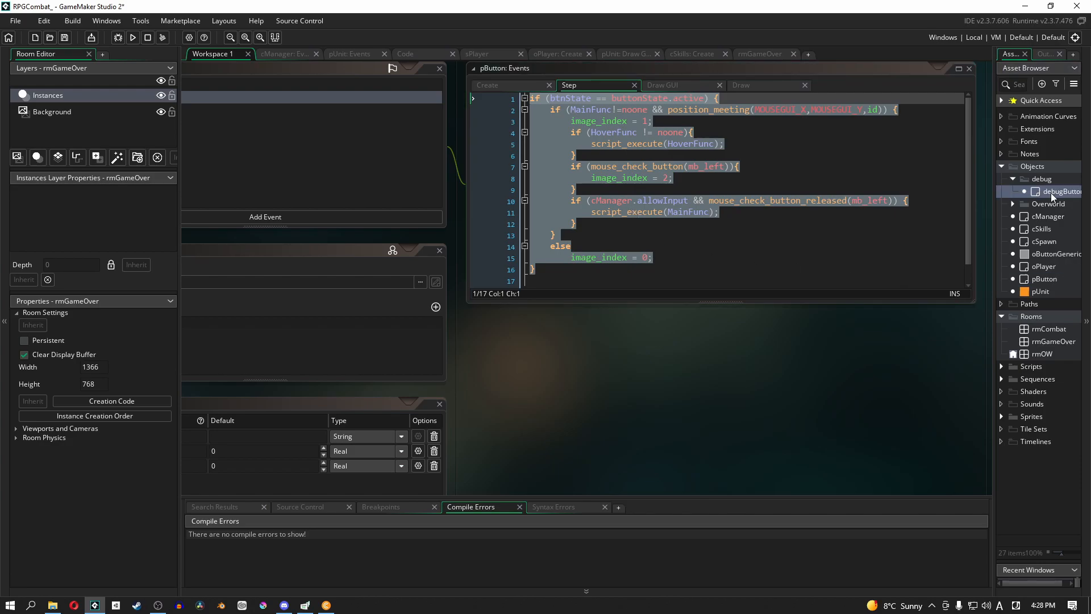
Replace debugButton's empty Step event with one inheriting pButton via event_inherited().
double_click(1062, 190)
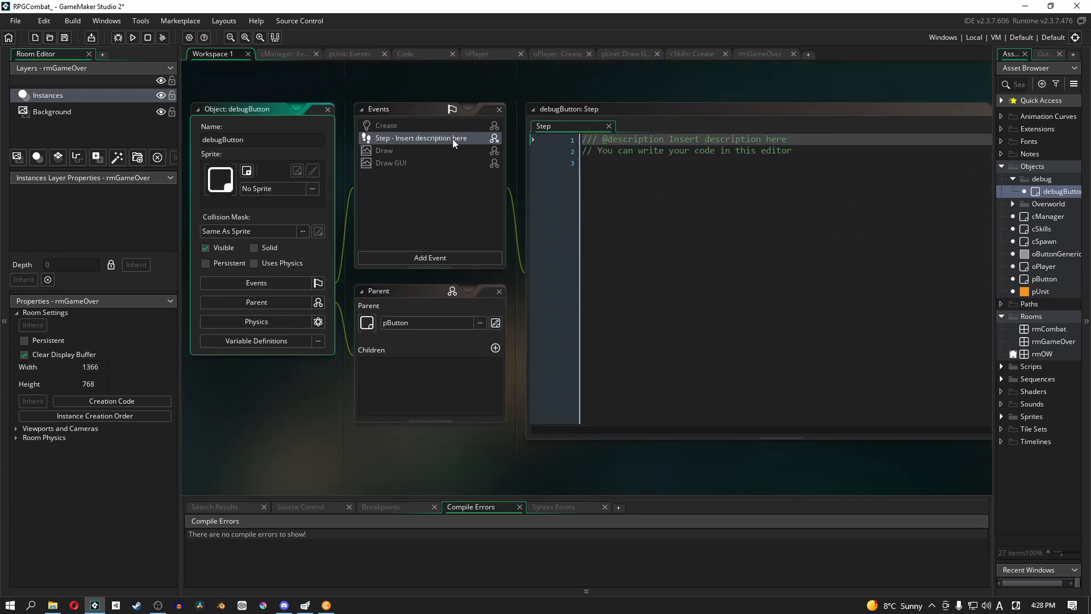
right_click(420, 138)
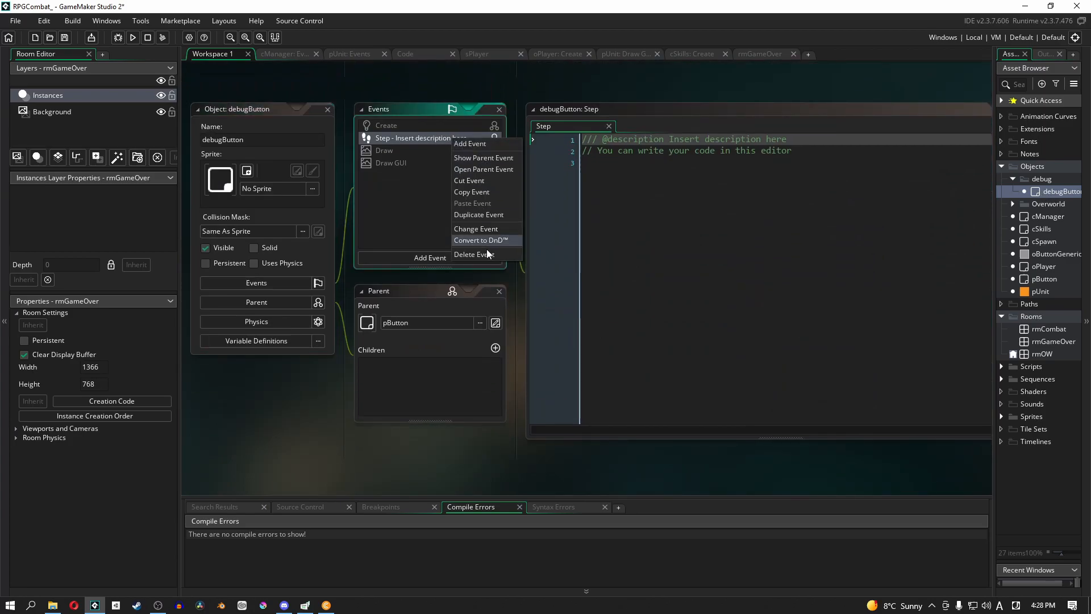
left_click(482, 240)
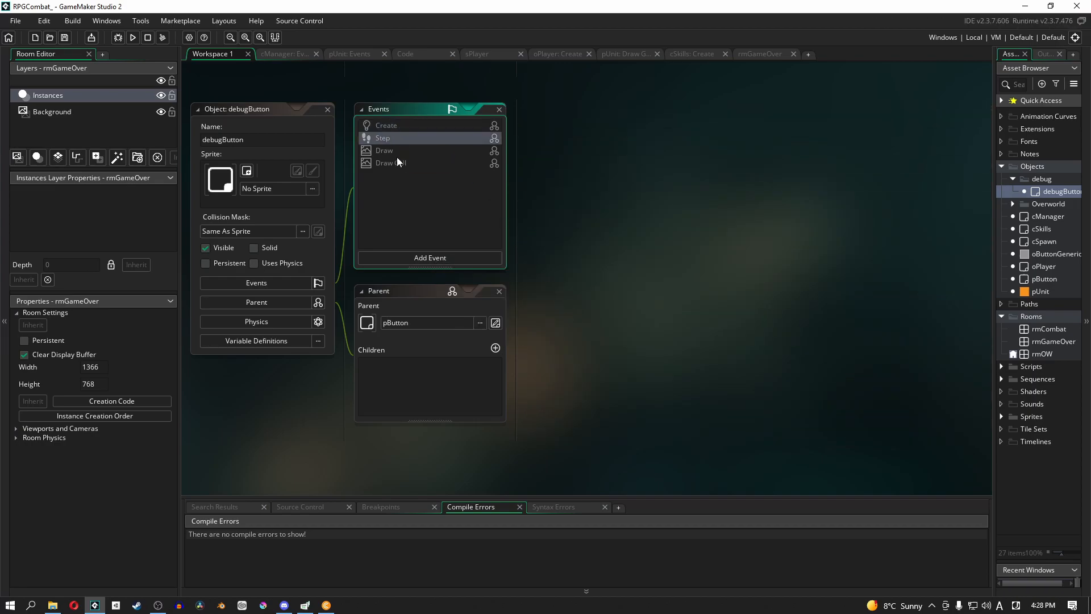
right_click(382, 138)
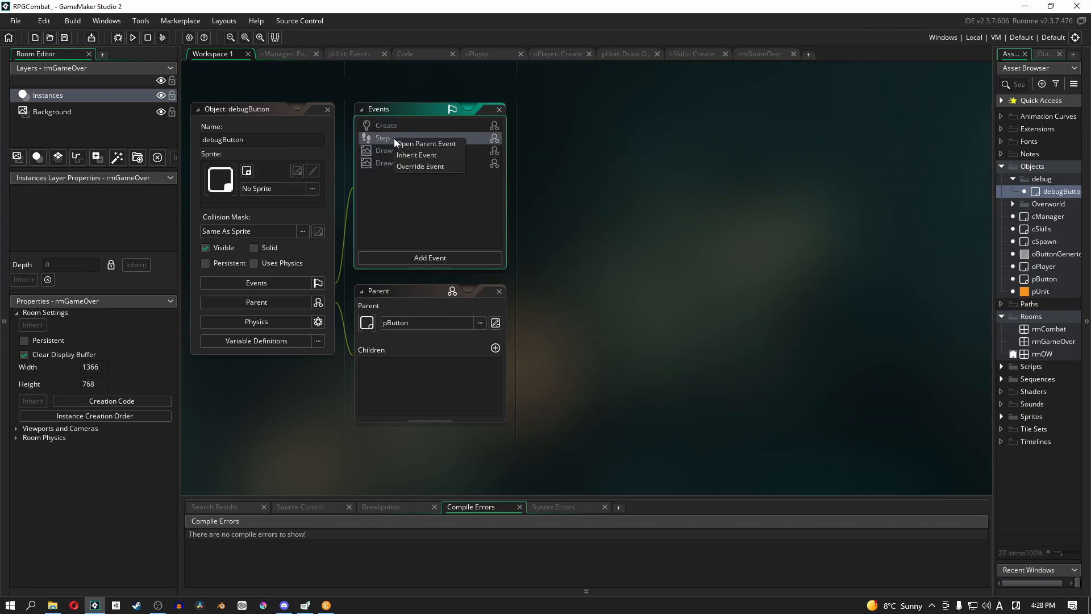
mouse_move(439, 148)
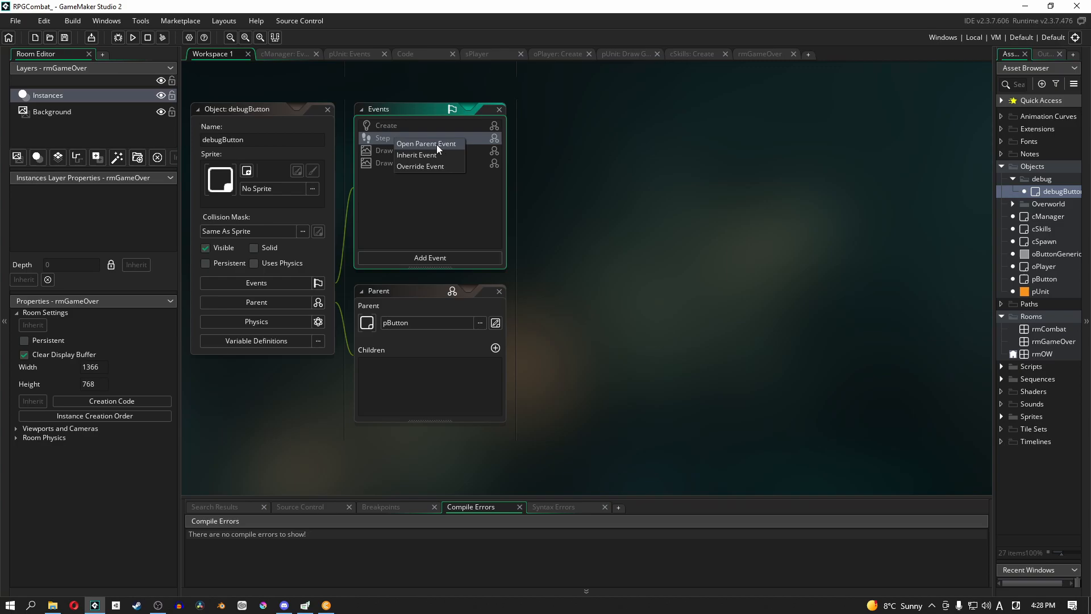
mouse_move(440, 158)
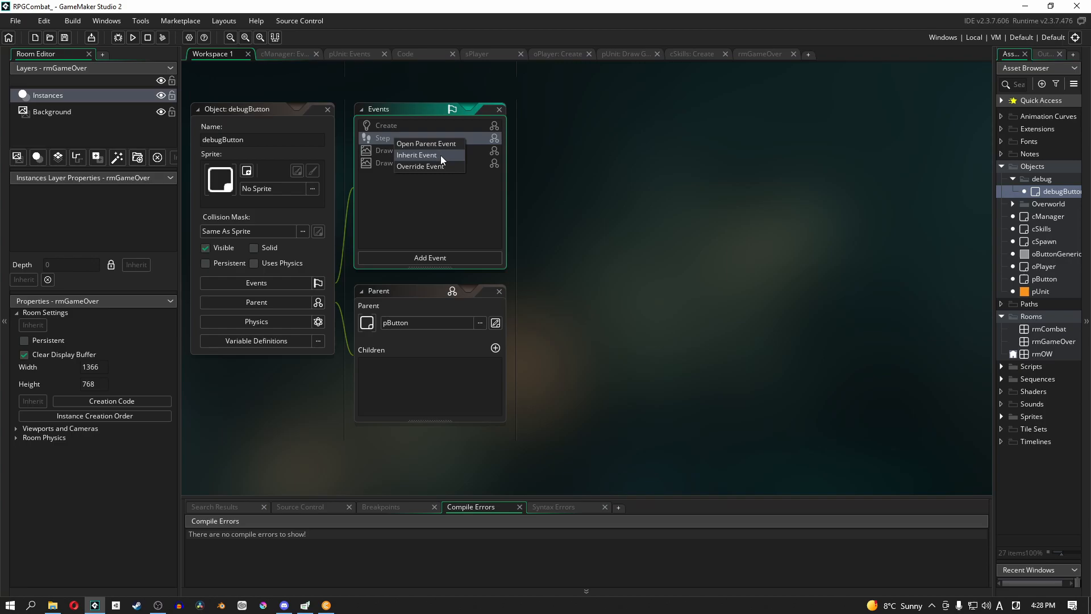
mouse_move(446, 173)
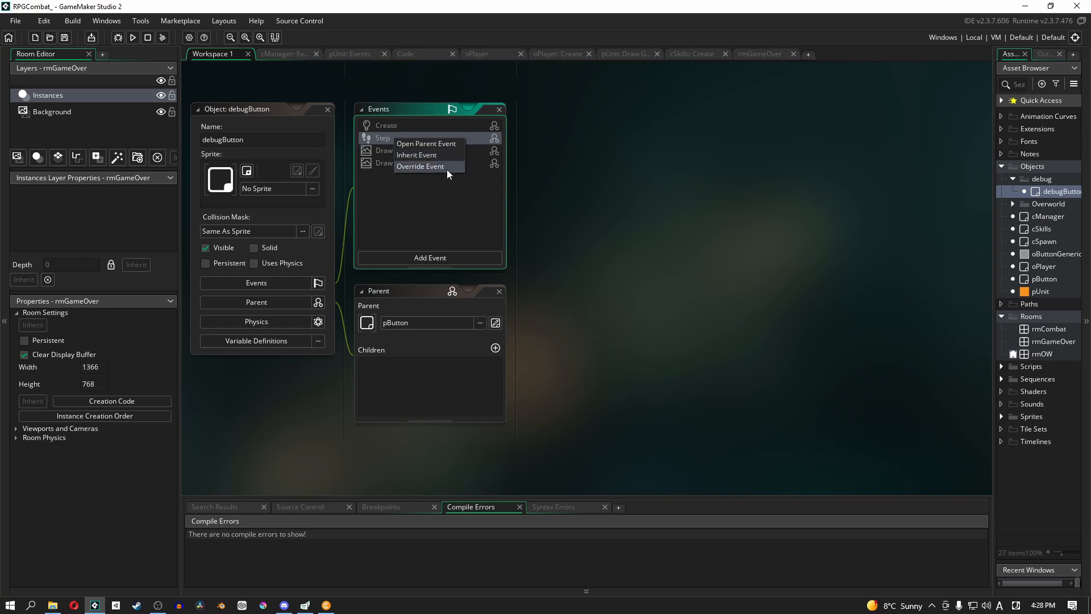
mouse_move(438, 157)
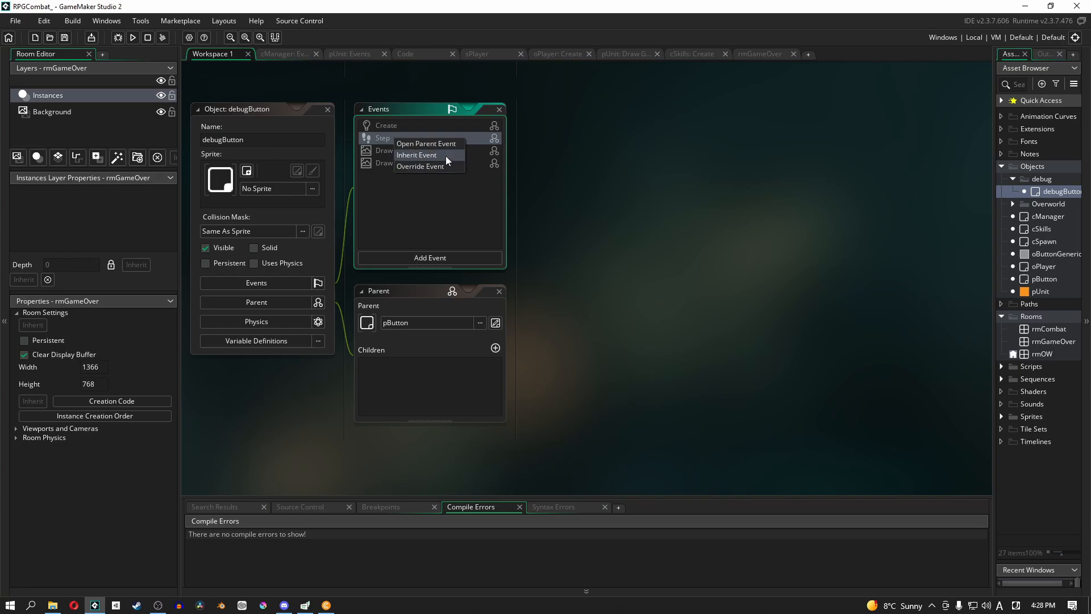
left_click(415, 154)
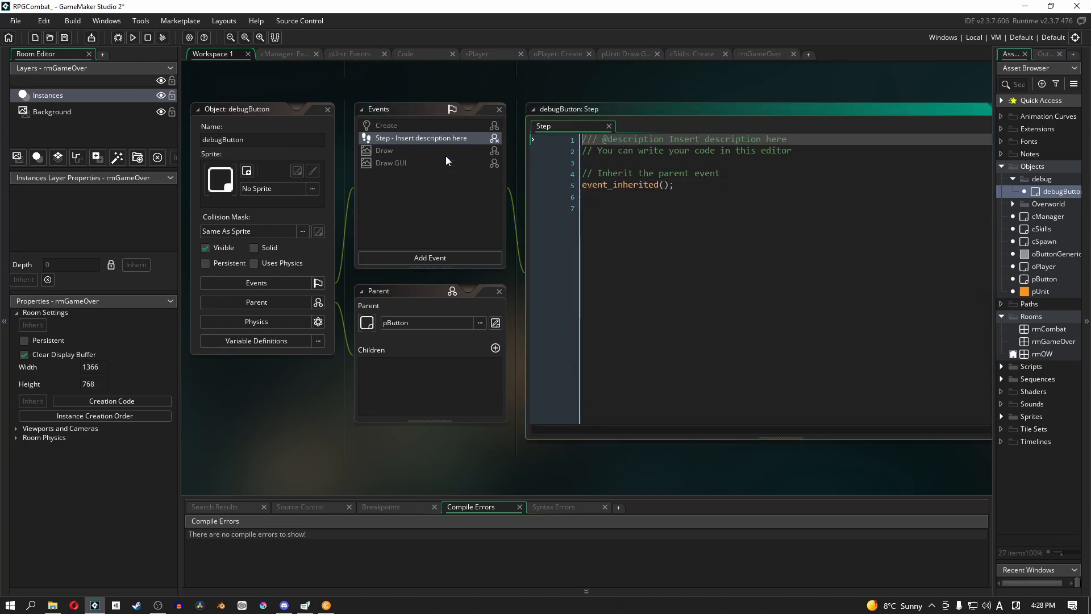
left_click(622, 184)
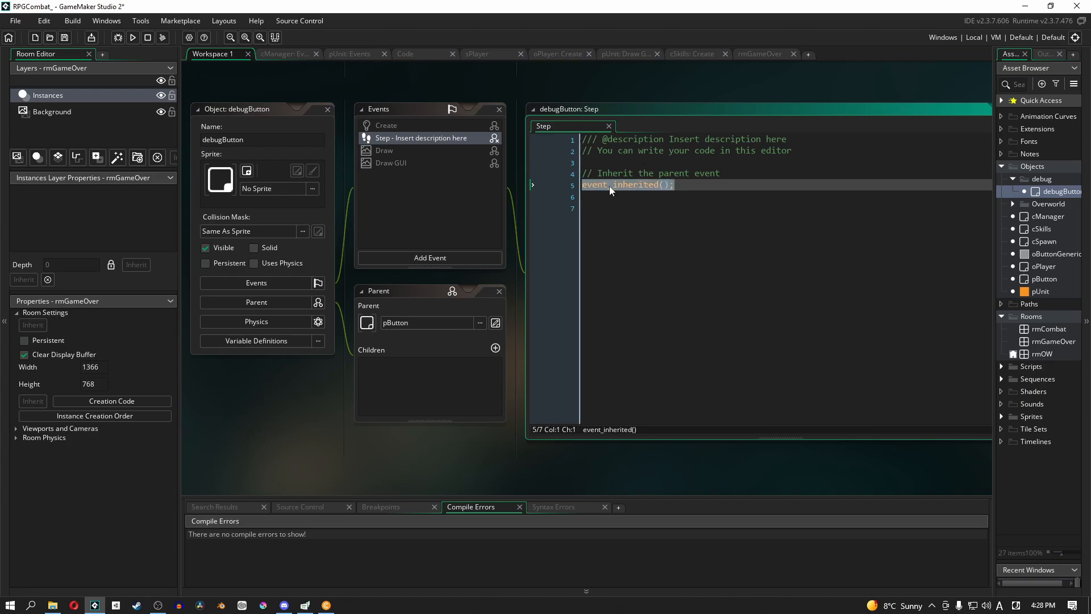
mouse_move(634, 192)
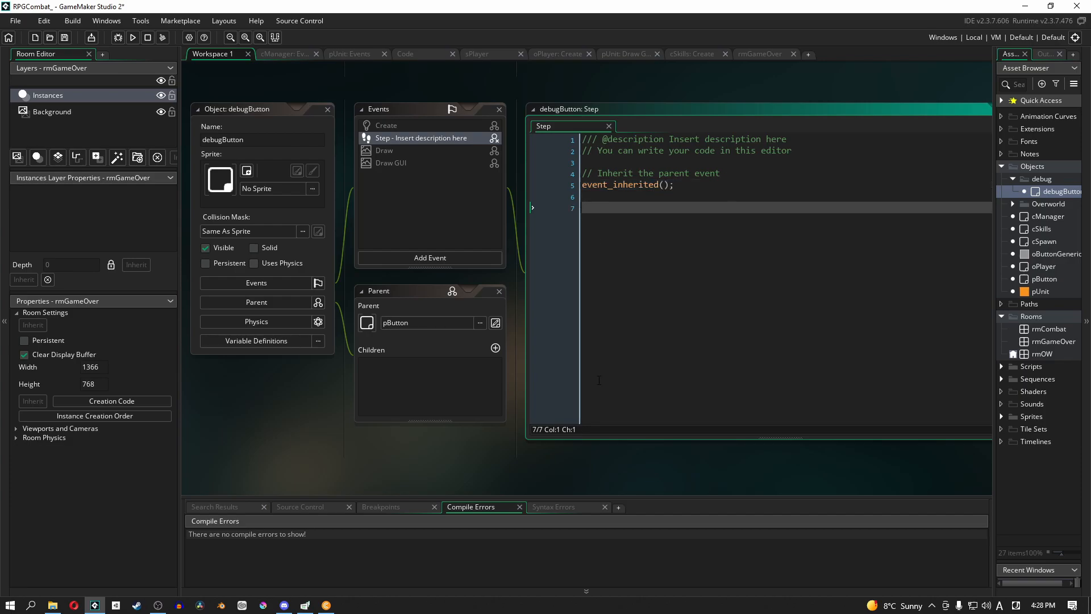
mouse_move(601, 325)
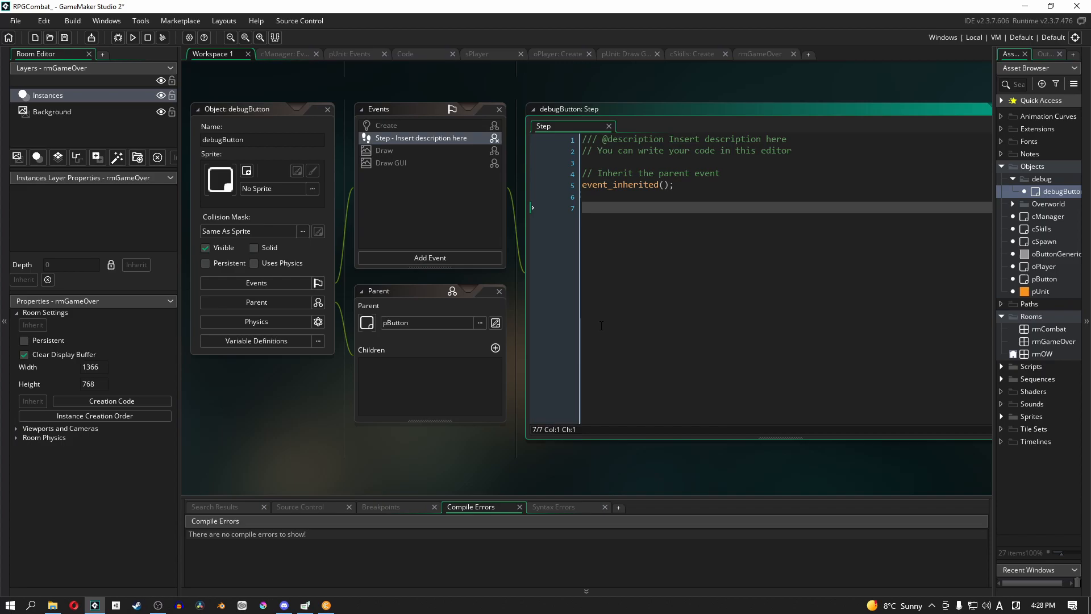
right_click(421, 137)
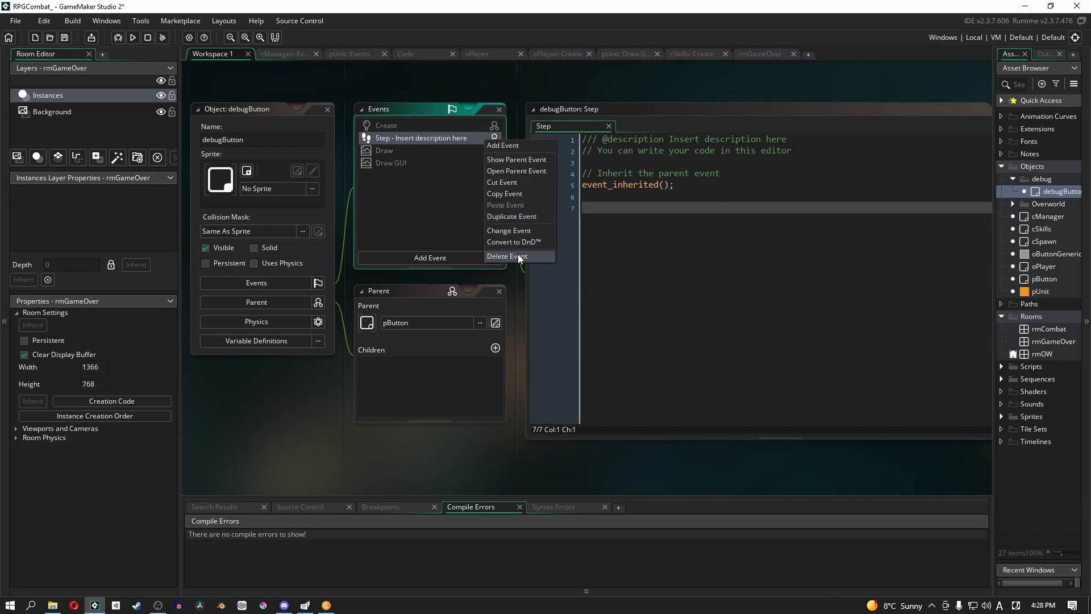
Give debugButton its own Step event with the pasted pButton code minus the cManager.allowInput check, then show rmGameOver.
left_click(507, 256)
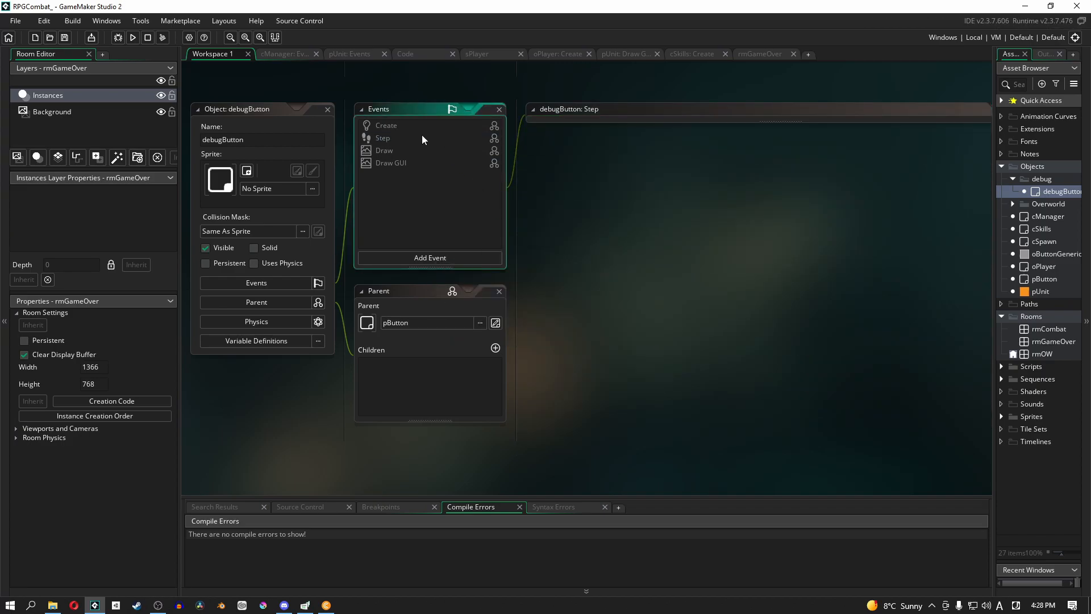
double_click(382, 137)
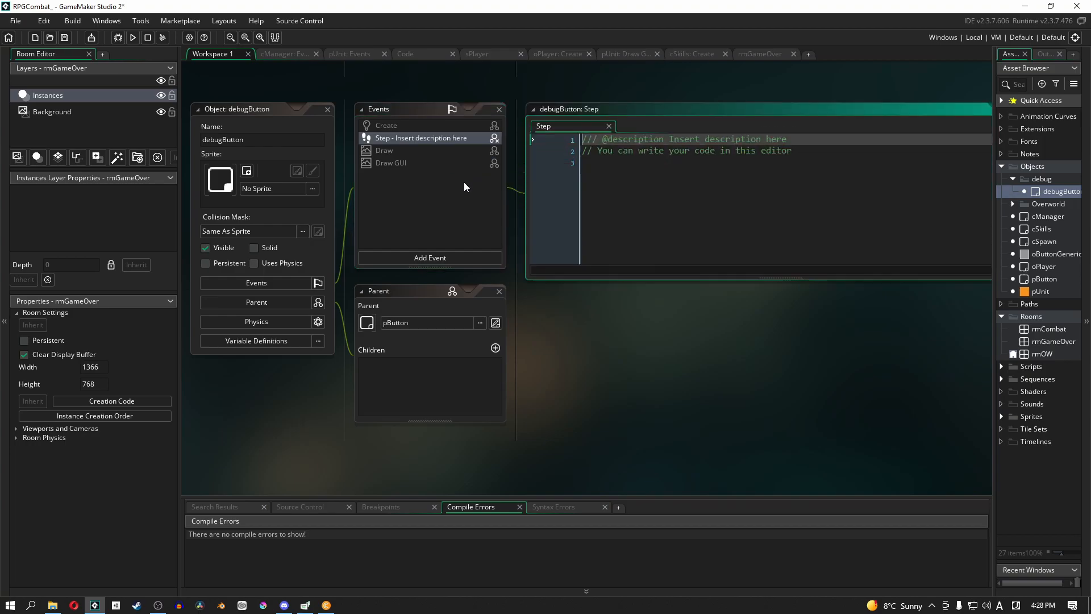
left_click(739, 177)
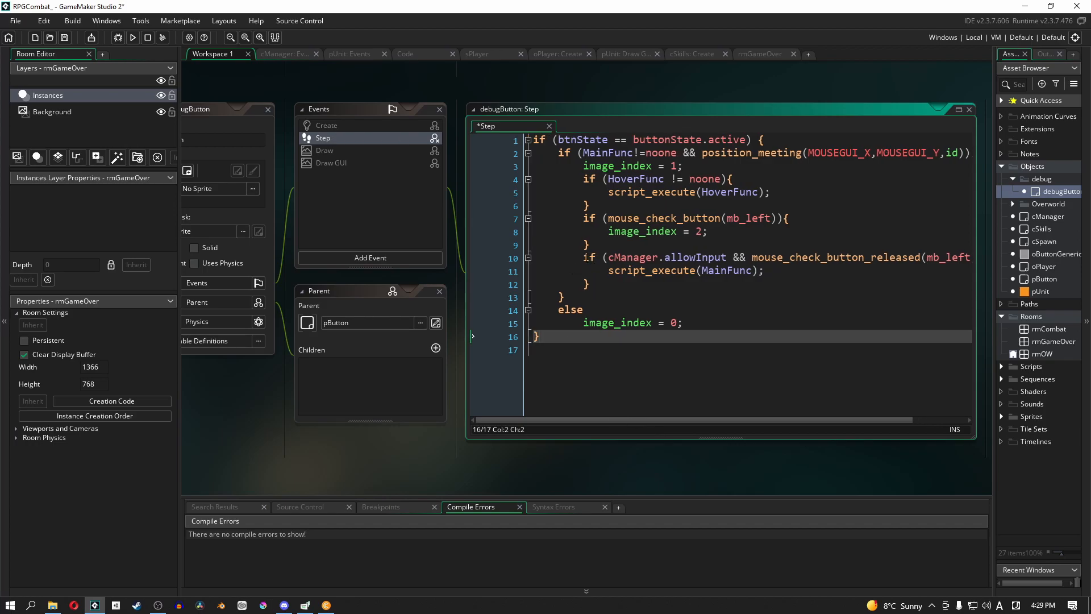
left_click(609, 257)
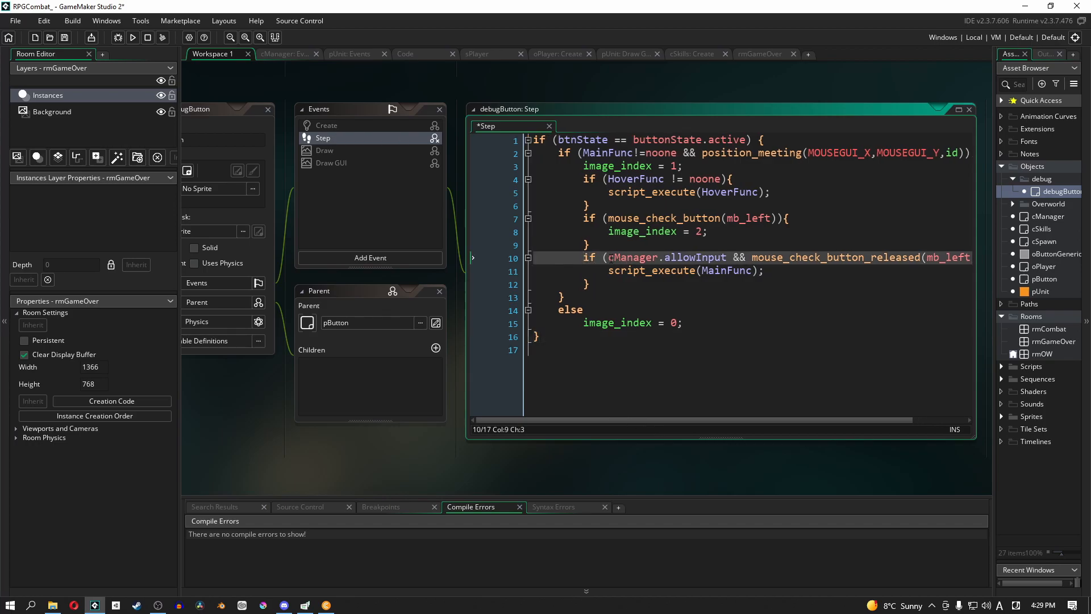
double_click(634, 257)
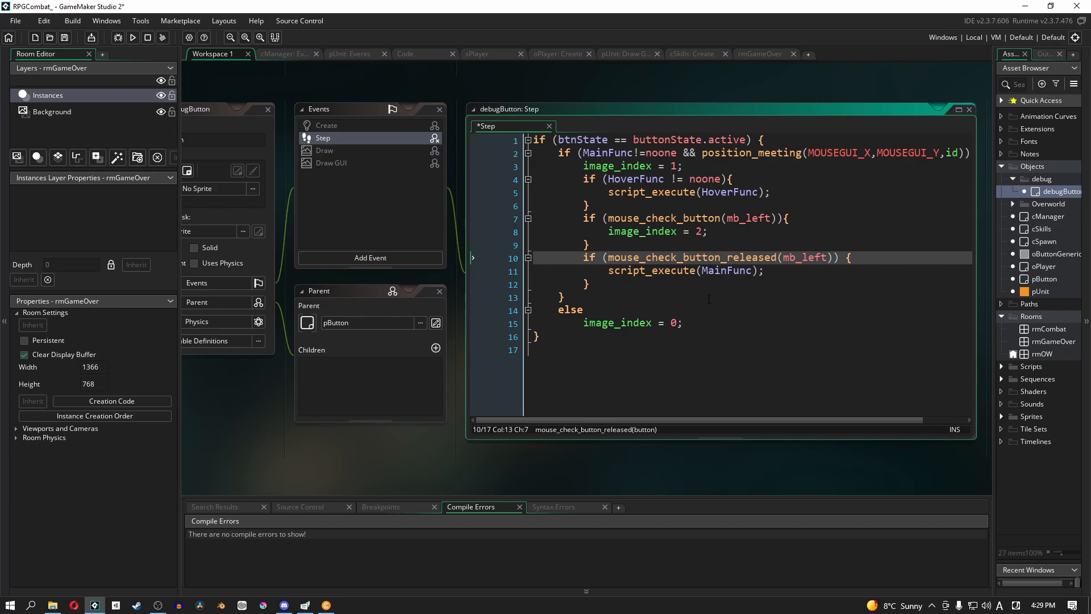
left_click(1053, 341)
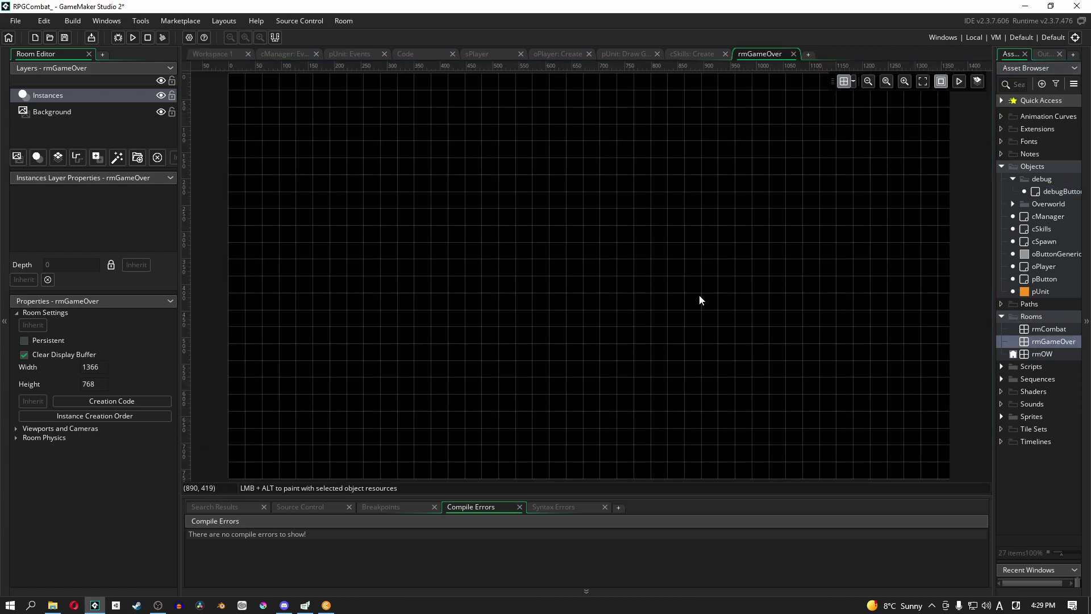
mouse_move(223, 62)
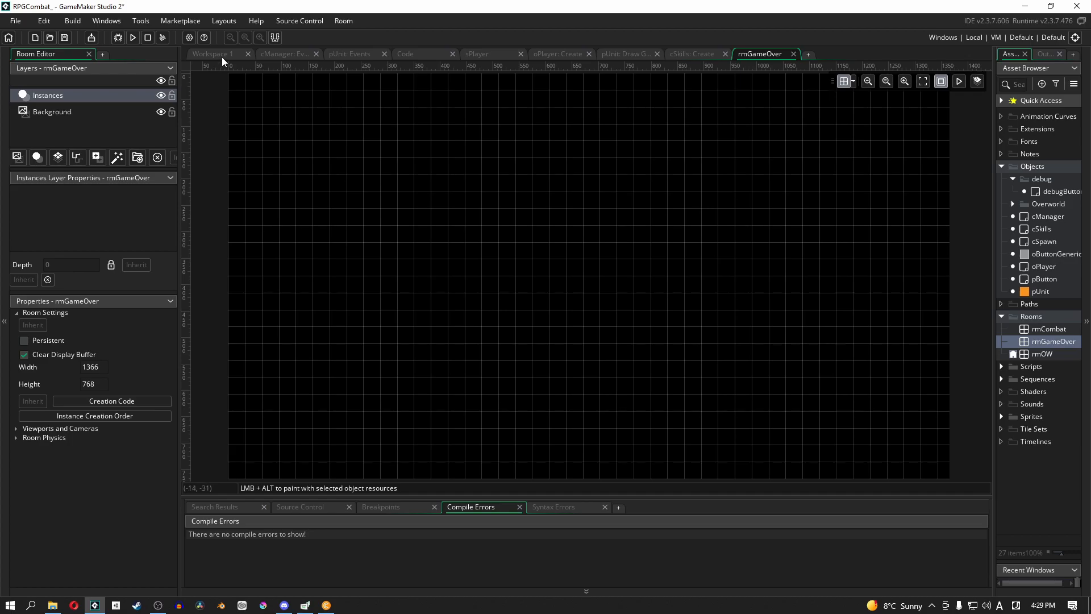
Return to Workspace 1 and select oButtonGeneric, then debugButton, in the Asset Browser.
left_click(216, 54)
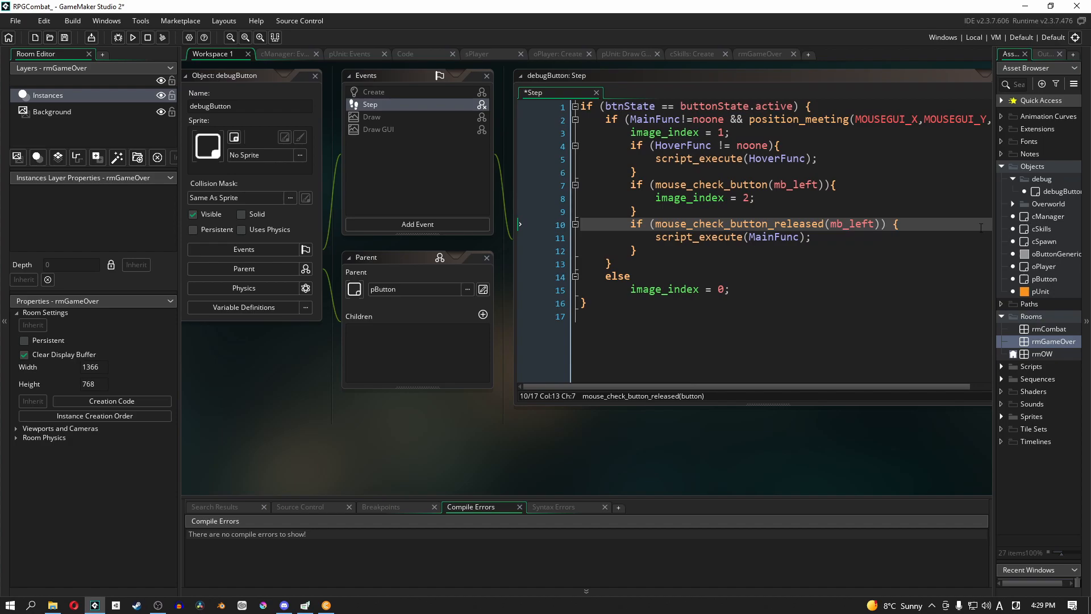
left_click(1054, 253)
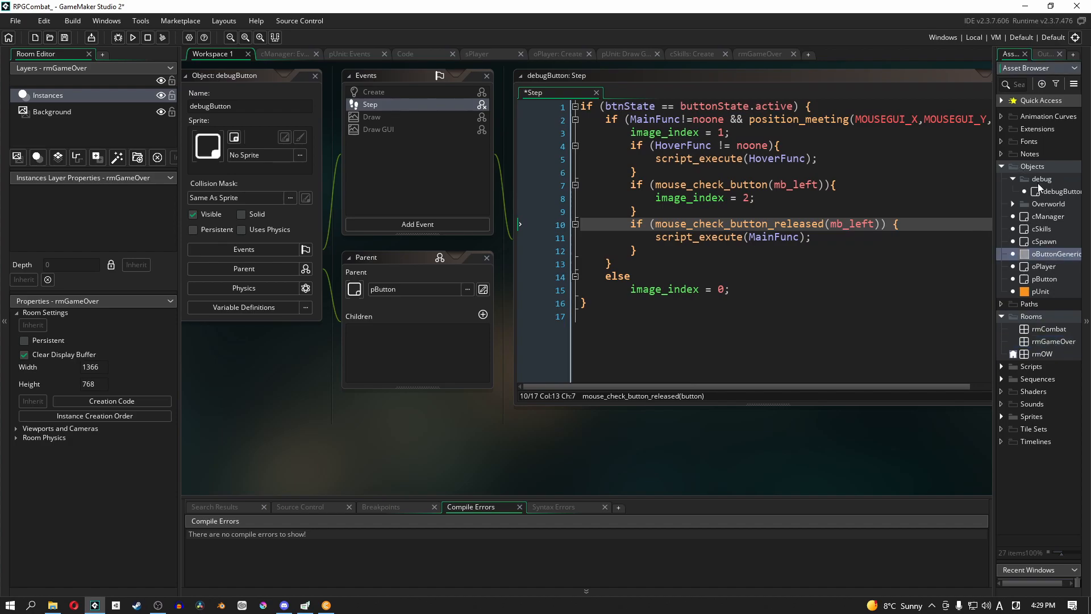
left_click(759, 54)
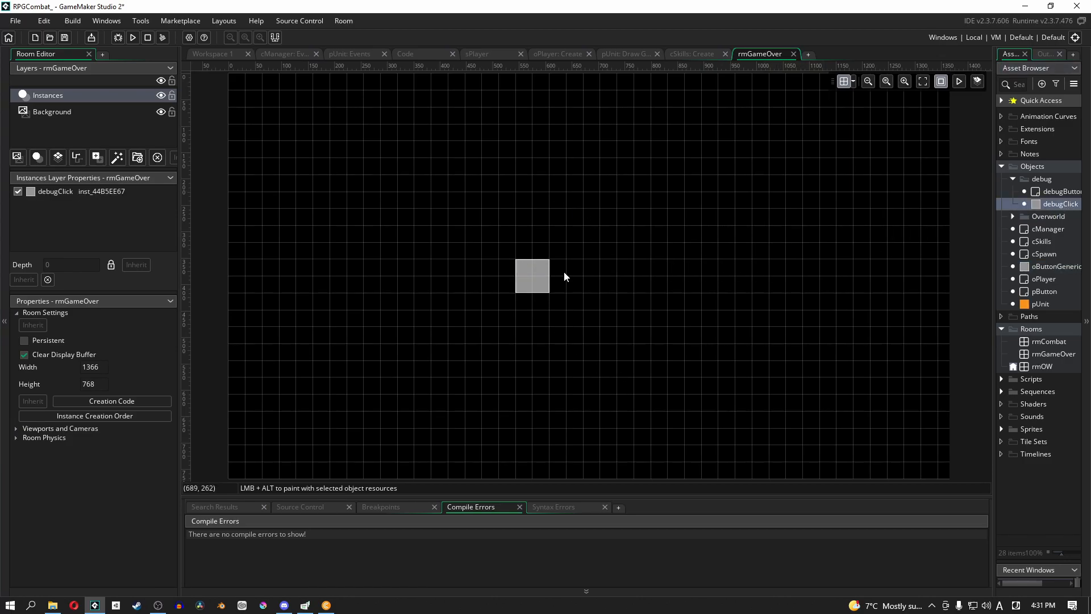
mouse_move(572, 277)
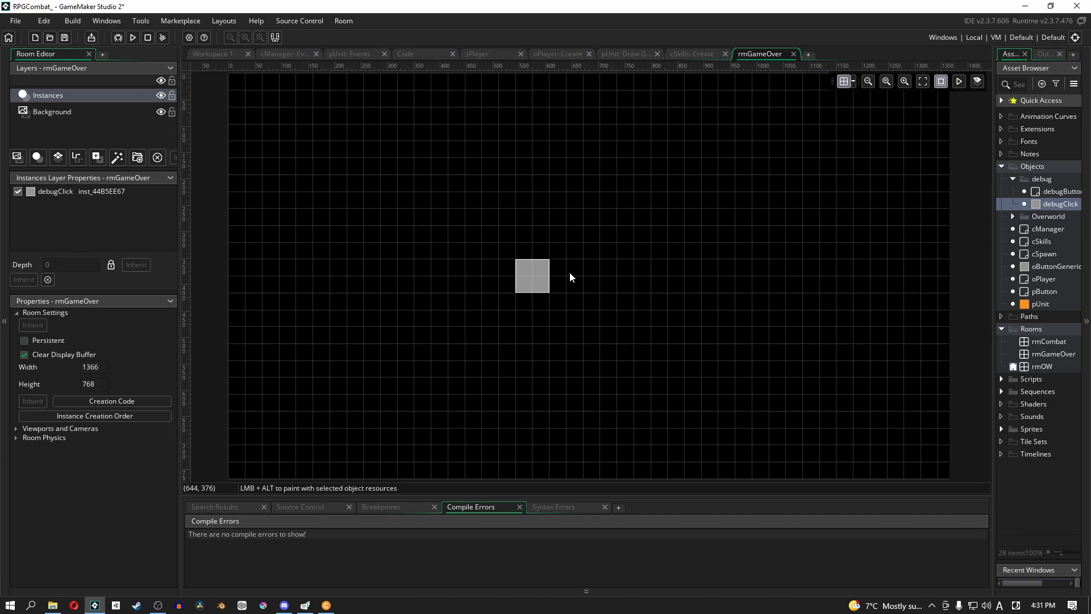
mouse_move(480, 279)
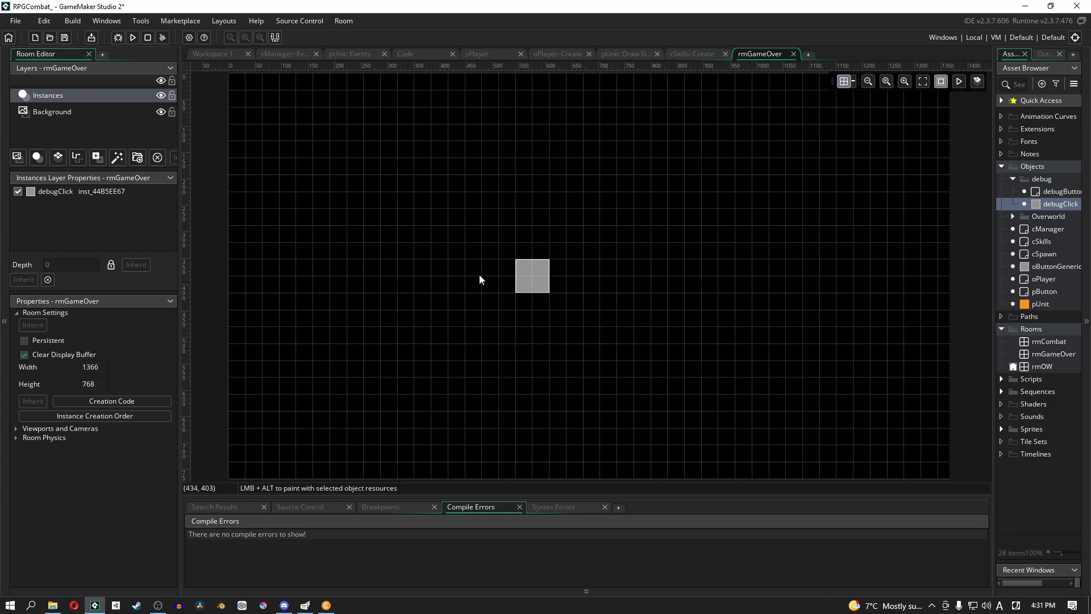
Select the debugClick instance in rmGameOver and show its Label, HoverFunc and MainFunc variables.
left_click(532, 279)
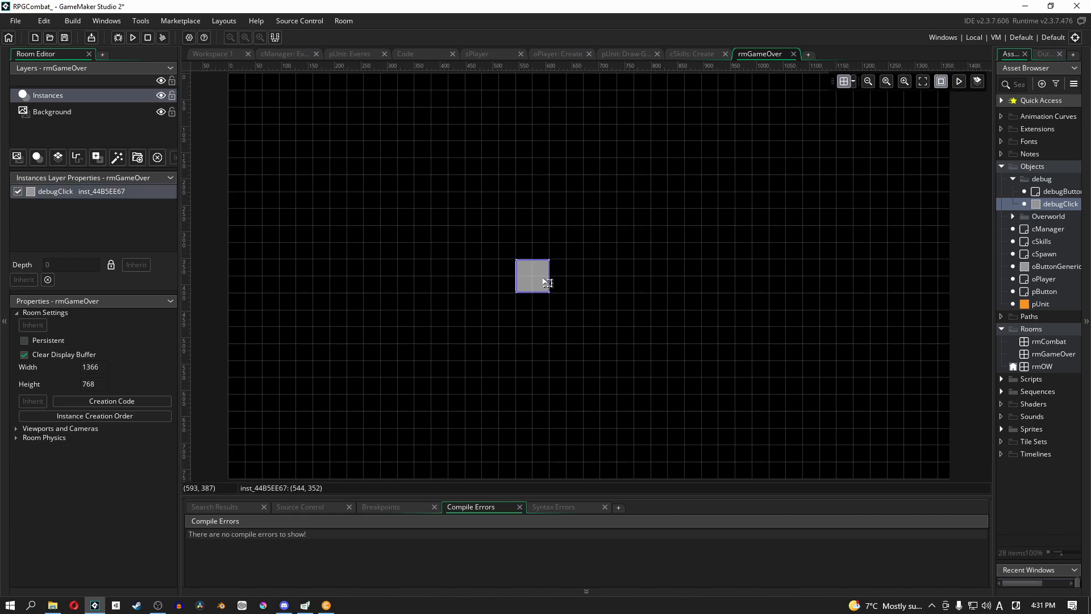
double_click(533, 276)
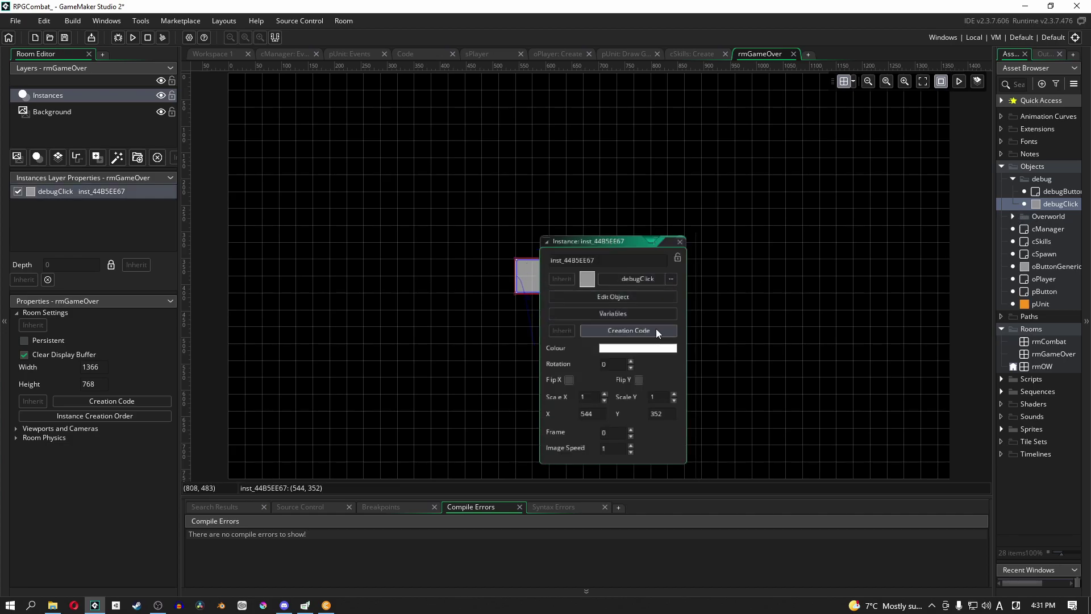
left_click_drag(612, 241, 604, 230)
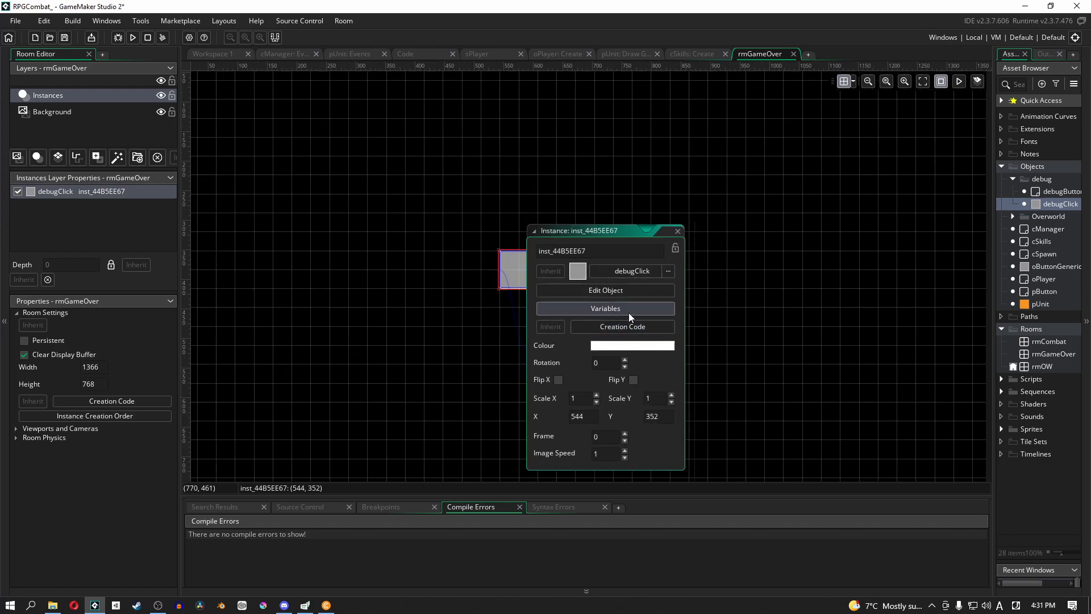
left_click(604, 307)
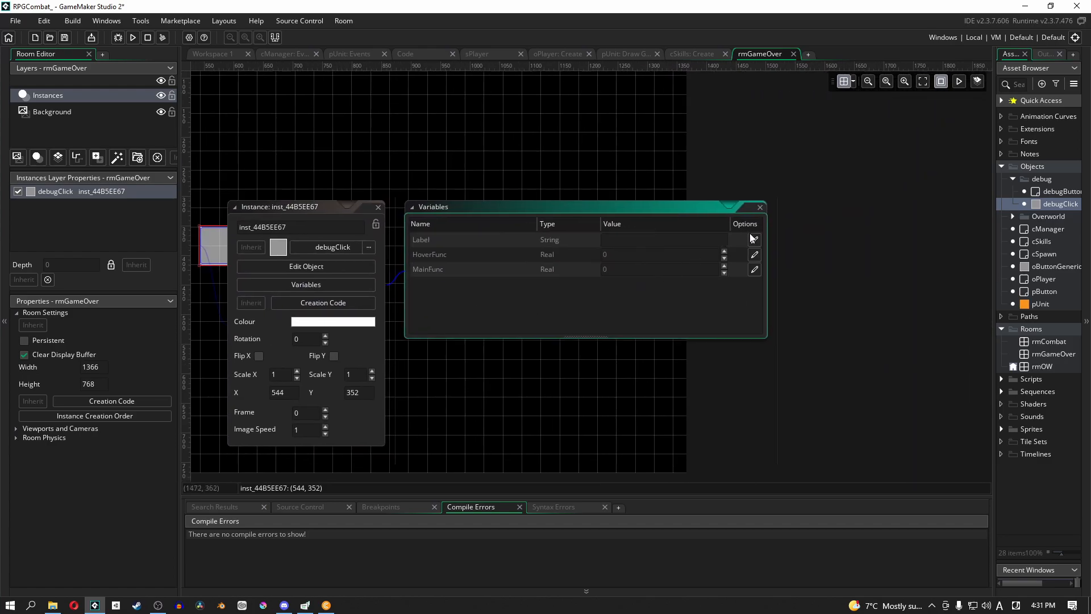
Set the instance's Label to 'Debug Game Over' and MainFunc to DebugRestart.
left_click(661, 239)
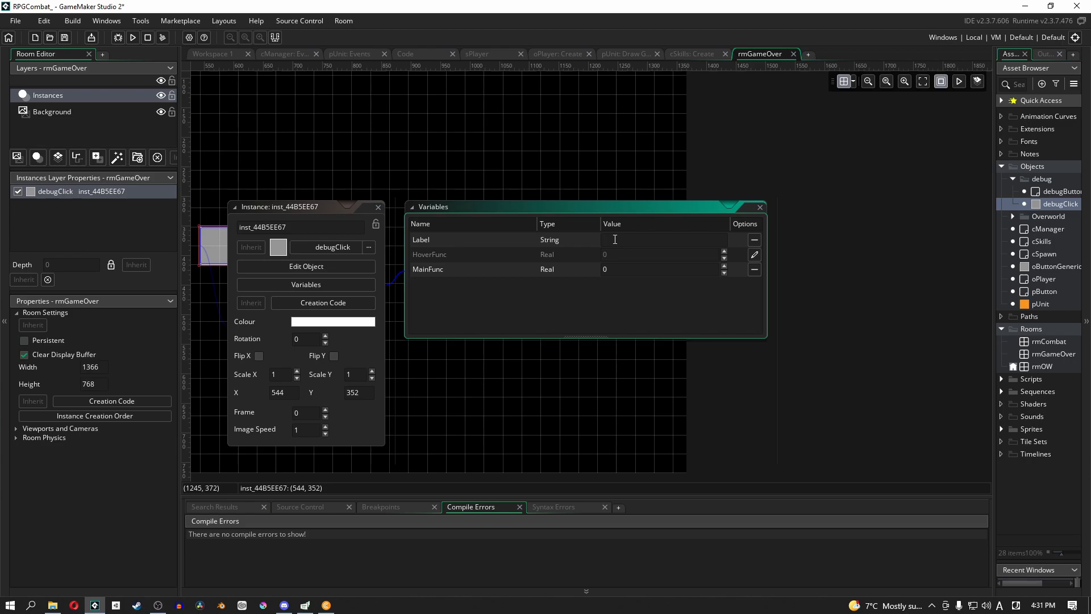
type("Debug Game Over")
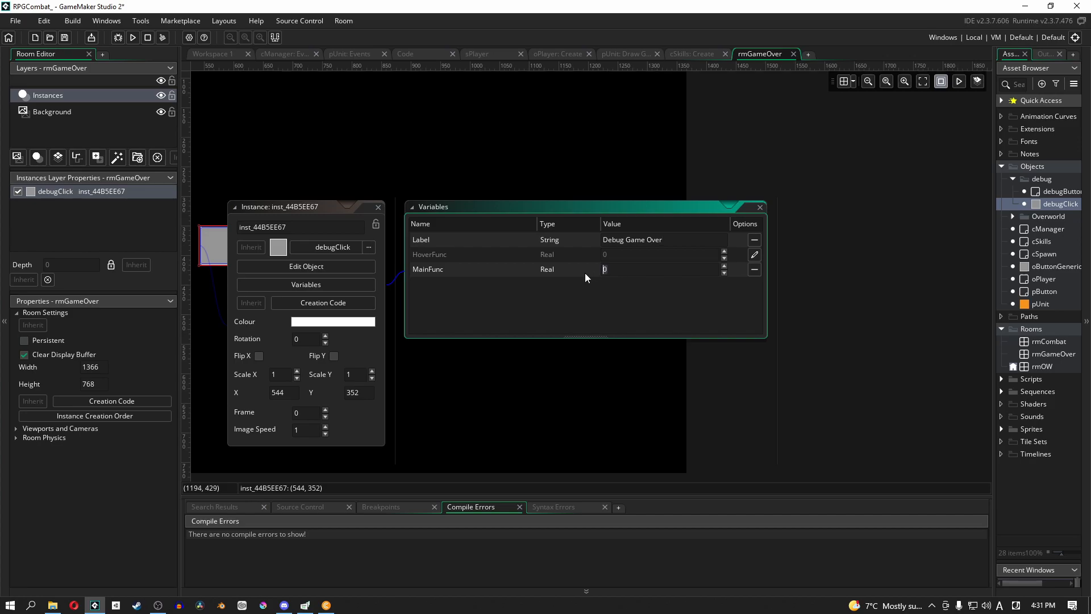
type("D")
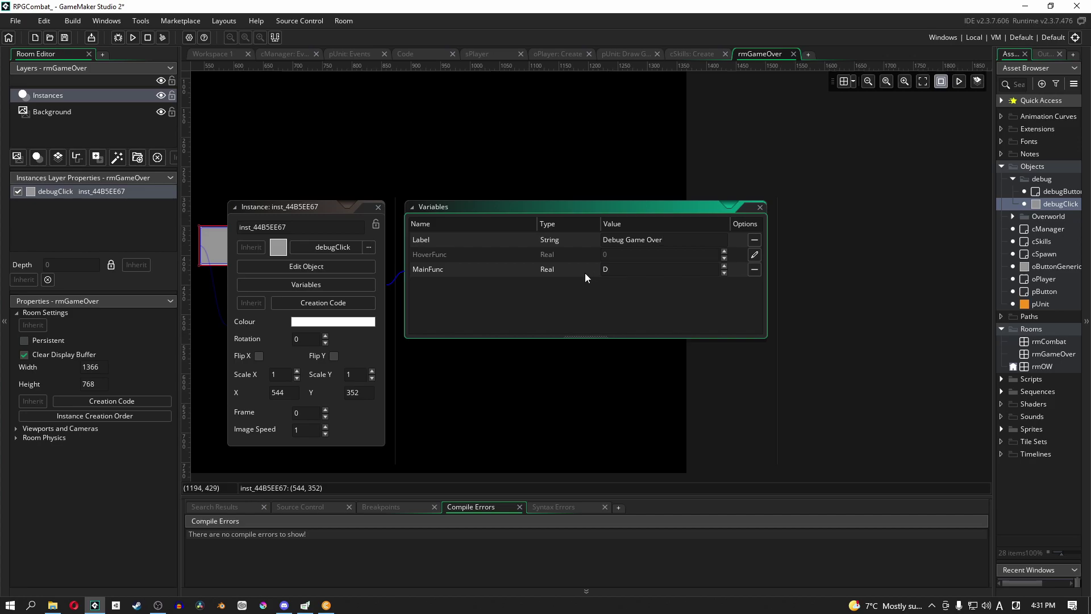
type("ebug")
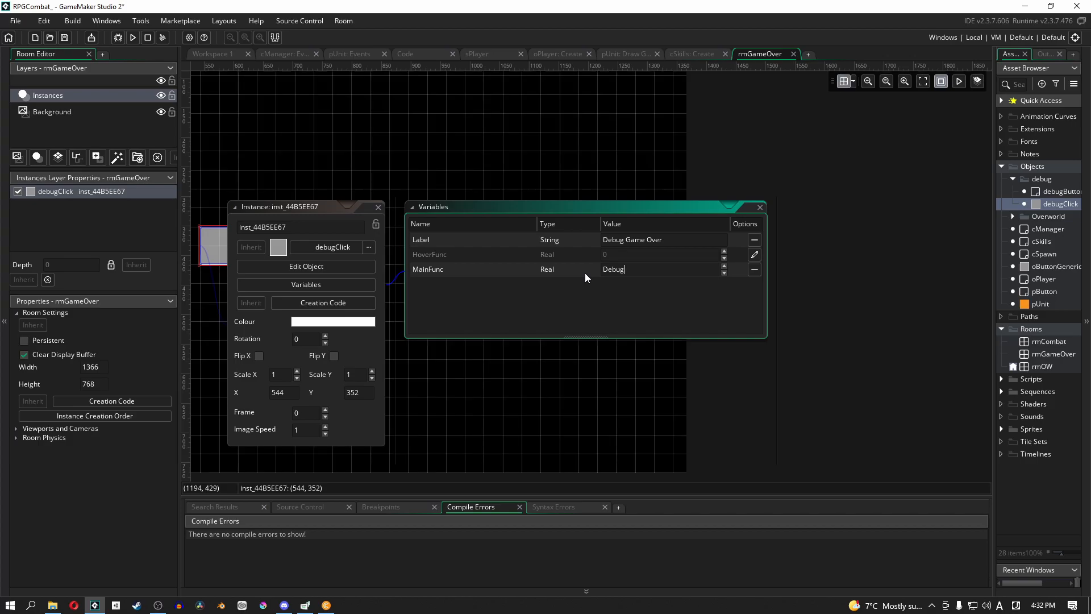
type("Re")
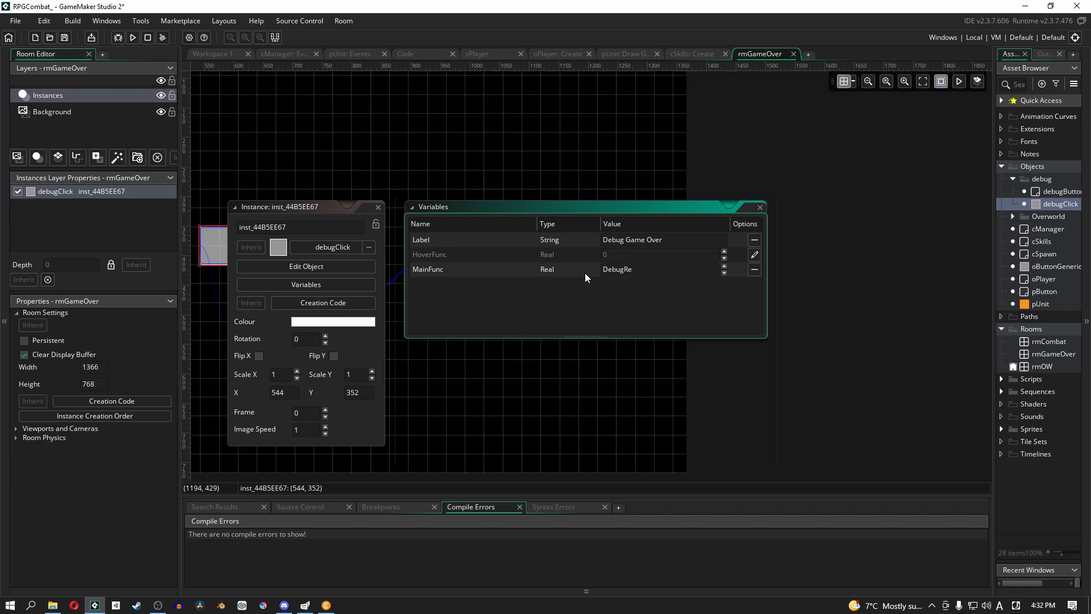
type("start")
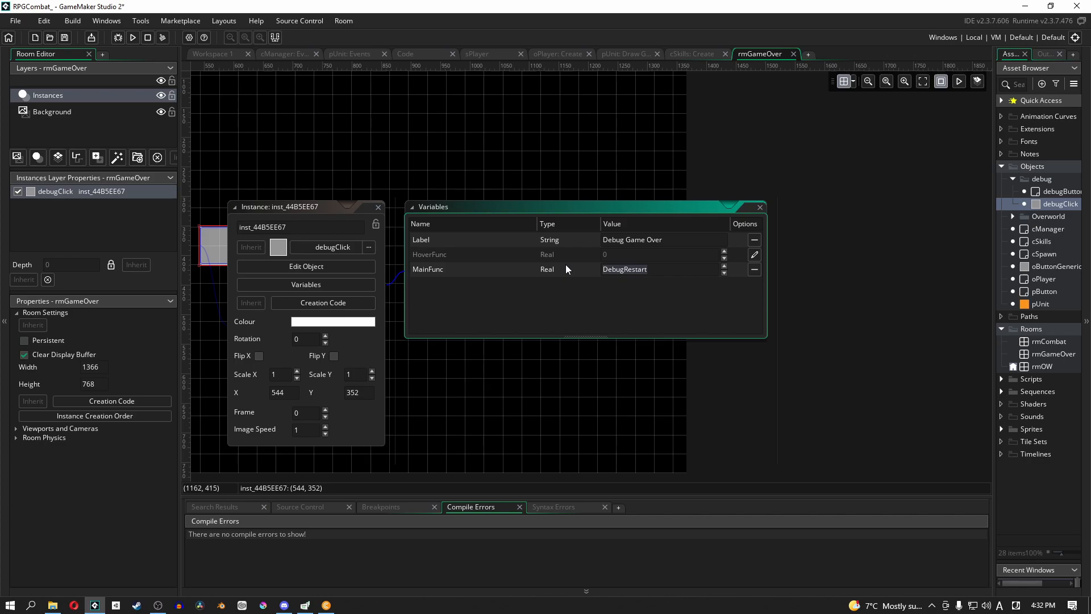
mouse_move(491, 242)
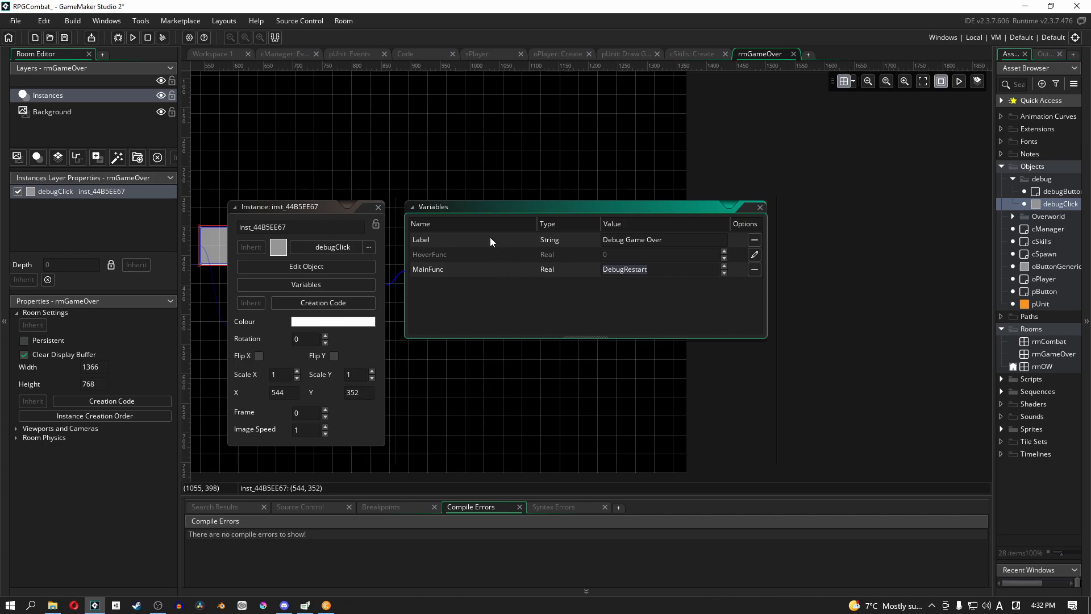
mouse_move(410, 56)
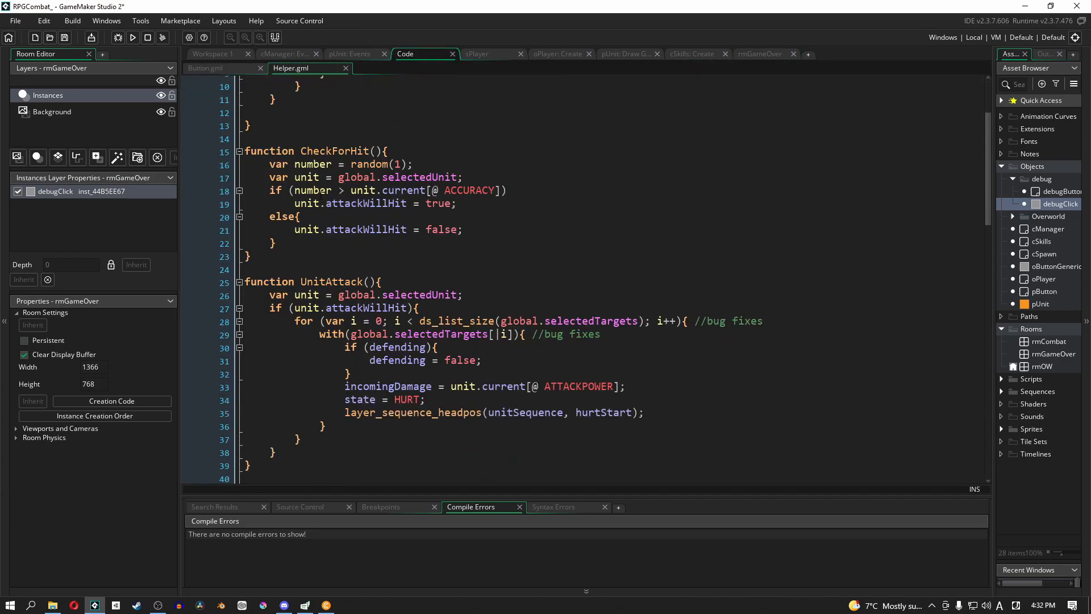
Bring up Button.gml and scroll to the DebugWin function at the end of the script.
scroll("down", 3)
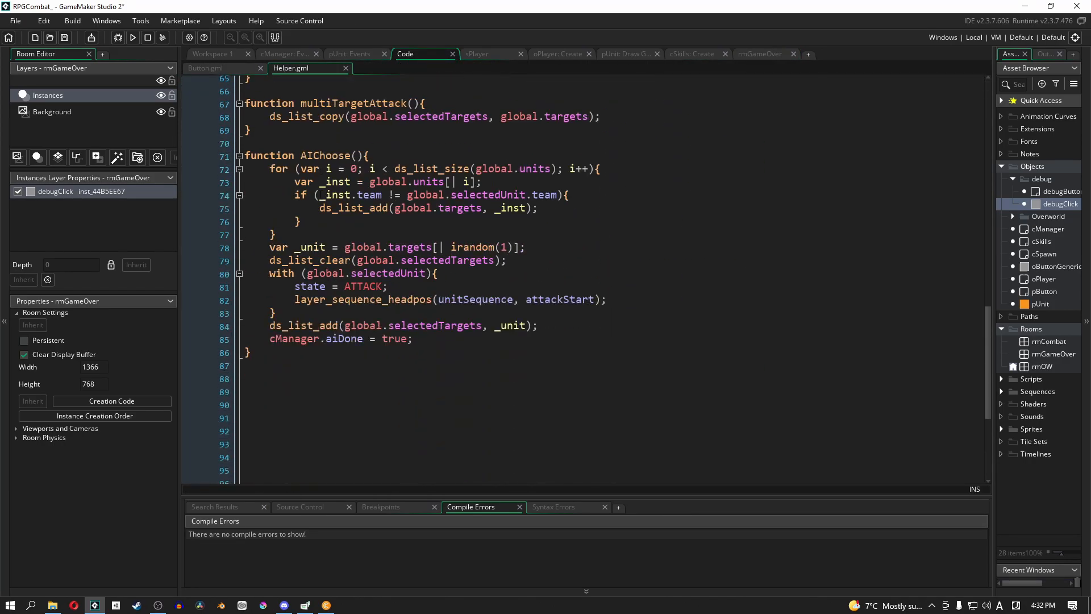
scroll("down", 3)
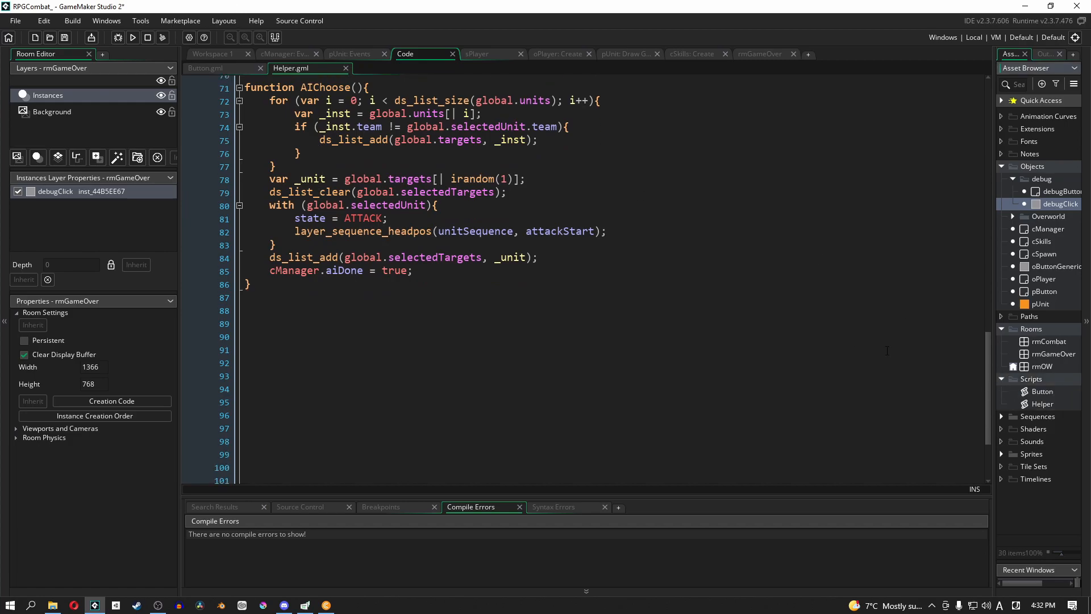
left_click(205, 69)
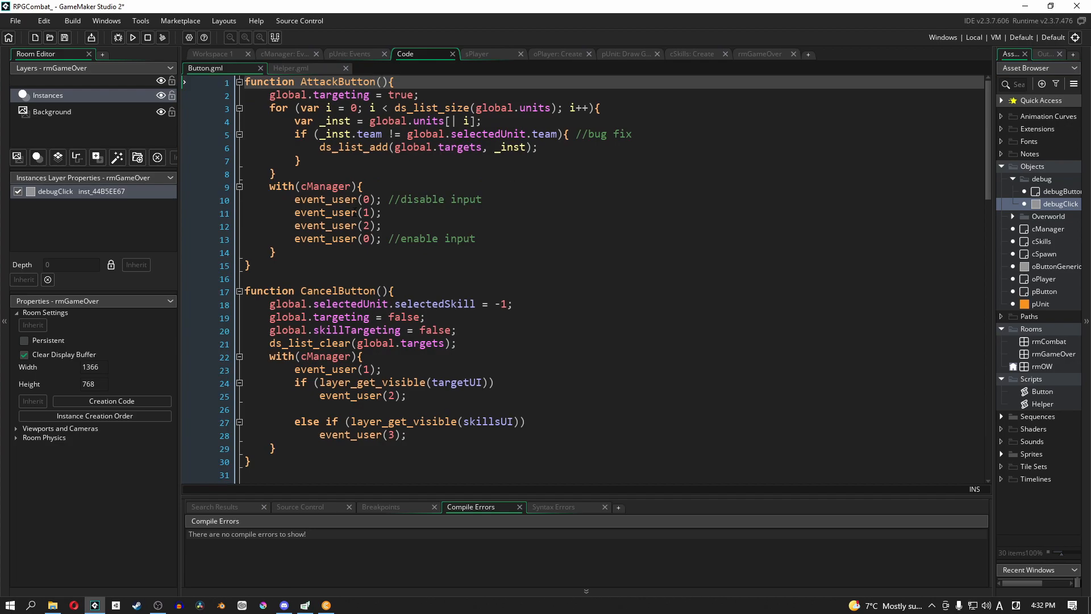
scroll("down", 3)
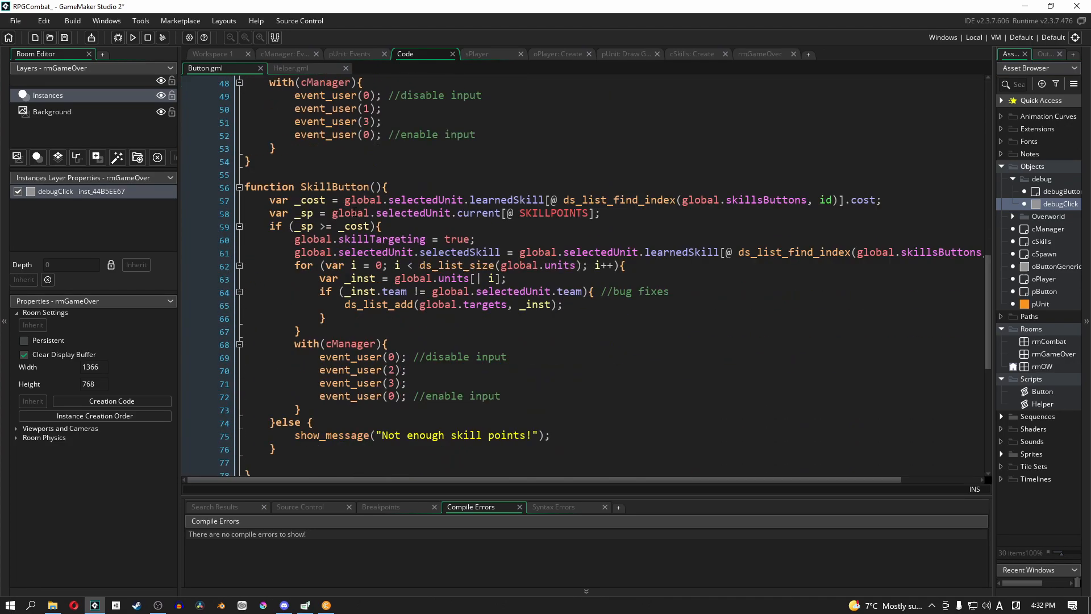
scroll("down", 3)
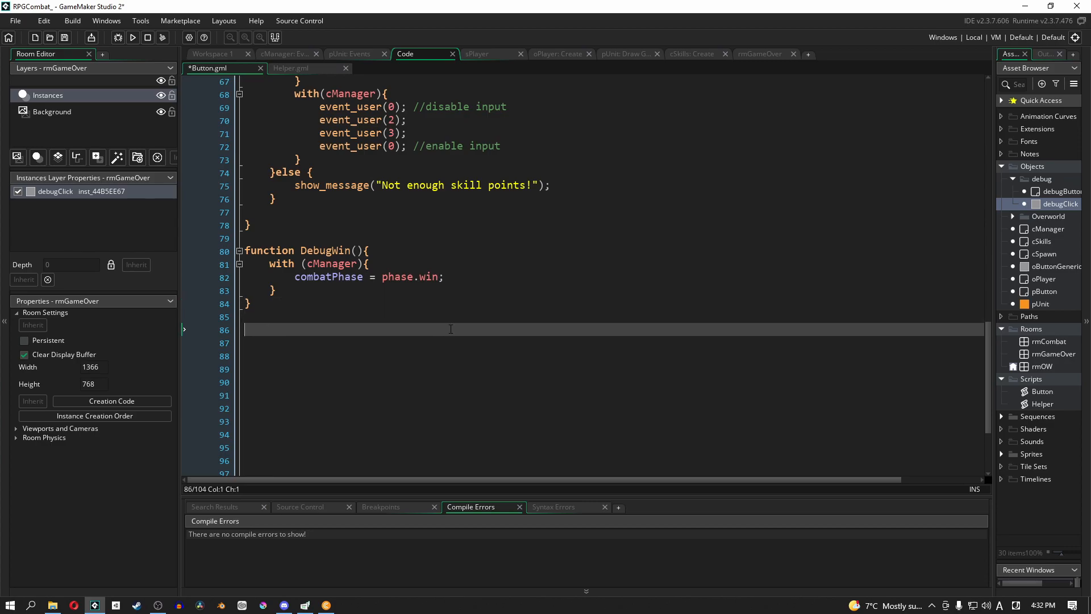
Write the DebugRestart() function header below DebugWin, glancing at cManager's events in between.
type("funct")
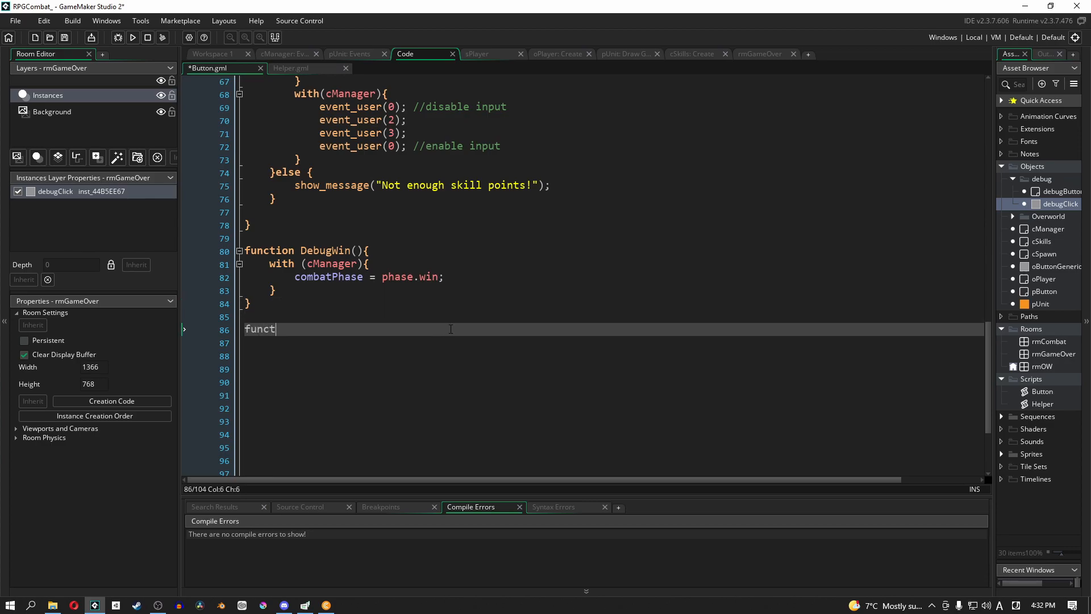
type("ion DebugRestart")
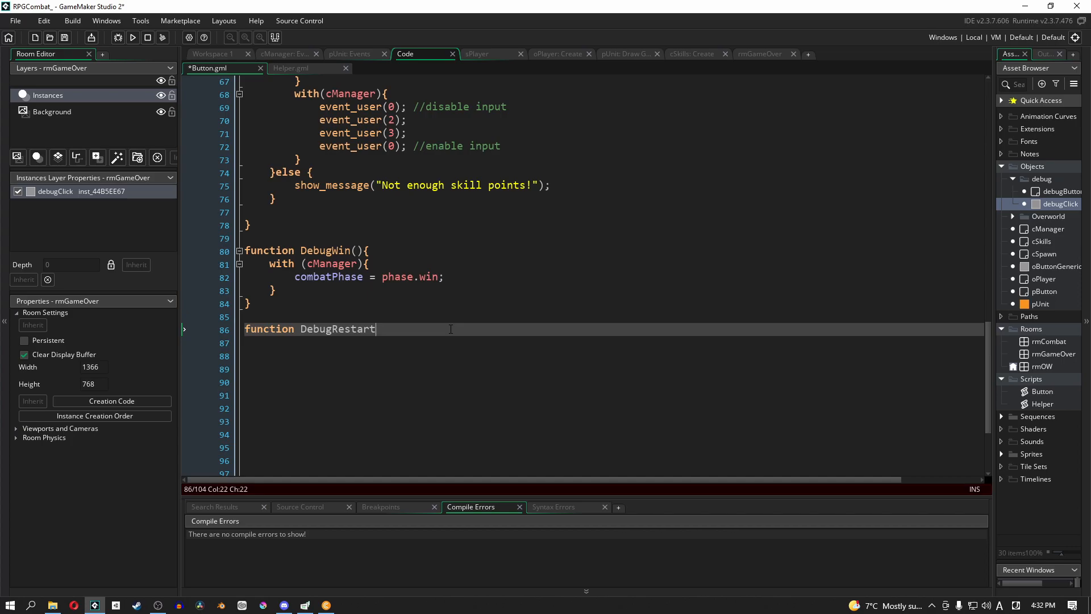
type("()")
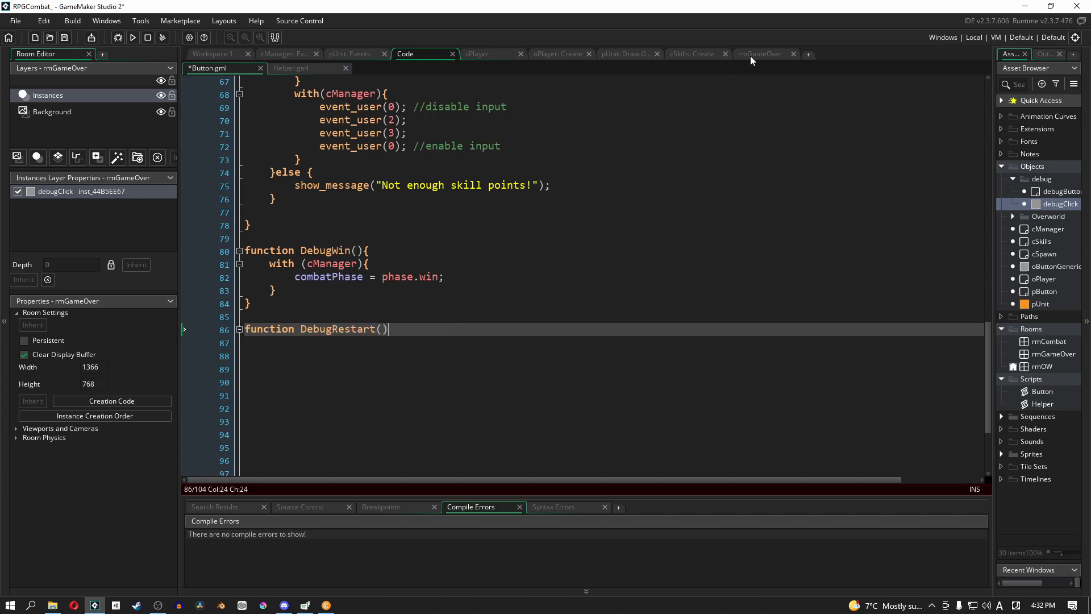
left_click(759, 53)
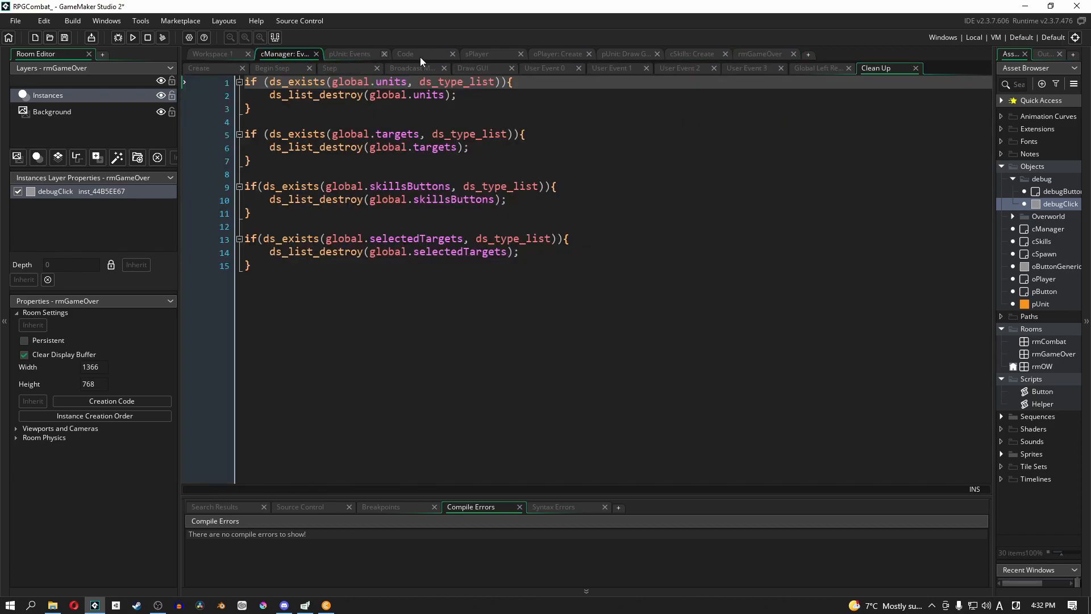
left_click(404, 54)
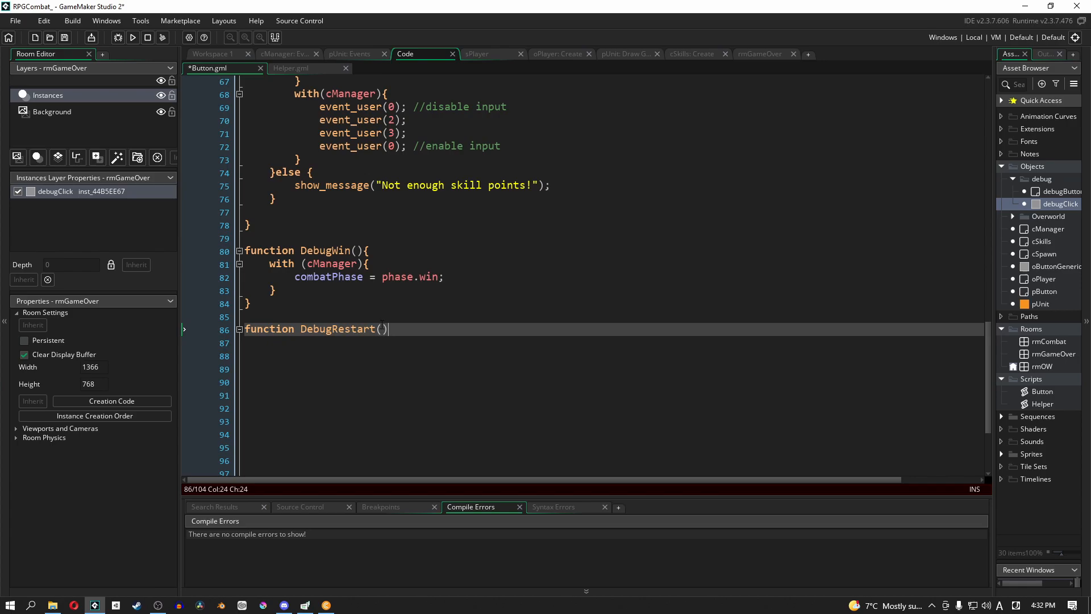
type("{")
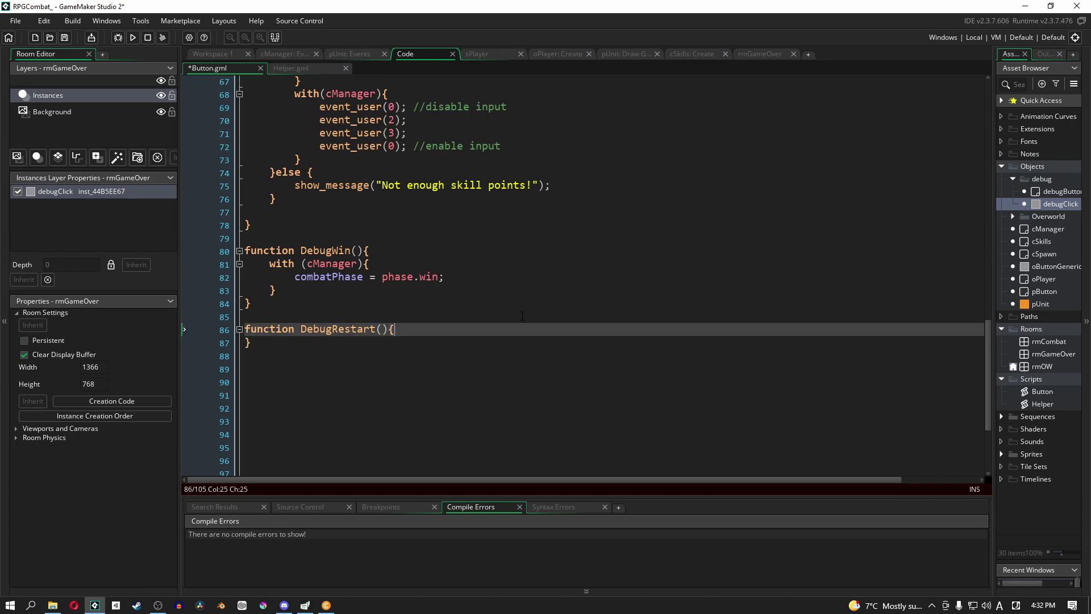
key("Enter")
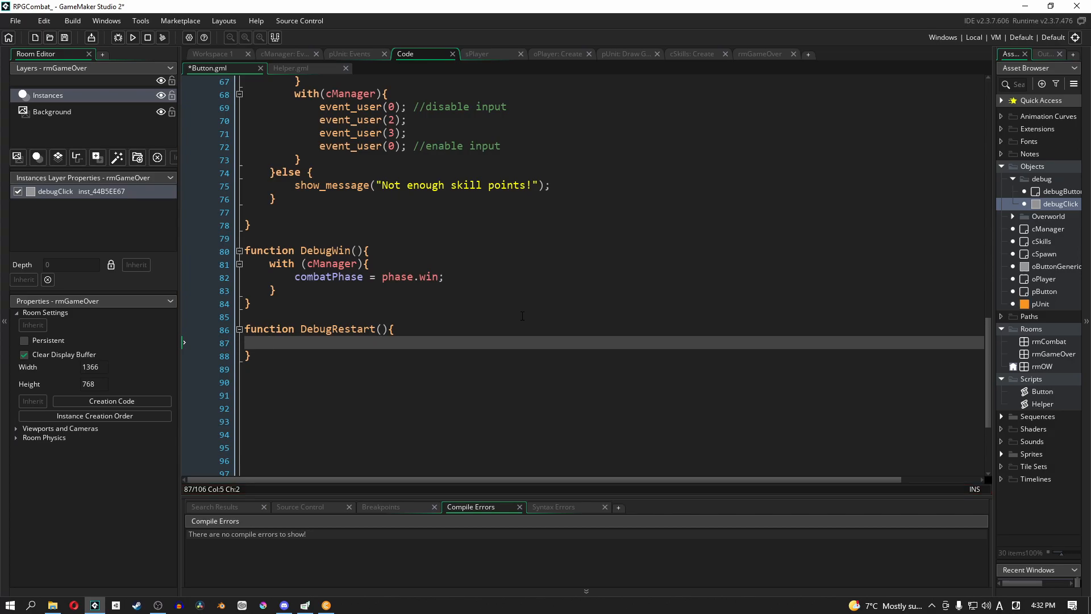
Fill the body with game_restart(); from autocomplete and save the script.
type("game_")
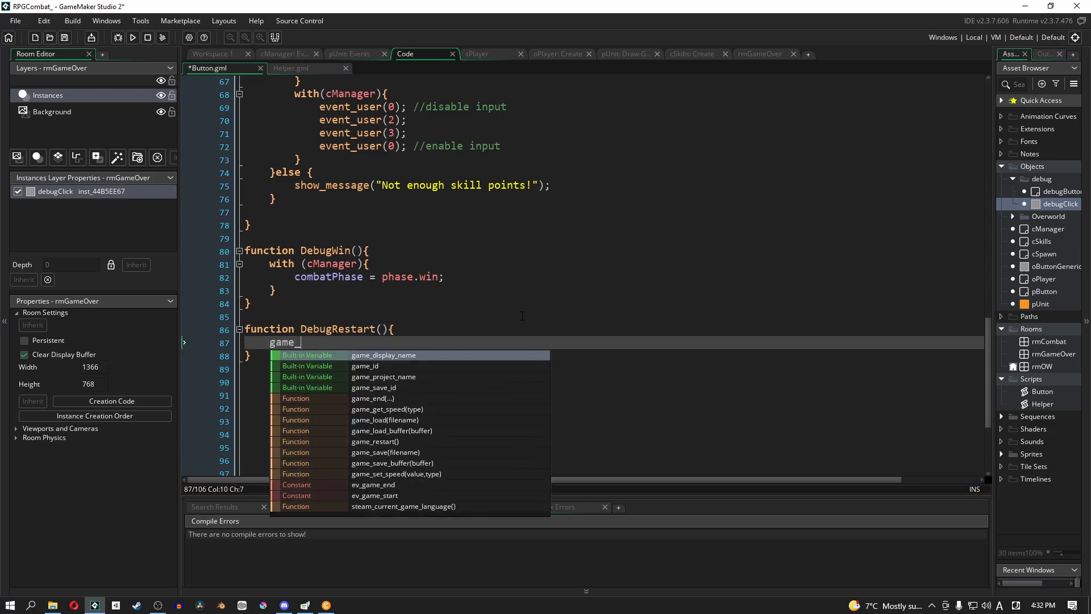
left_click(375, 441)
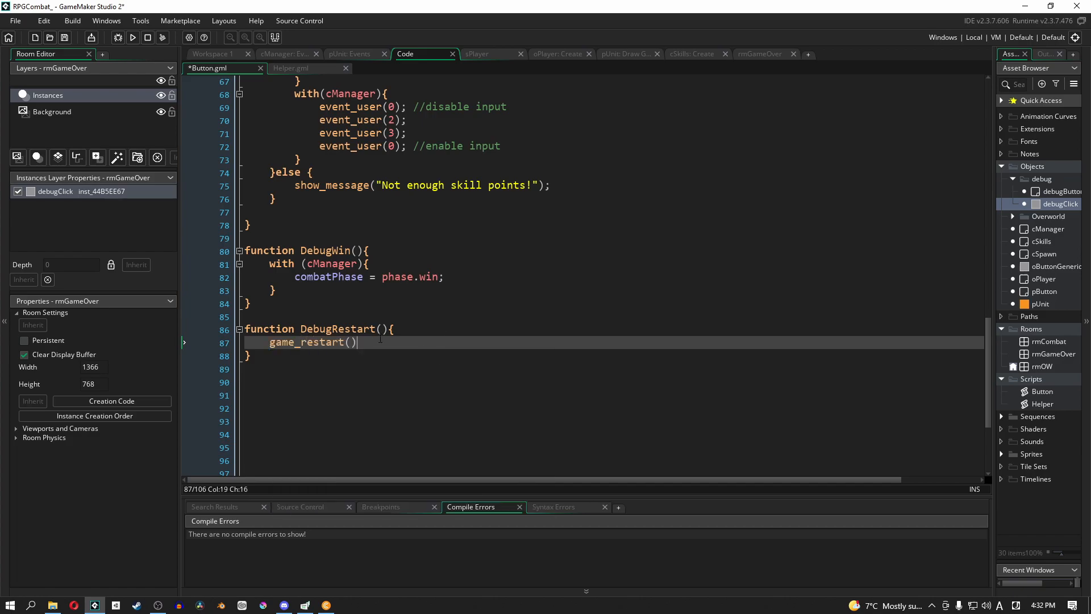
type(";")
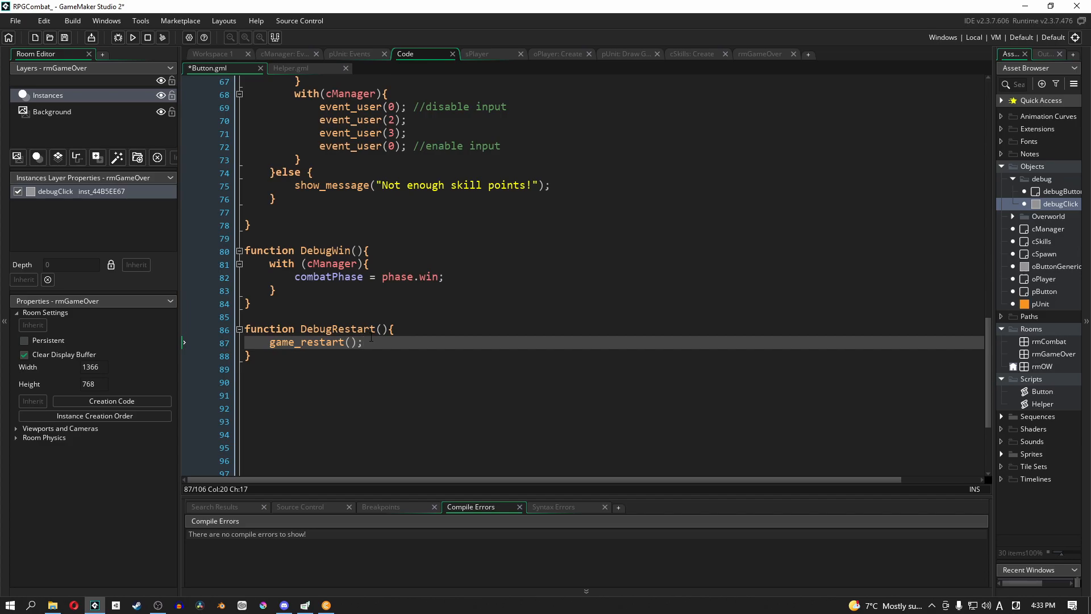
key("Ctrl+S")
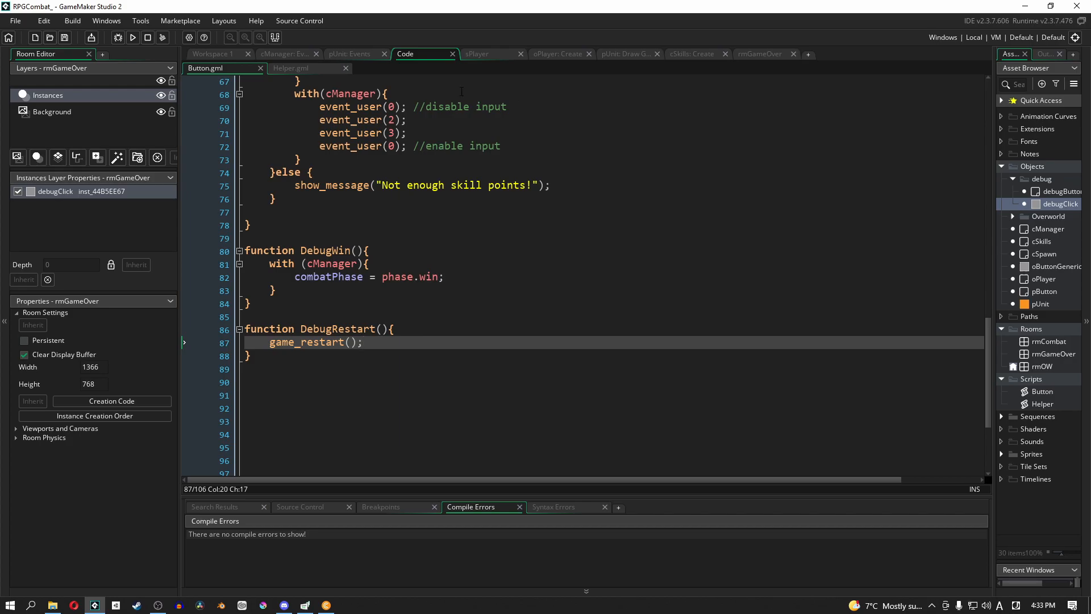
mouse_move(292, 68)
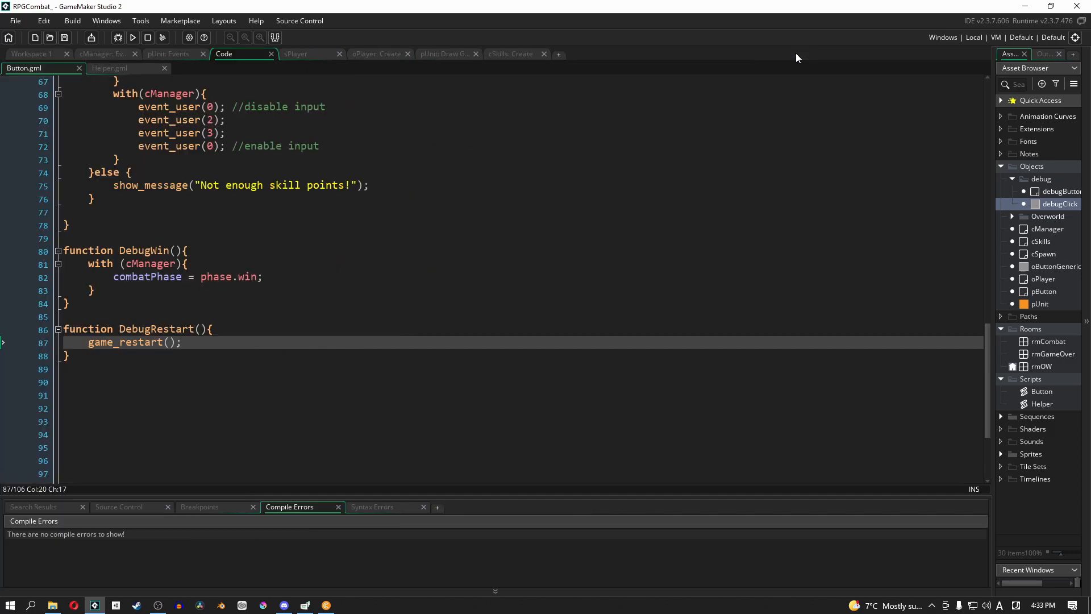
mouse_move(111, 54)
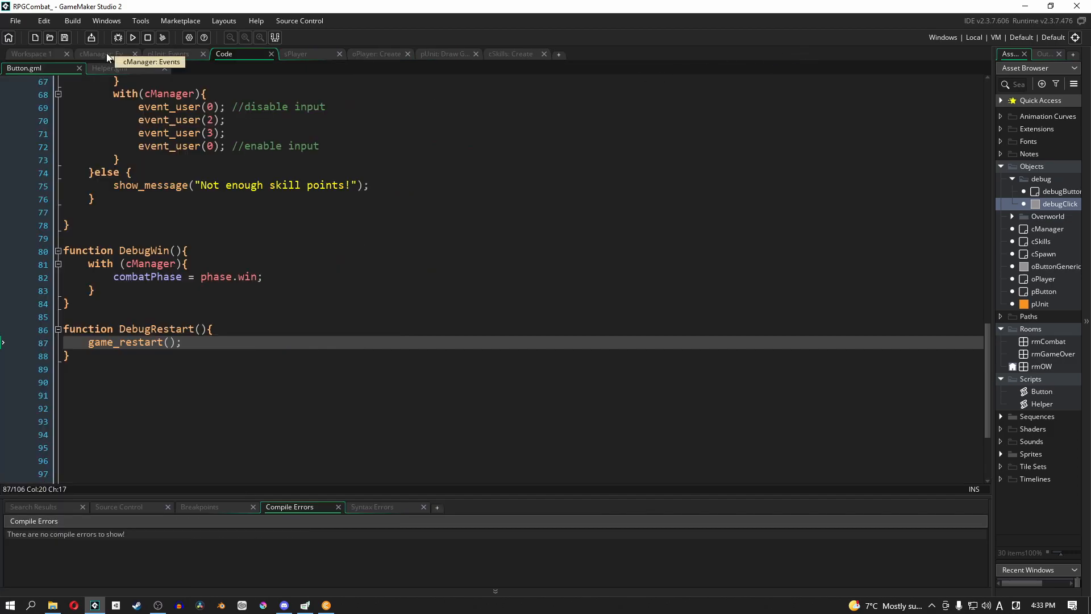
In cManager's Step event, remove the You Lost! message under case phase.lose.
left_click(102, 53)
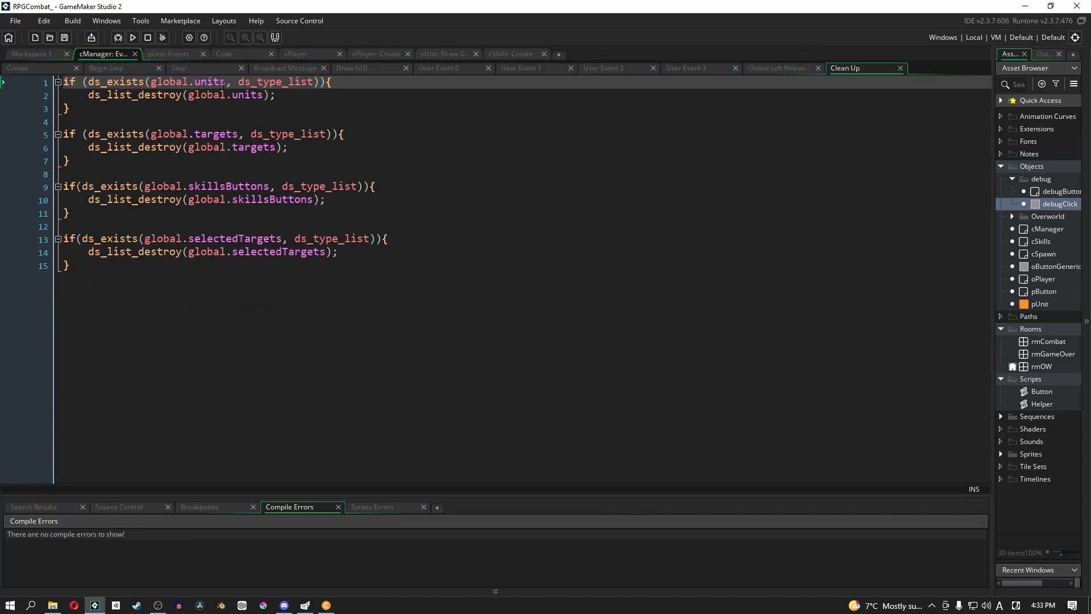
left_click(179, 68)
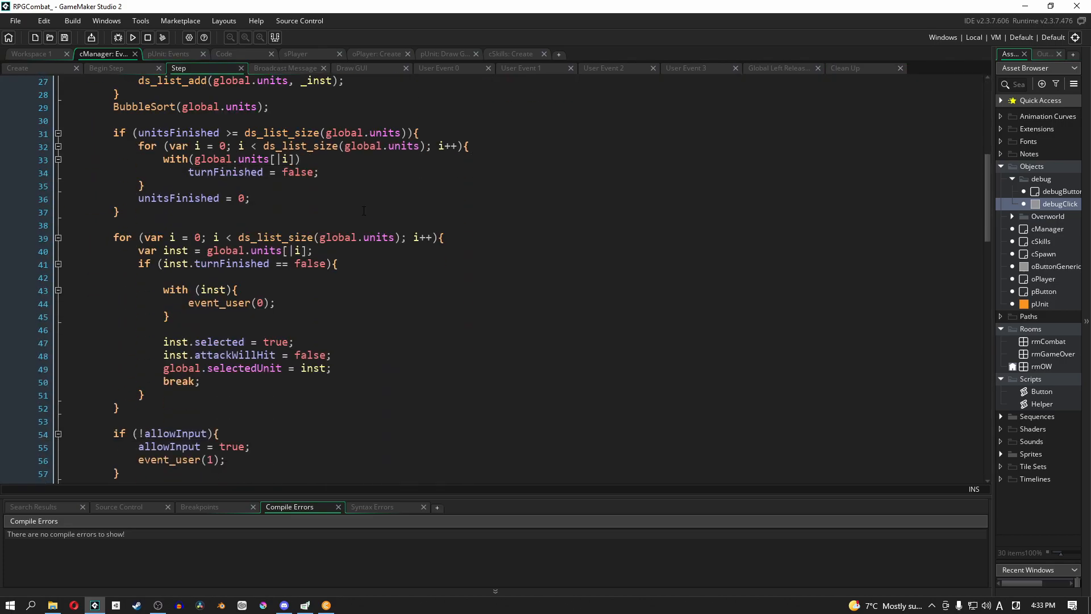
scroll("down", 3)
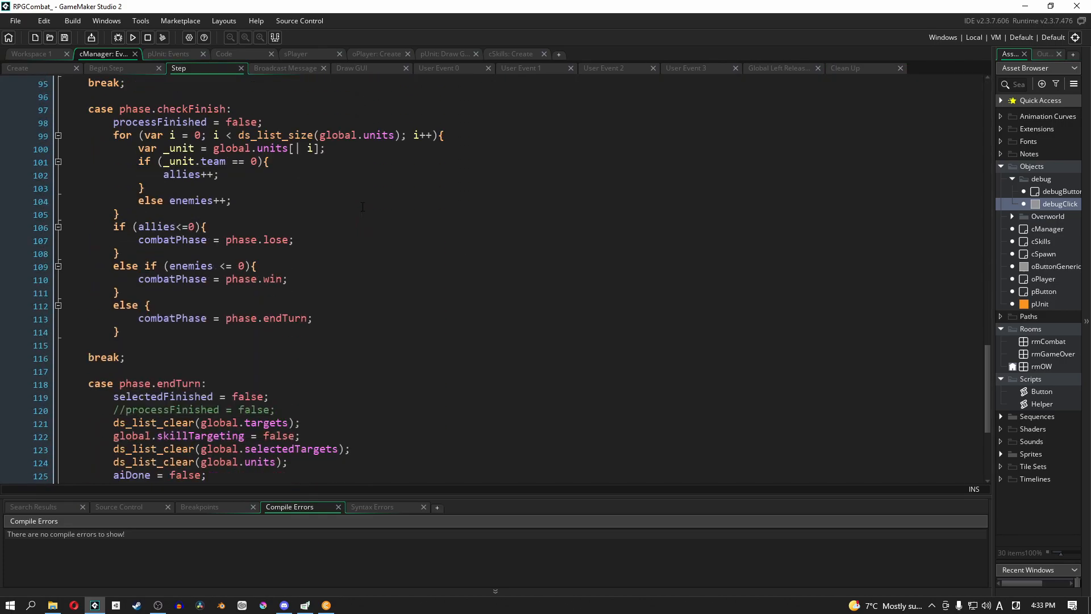
scroll("down", 3)
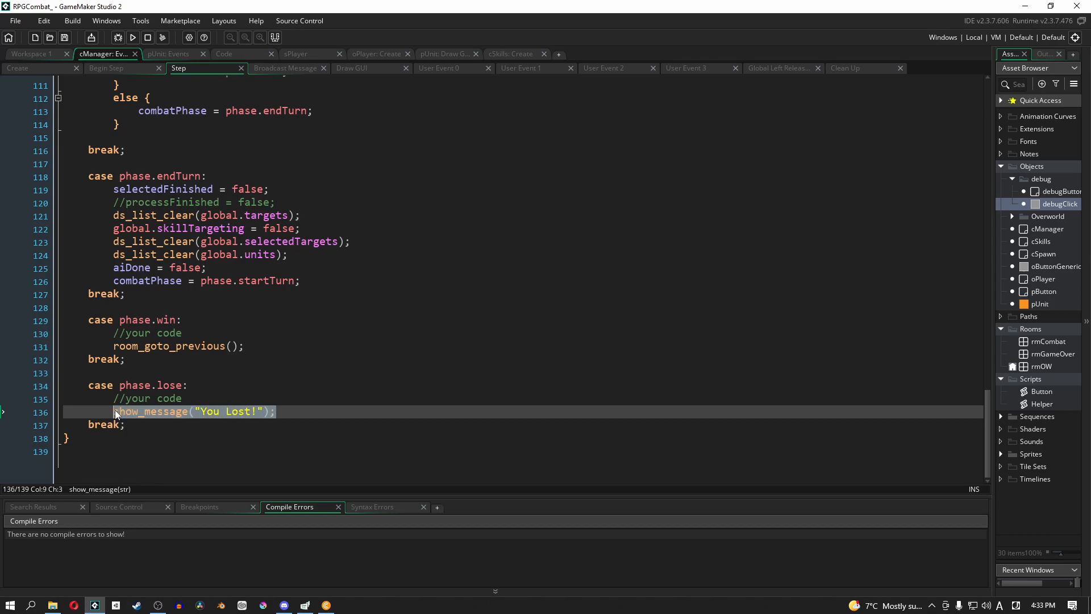
key("Delete")
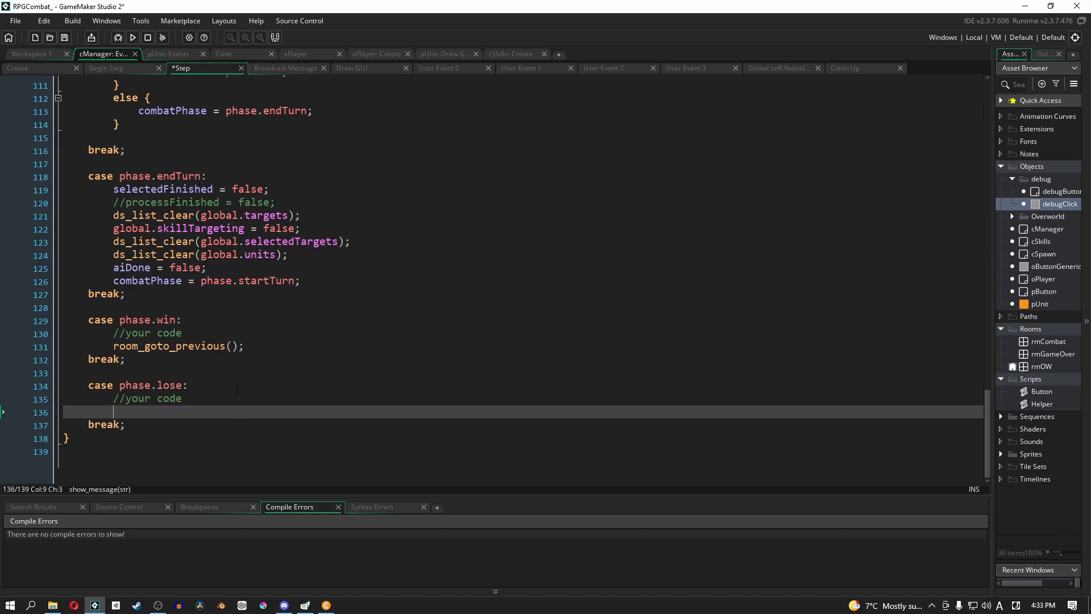
mouse_move(213, 420)
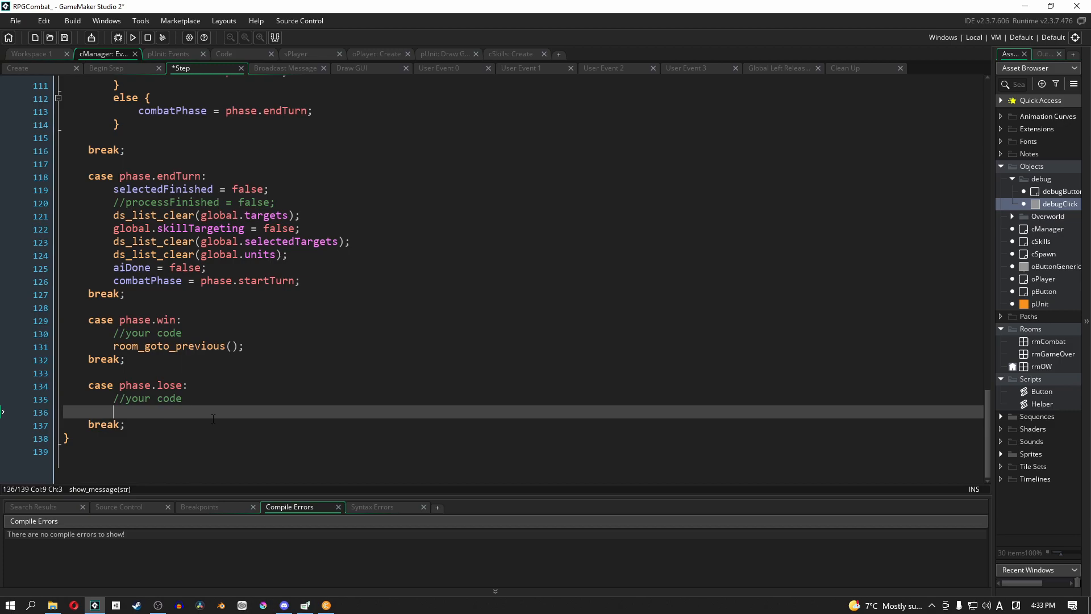
Replace it with room_goto(rmGameOver); after checking the room's exact name.
type("roo")
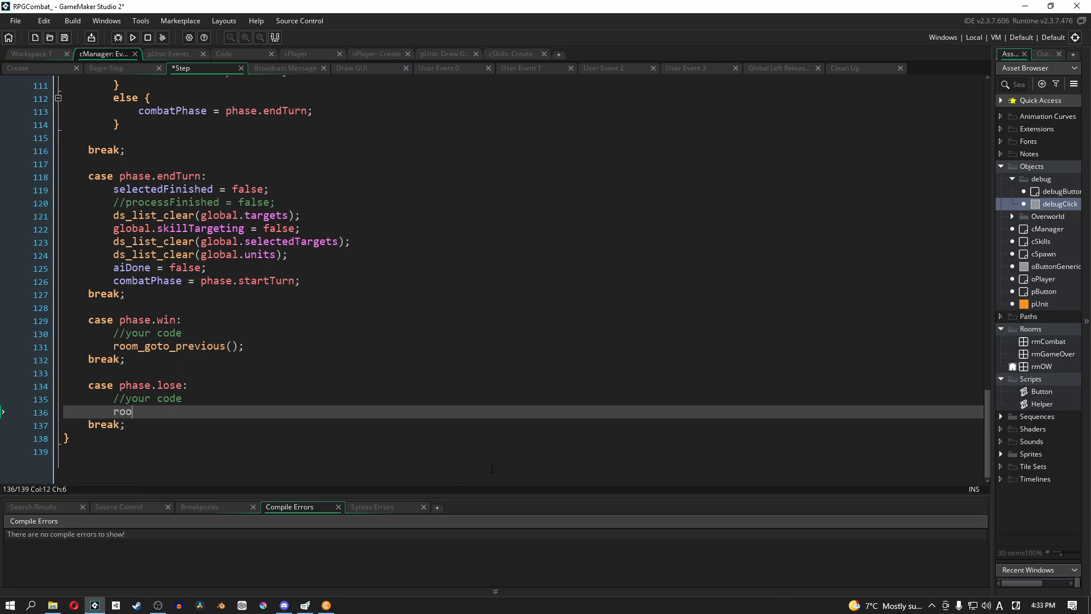
type("m_goto")
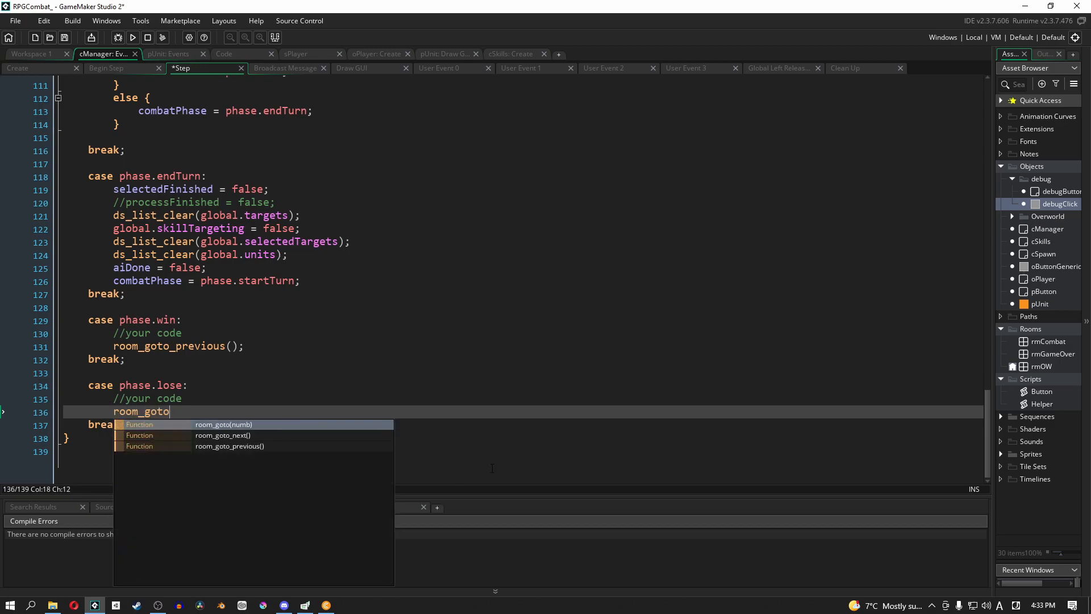
type("_")
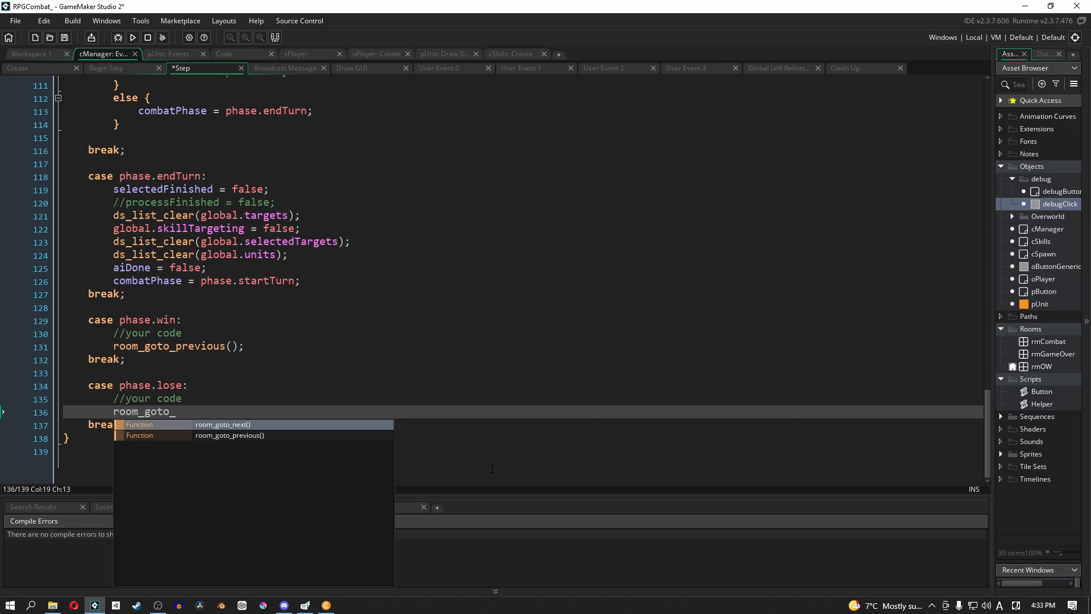
key("BackSpace")
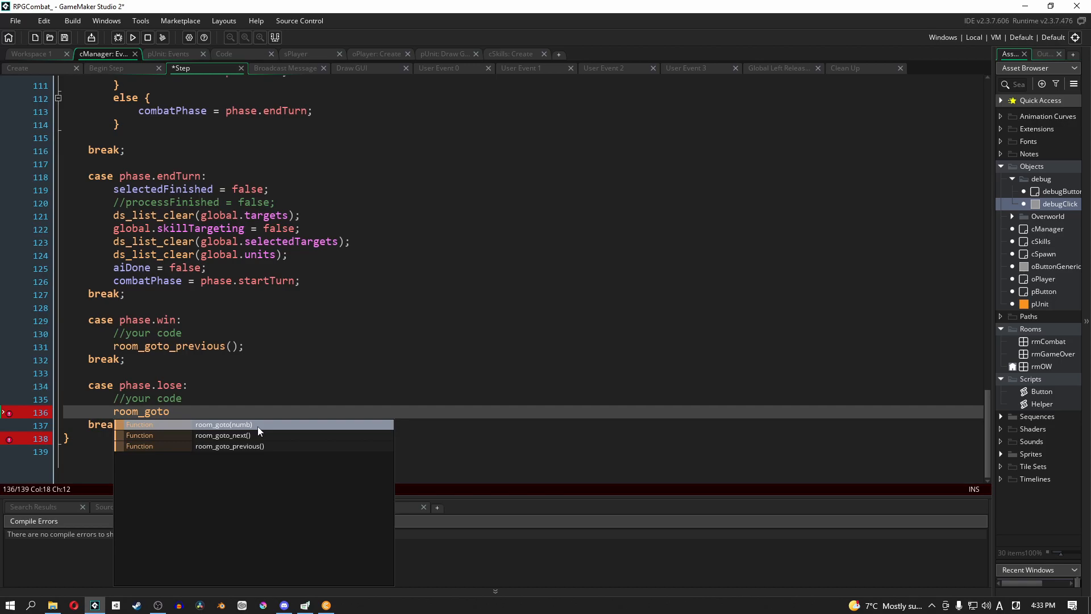
left_click(223, 424)
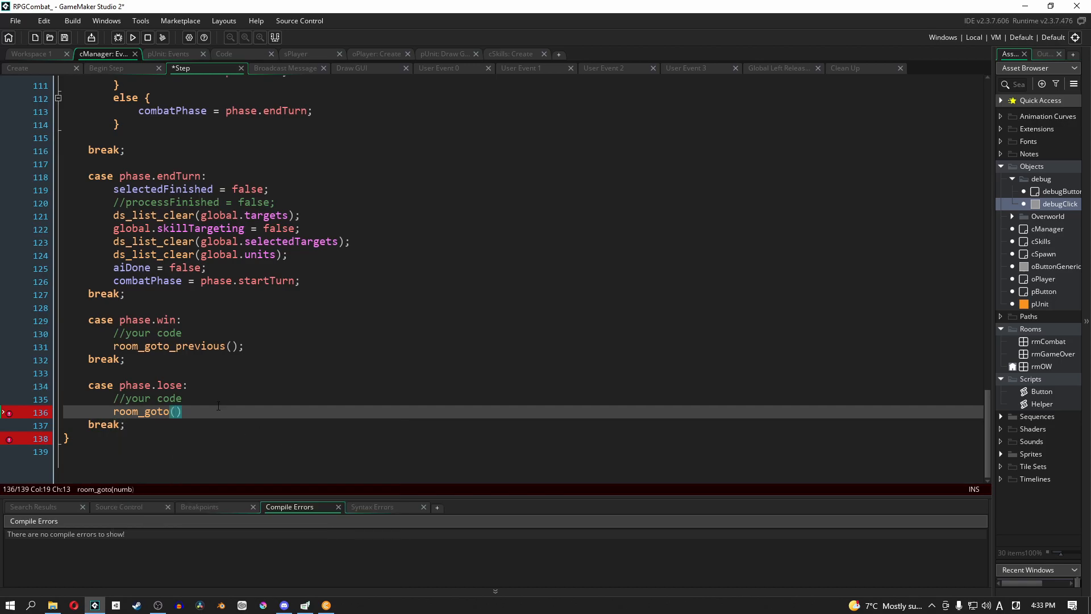
type(";")
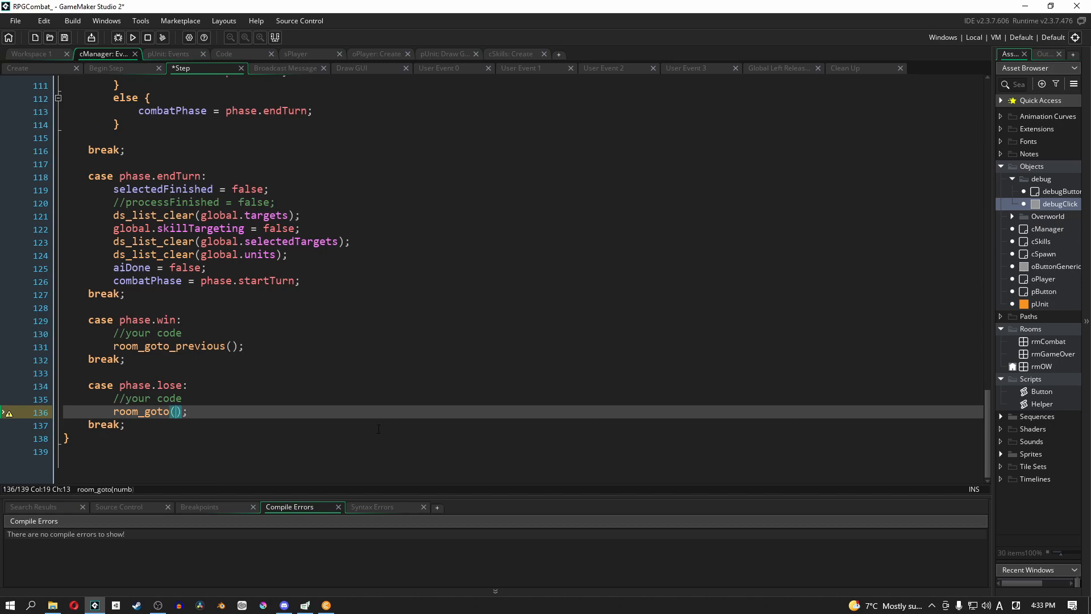
type("0")
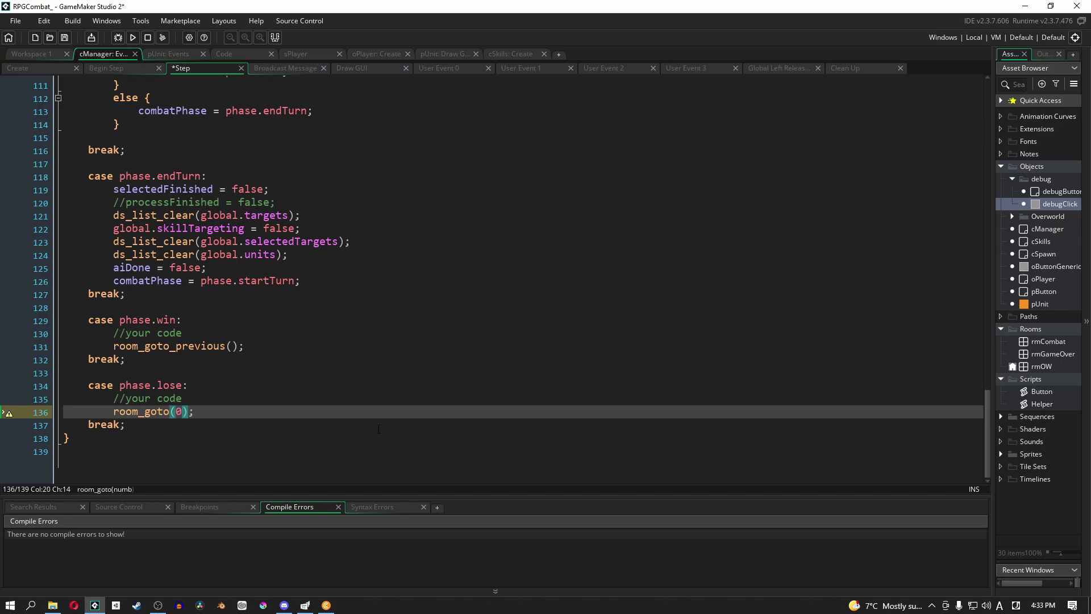
key("Backspace")
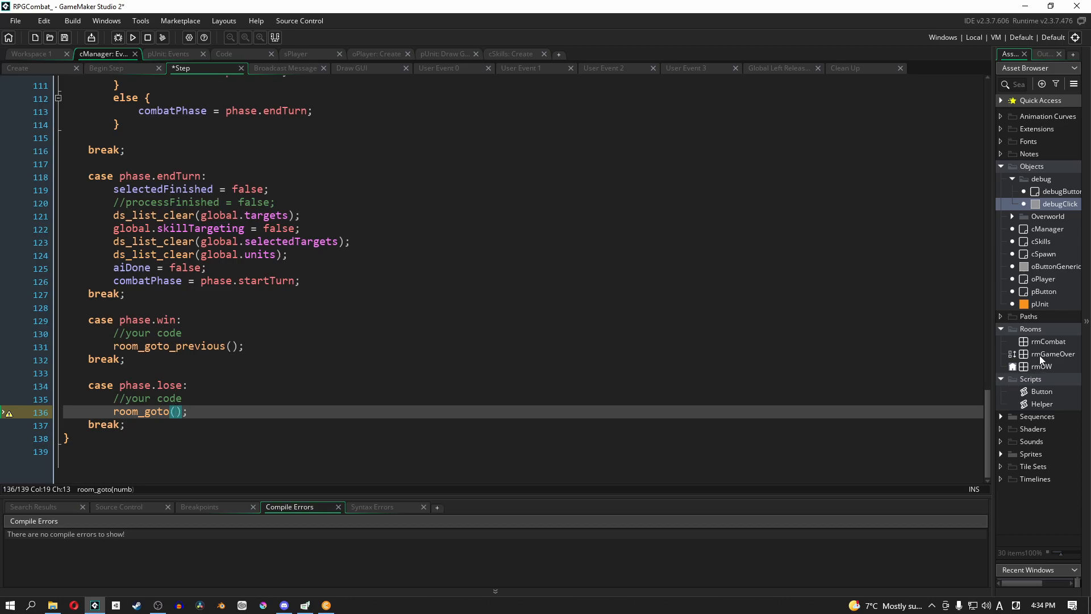
left_click(1053, 353)
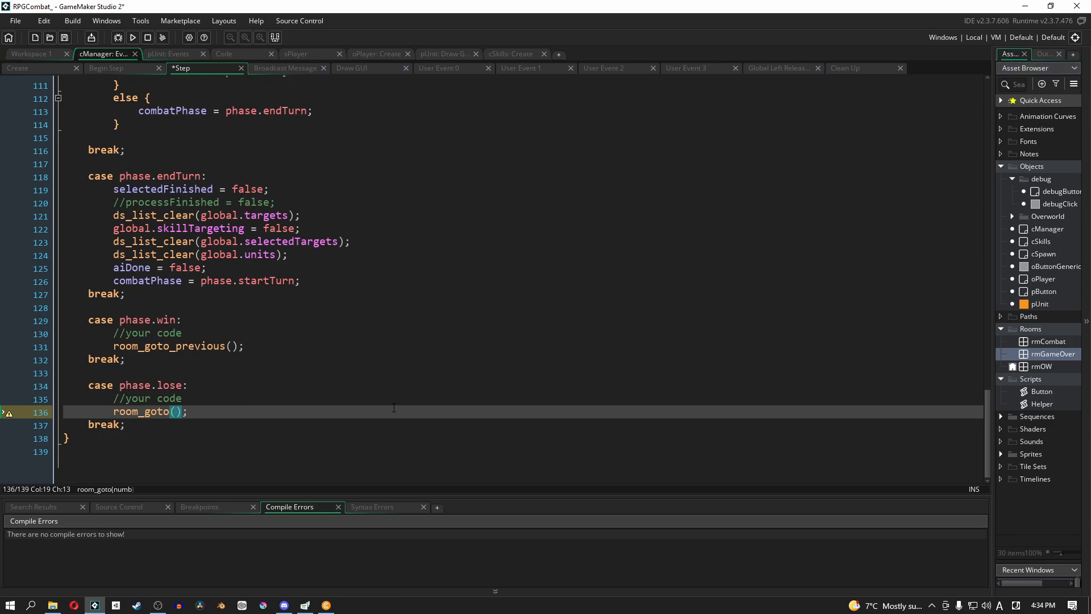
type("rmGameOver")
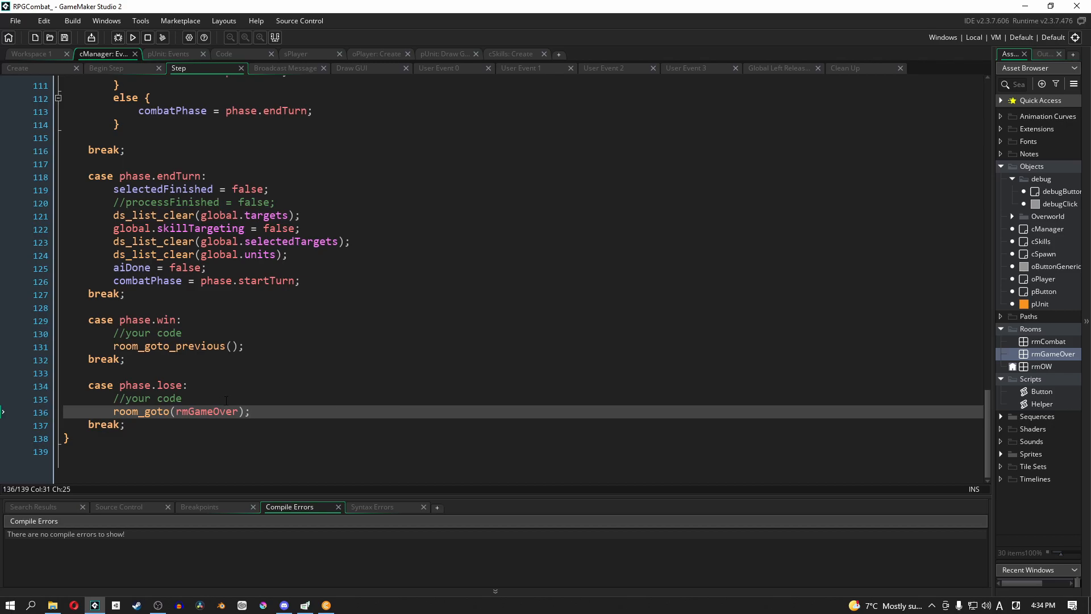
mouse_move(1023, 426)
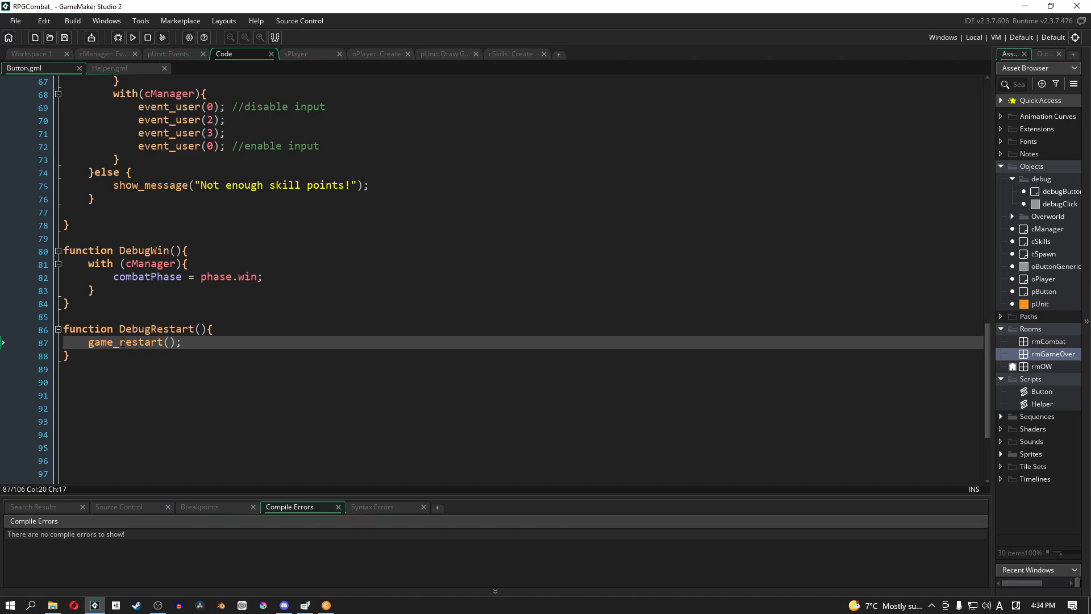
mouse_move(988, 358)
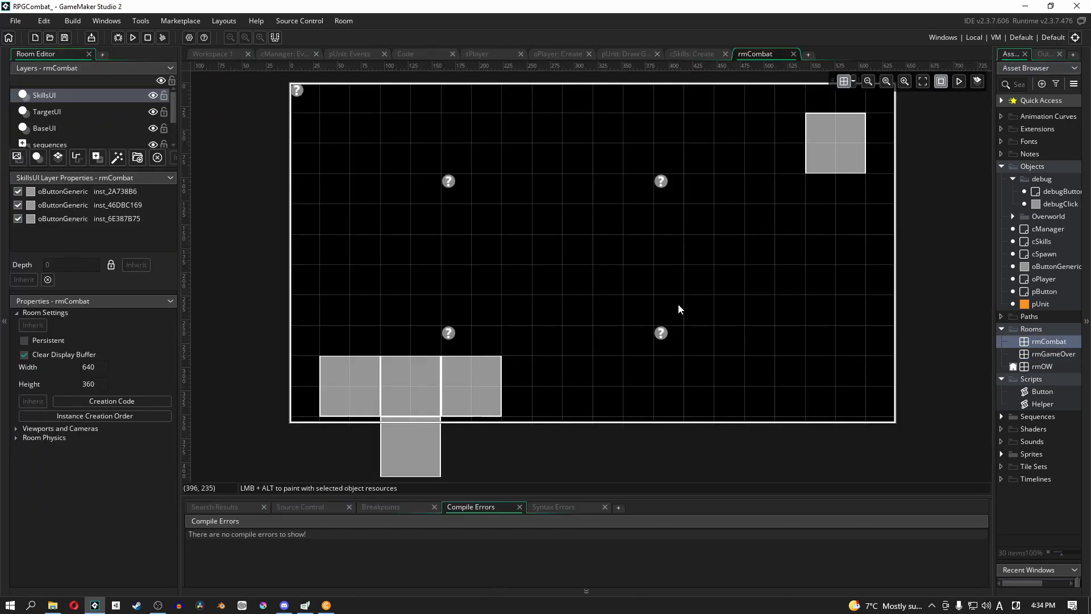
On rmCombat's BaseUI layer, place a generic button below the debug one and edit its variables.
left_click(44, 127)
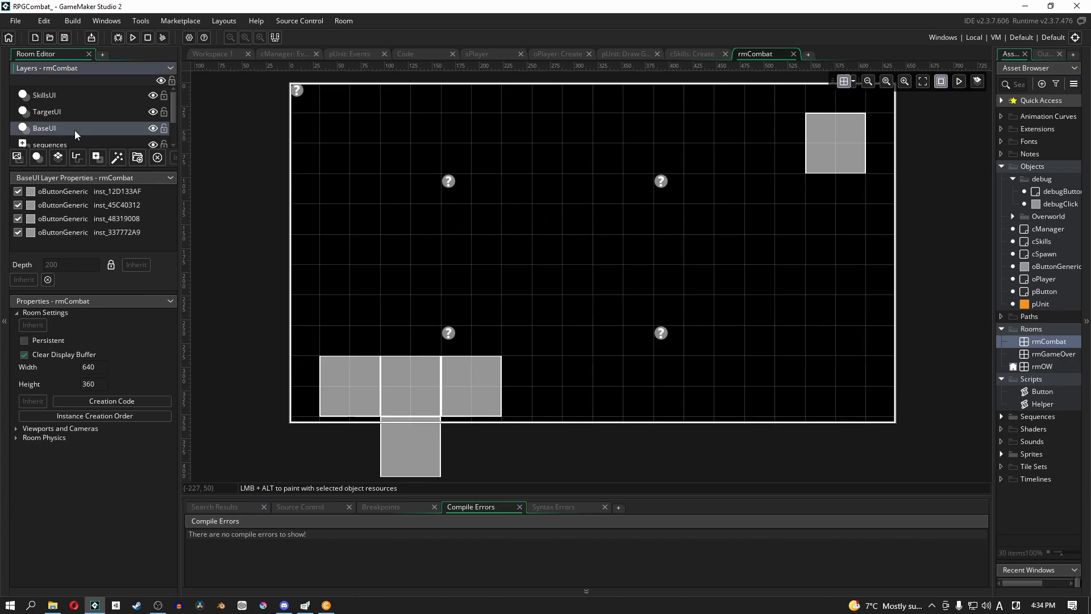
mouse_move(1050, 210)
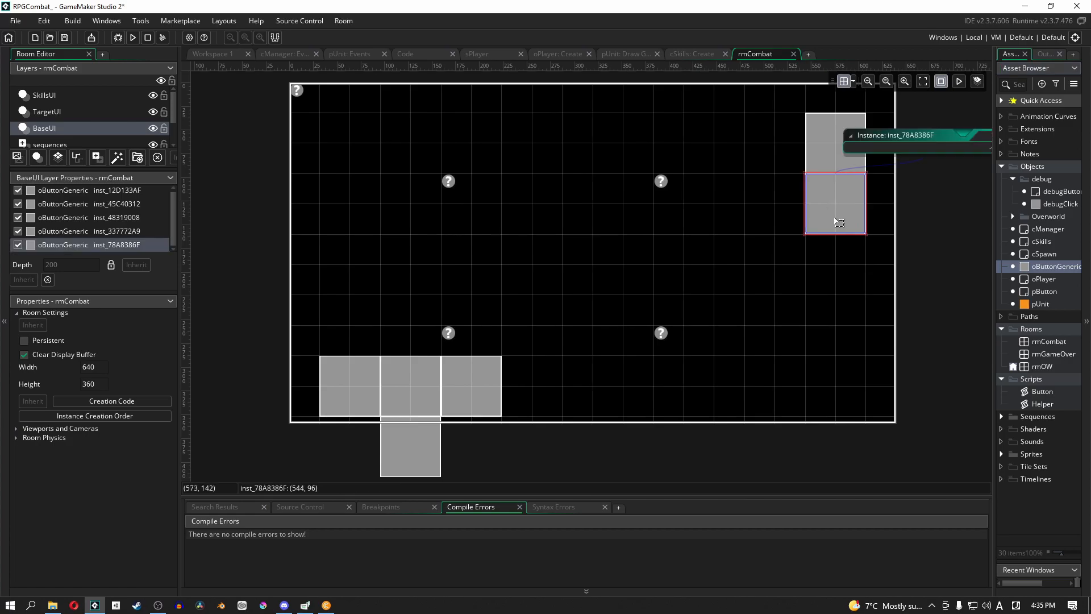
double_click(835, 221)
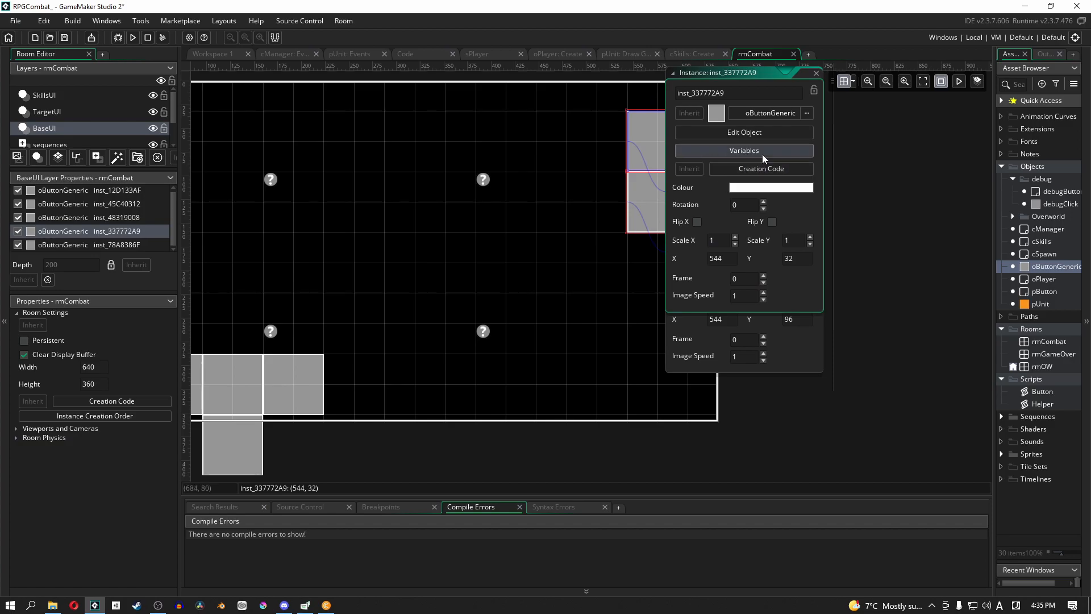
left_click(743, 150)
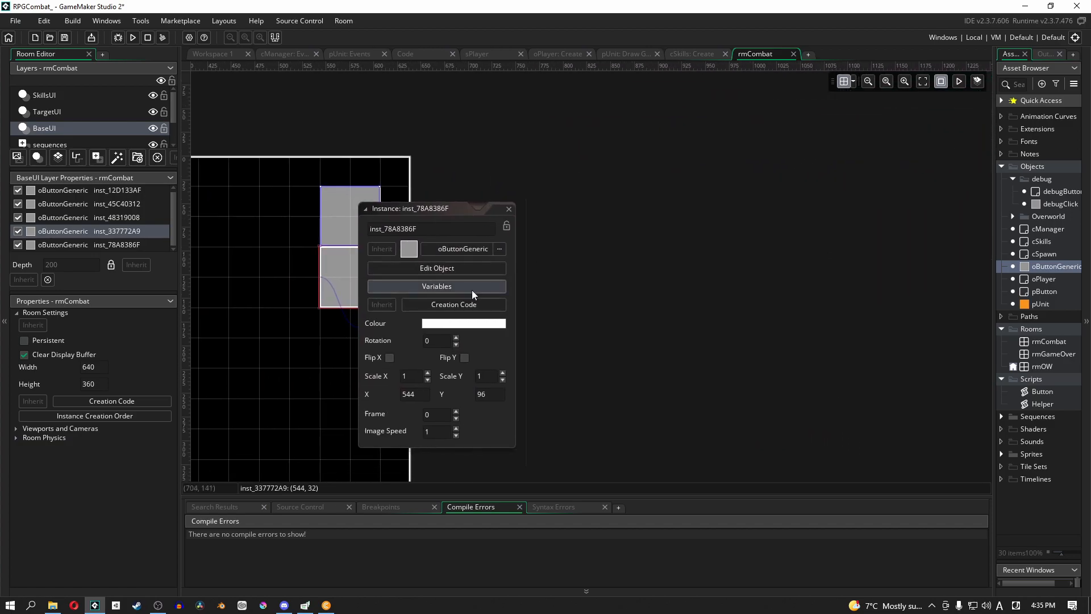
left_click(436, 286)
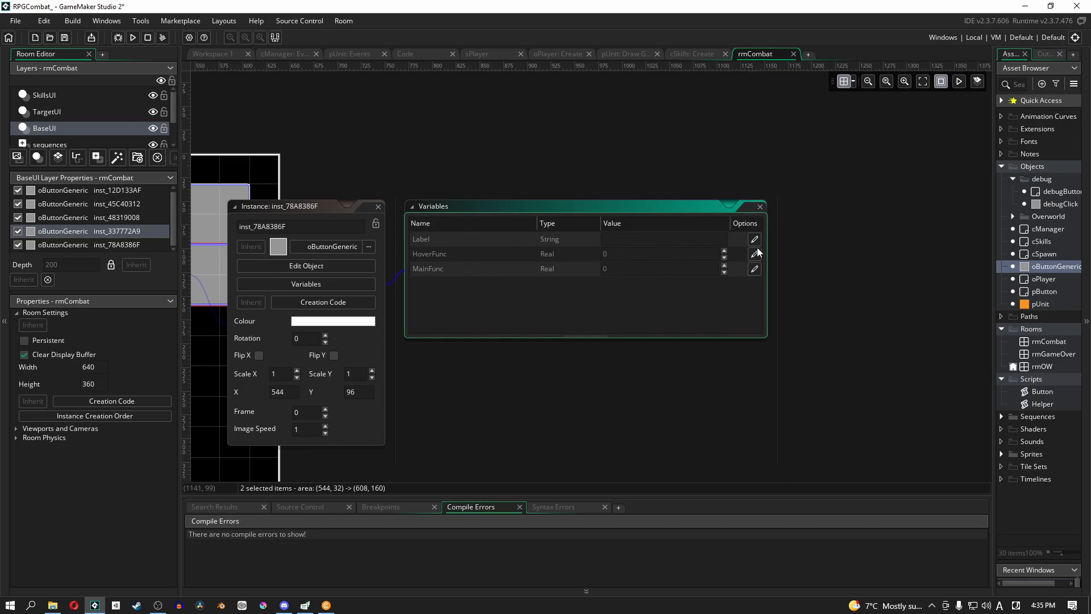
Set the new button's Label to Debug Lose and MainFunc to DebugLose.
left_click(663, 239)
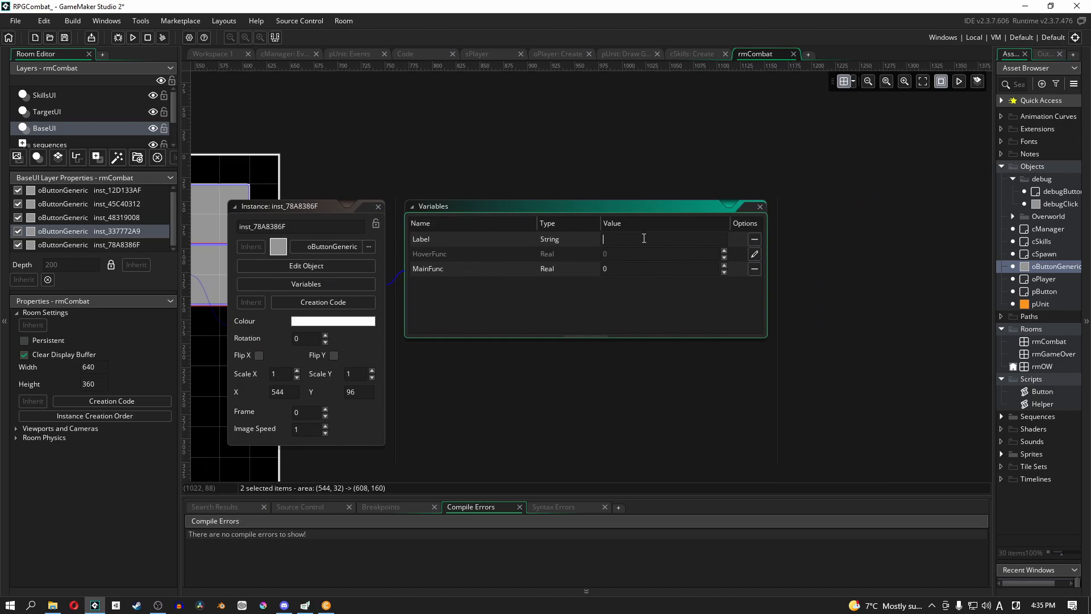
type("Debug Lose")
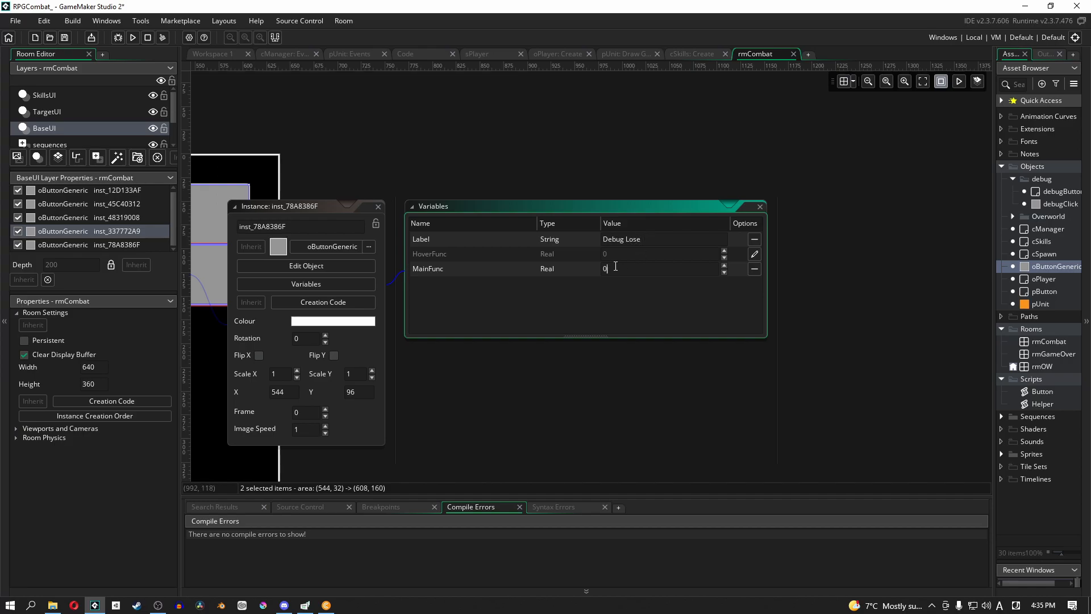
type("DebugLose")
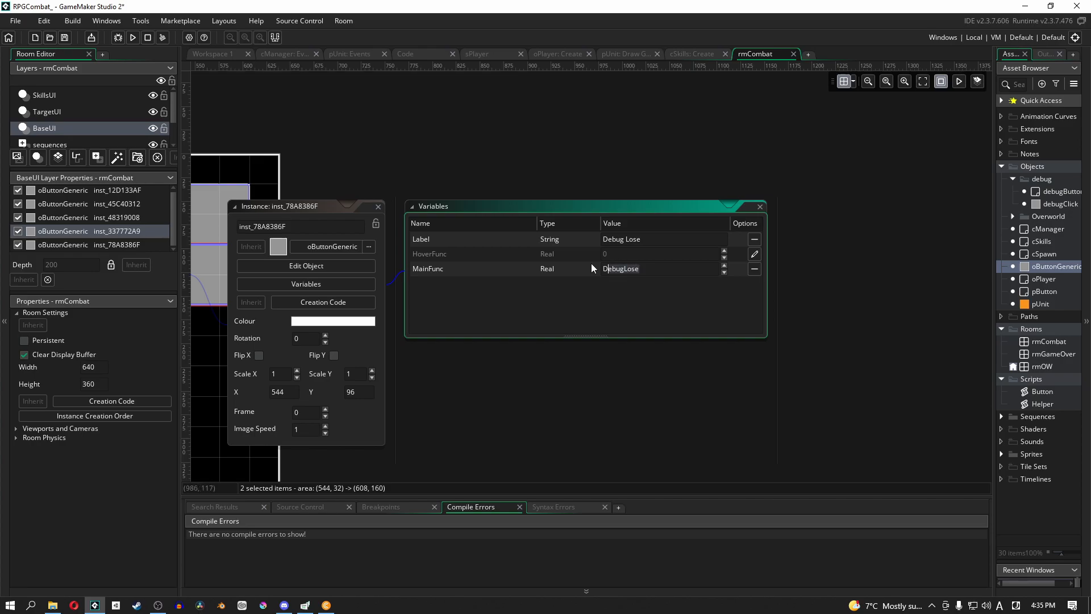
mouse_move(636, 299)
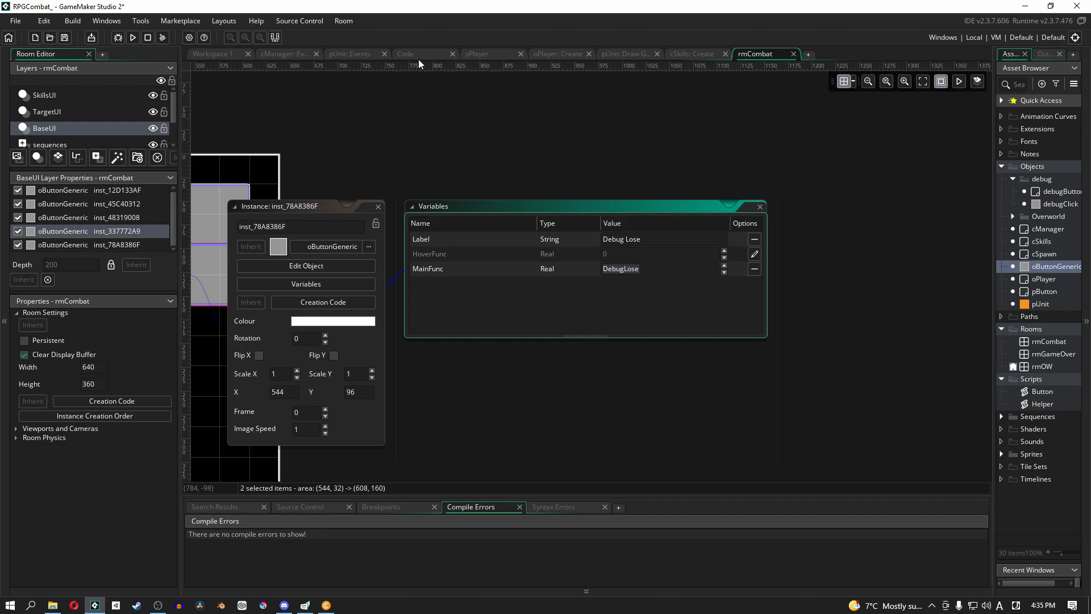
left_click(405, 53)
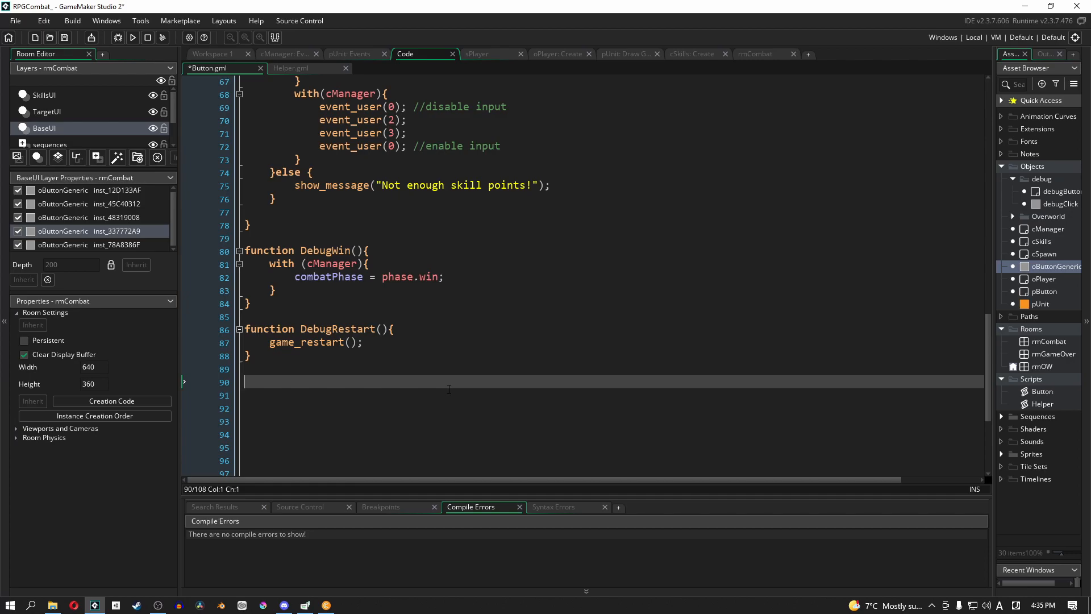
Add DebugLose() setting cManager's combatPhase to phase.lose, save, and launch a test run.
type("function")
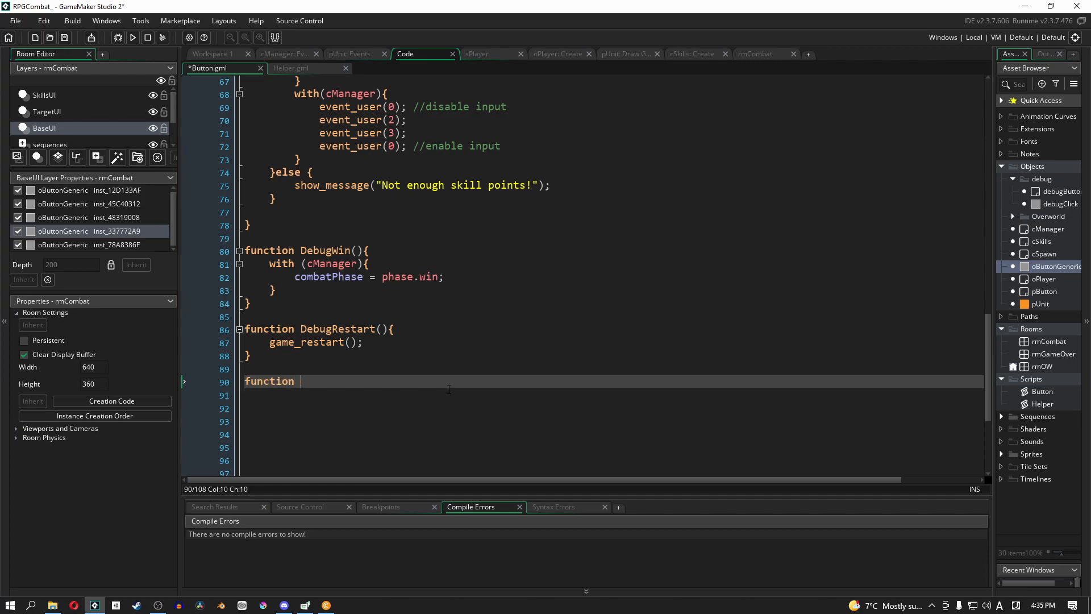
type("DebugLose")
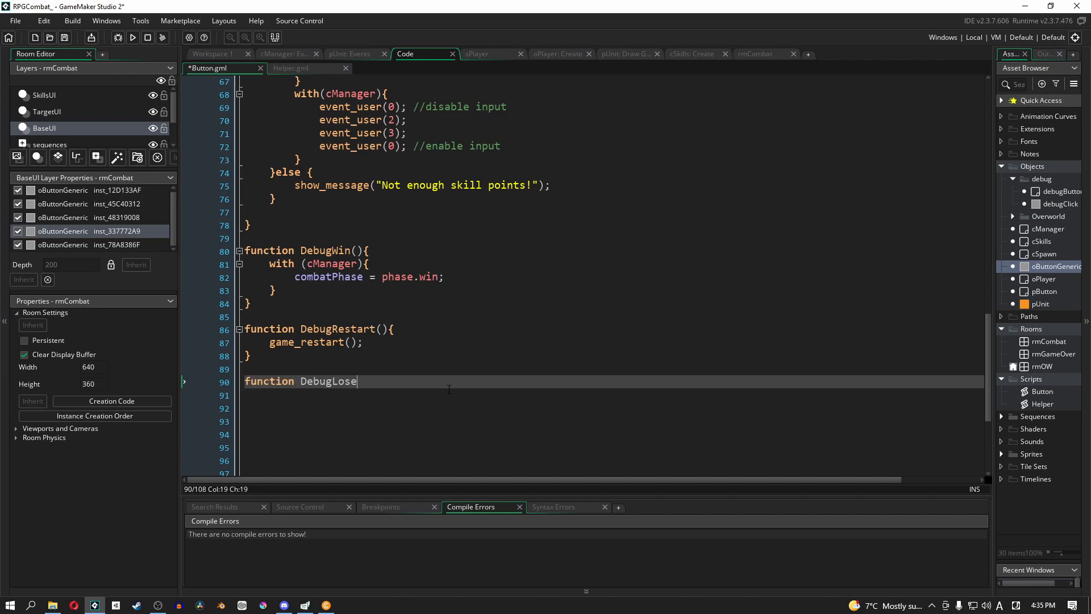
type("(){")
left_click(613, 407)
type("combatPhase = phase.lose;")
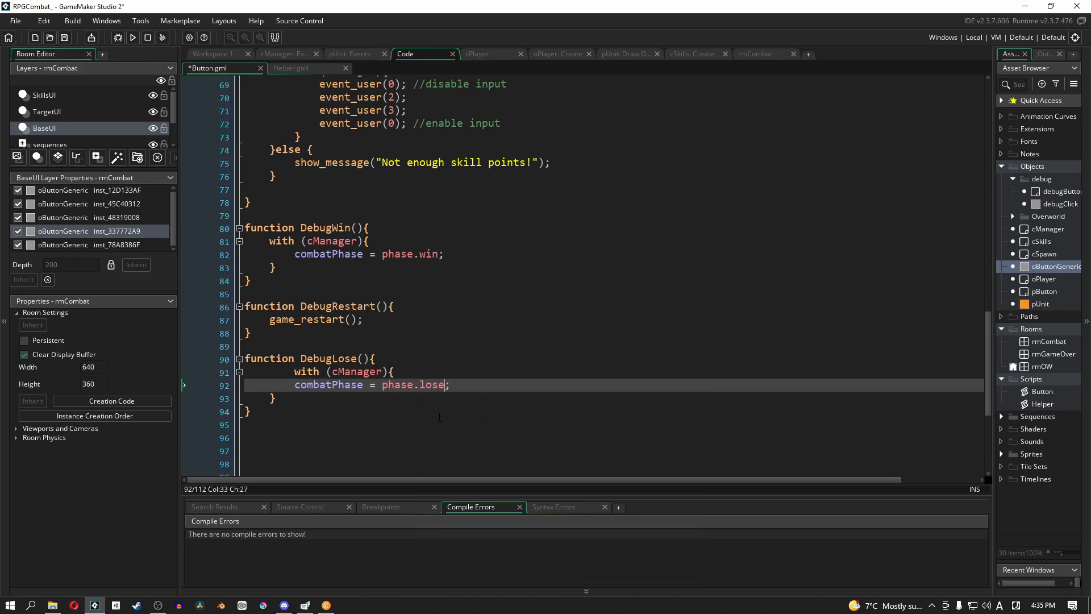
scroll("down", 3)
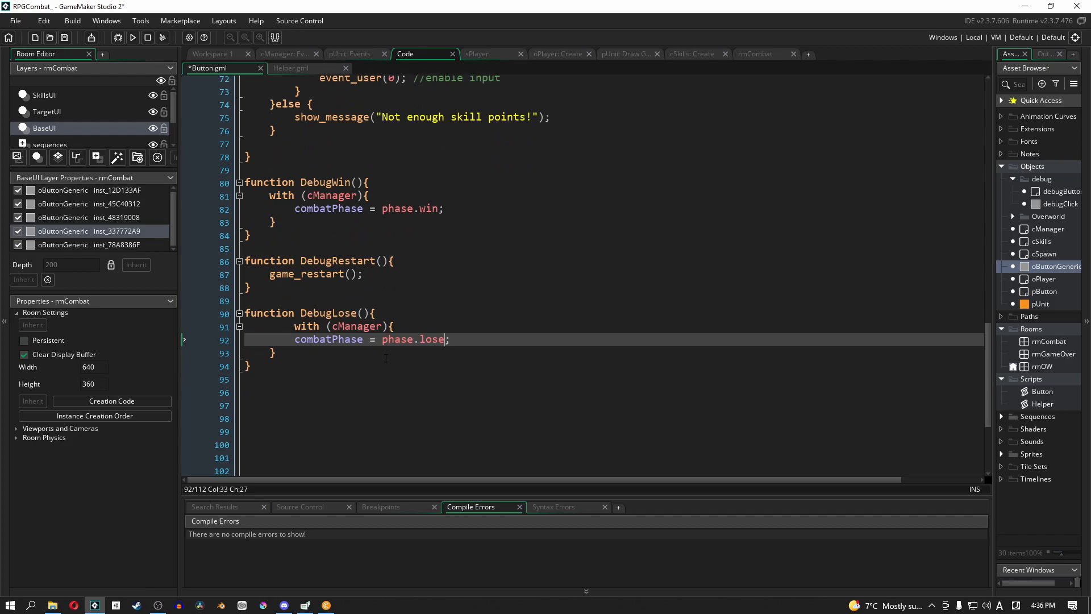
type(";")
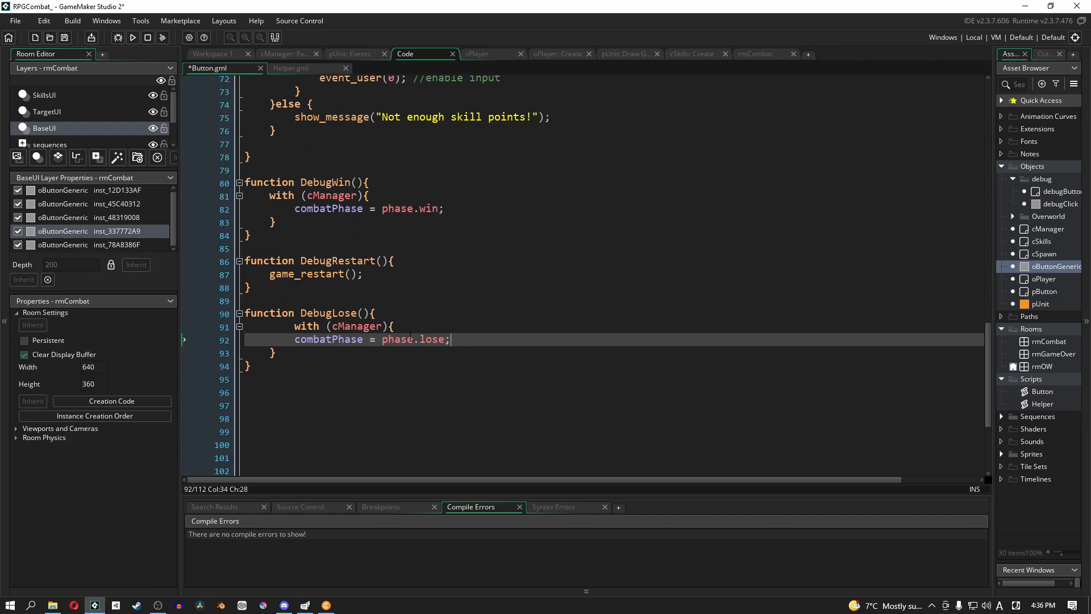
key("Ctrl+S")
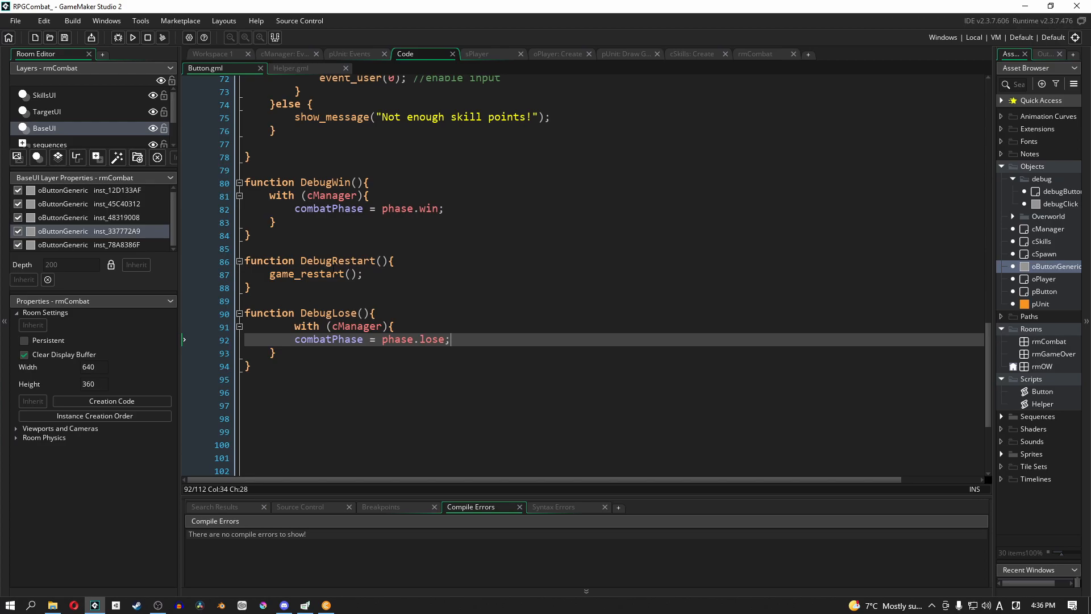
left_click(133, 37)
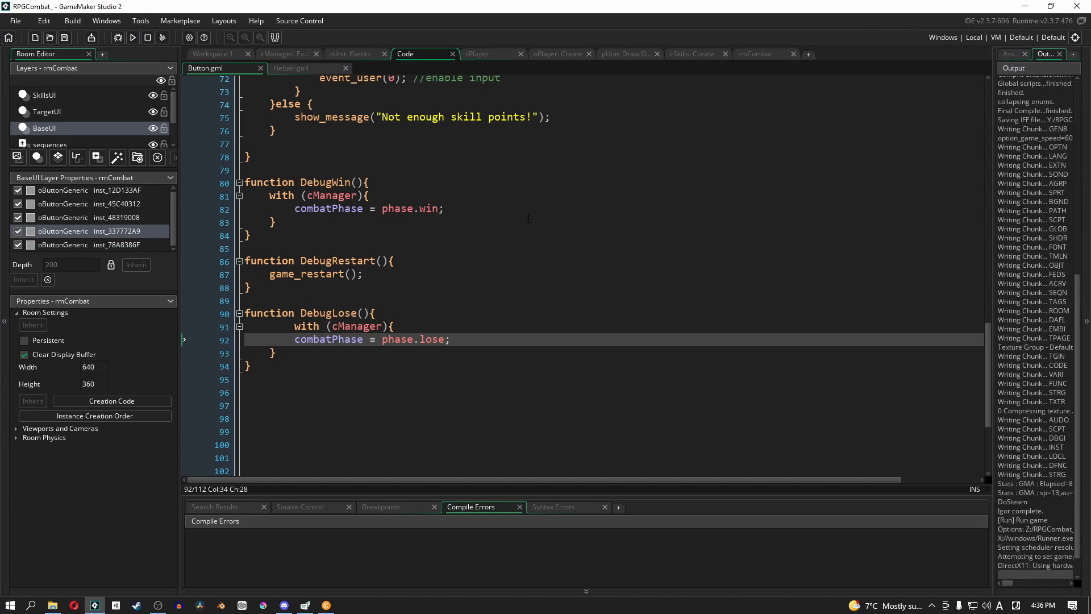
In the running build, use the Debug Lose button in combat to reach rmGameOver.
left_click(131, 37)
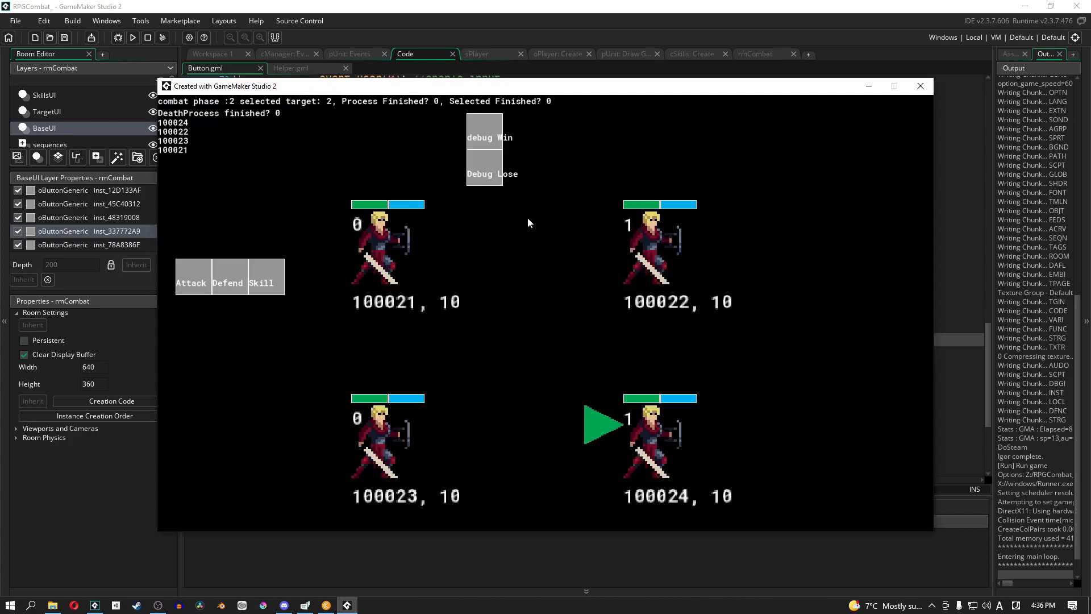
left_click(484, 137)
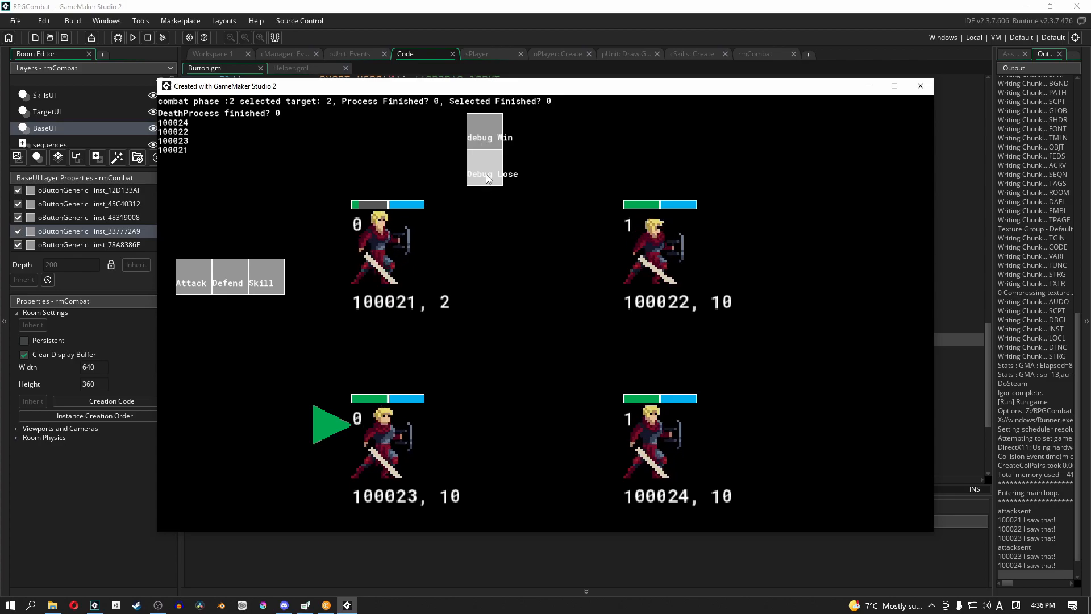
left_click(484, 171)
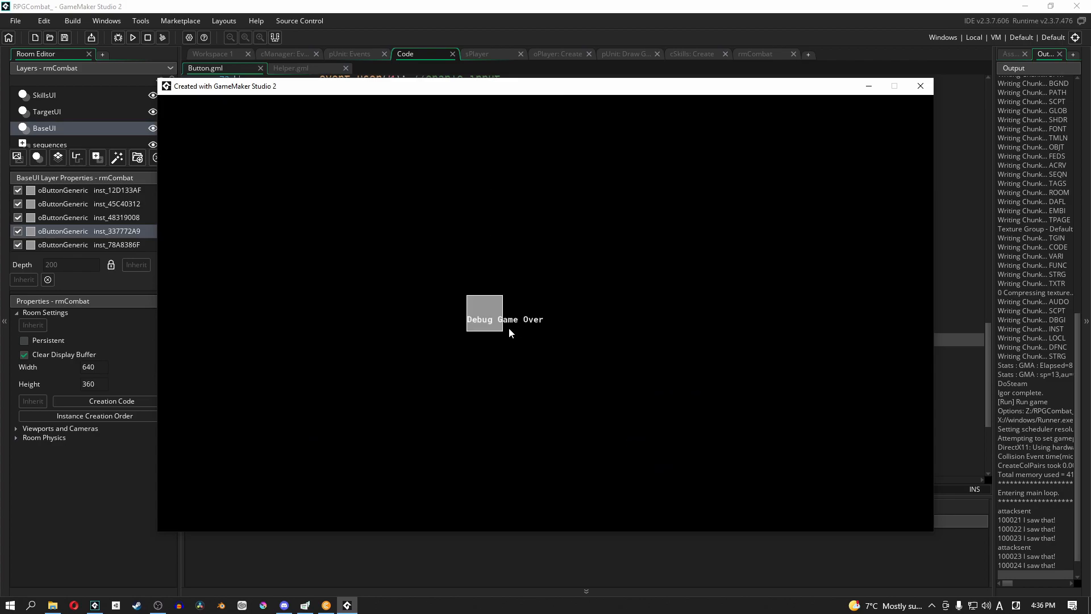